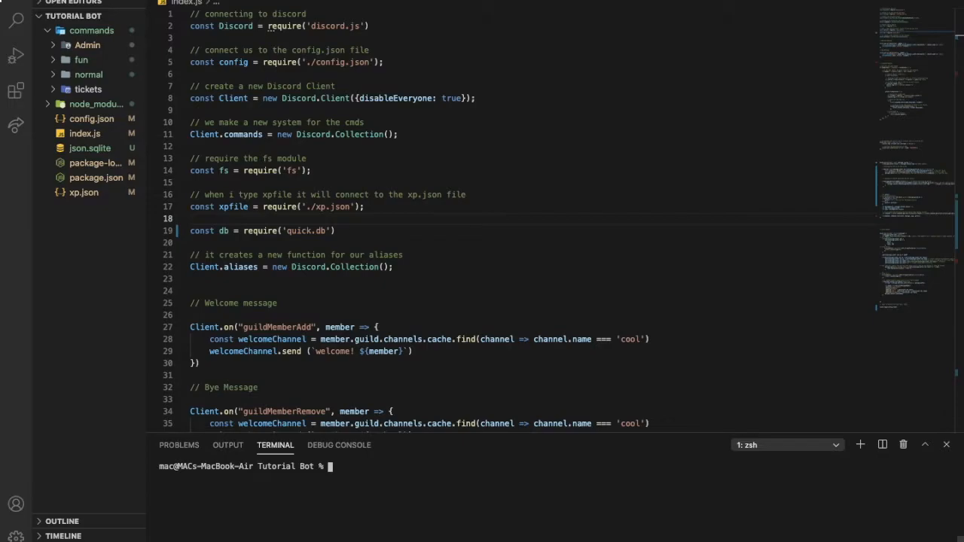
Run npm i sqlite3 and npm i quick.db in the terminal, then start an app search.
double_click(263, 230)
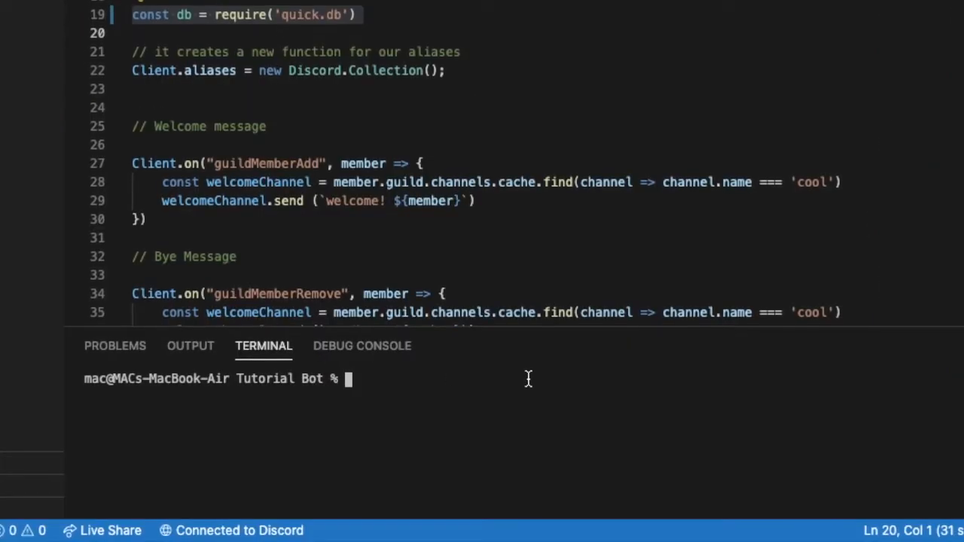
type("np")
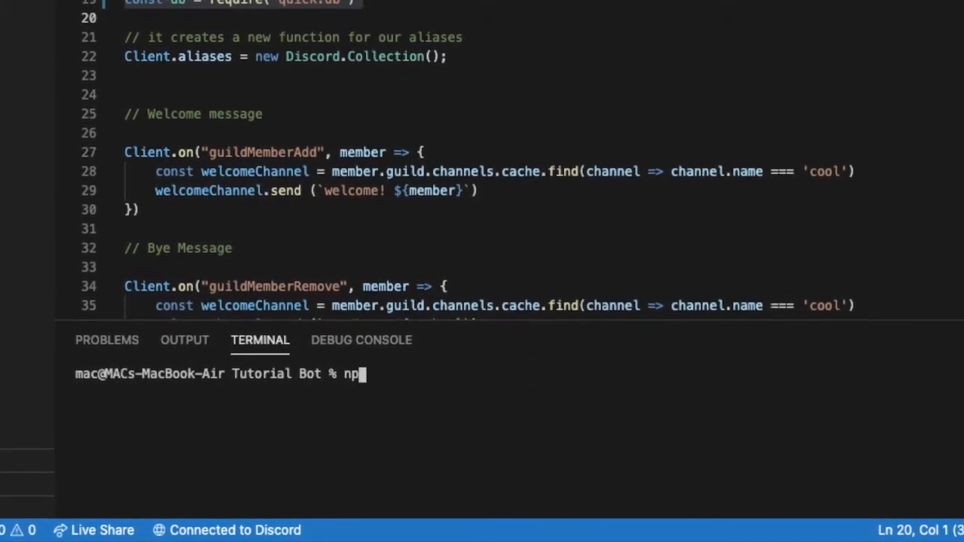
type("m i")
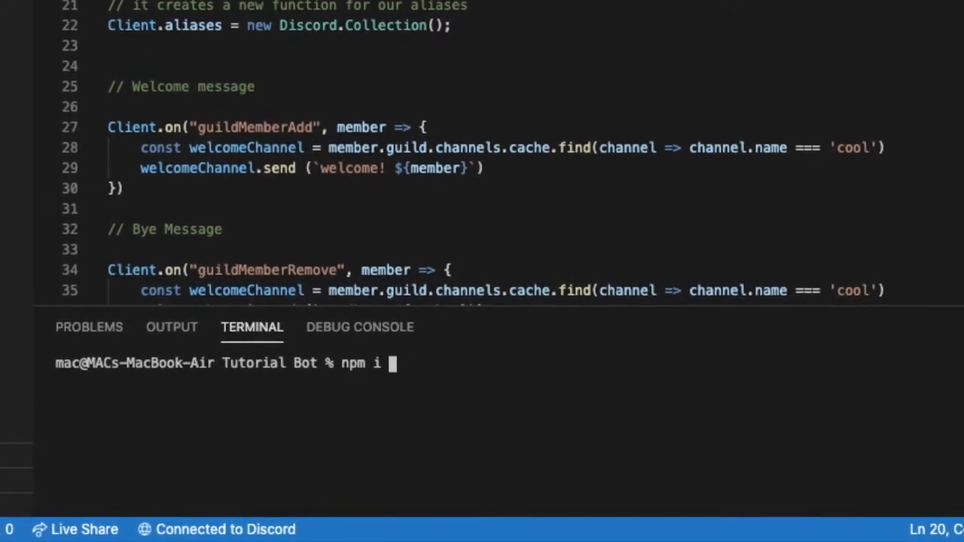
type("sqlite3")
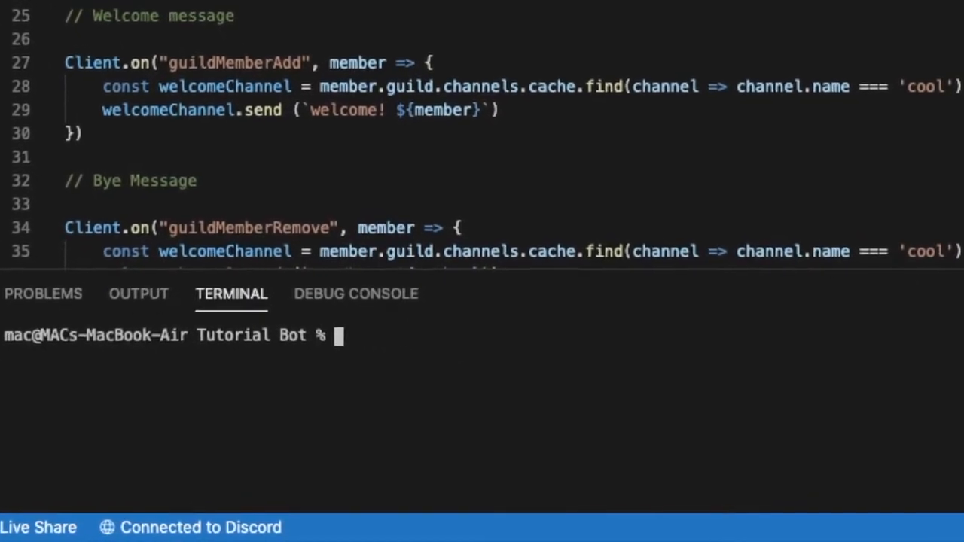
type("npm i")
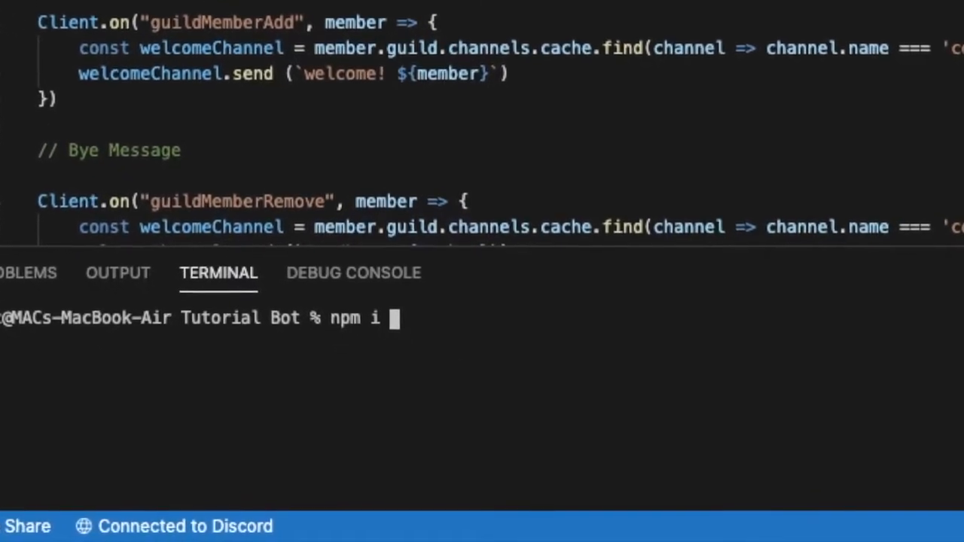
type("quick.fb")
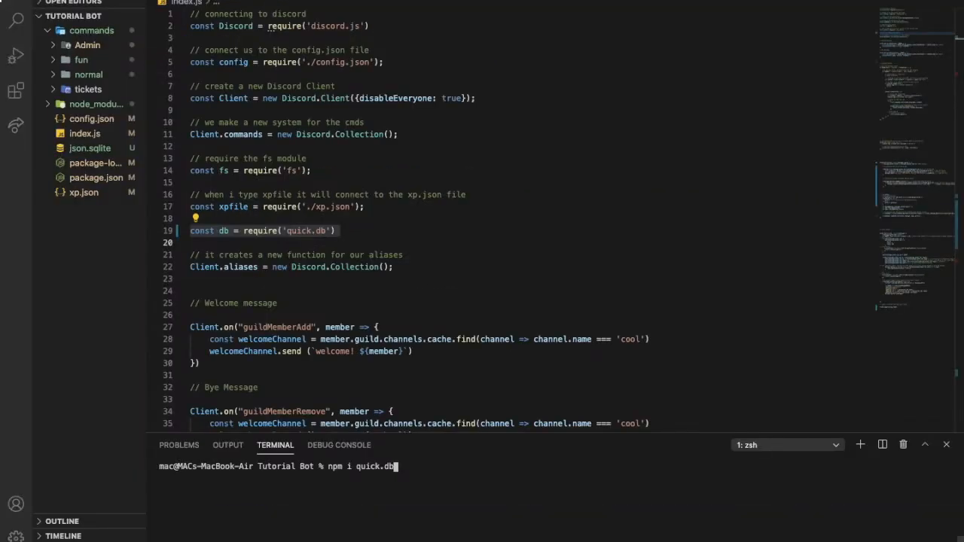
key("Return")
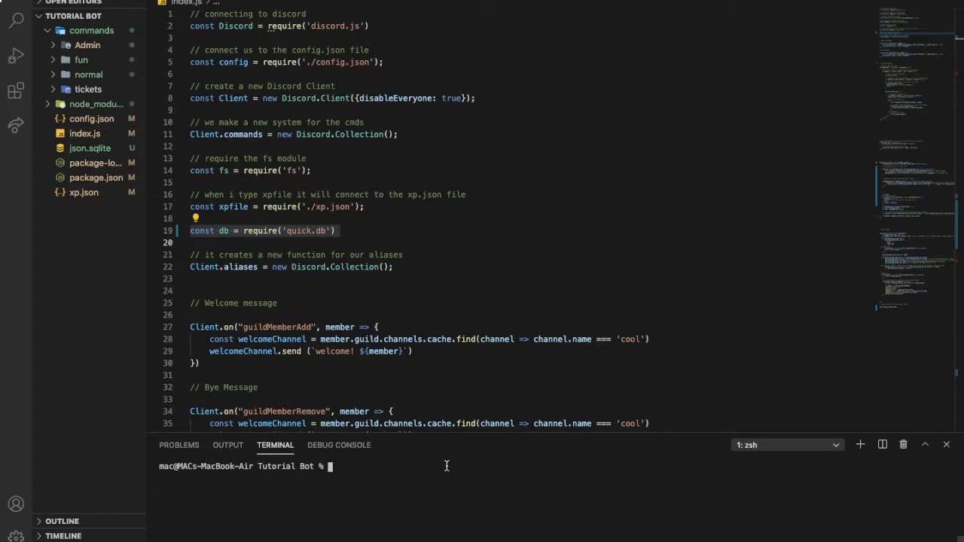
type("N")
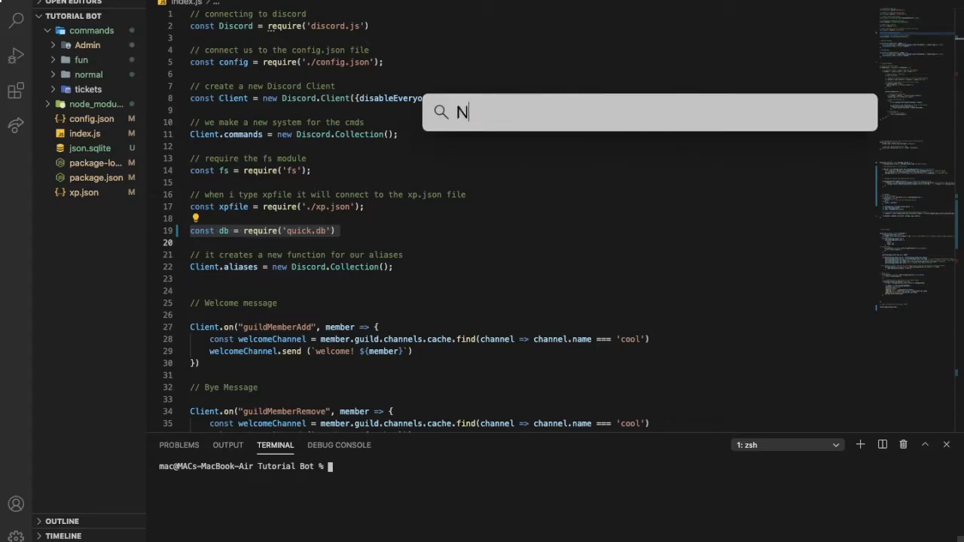
Switch to Discord's #faq channel and scroll through its quick.db installation guide.
key("backspace")
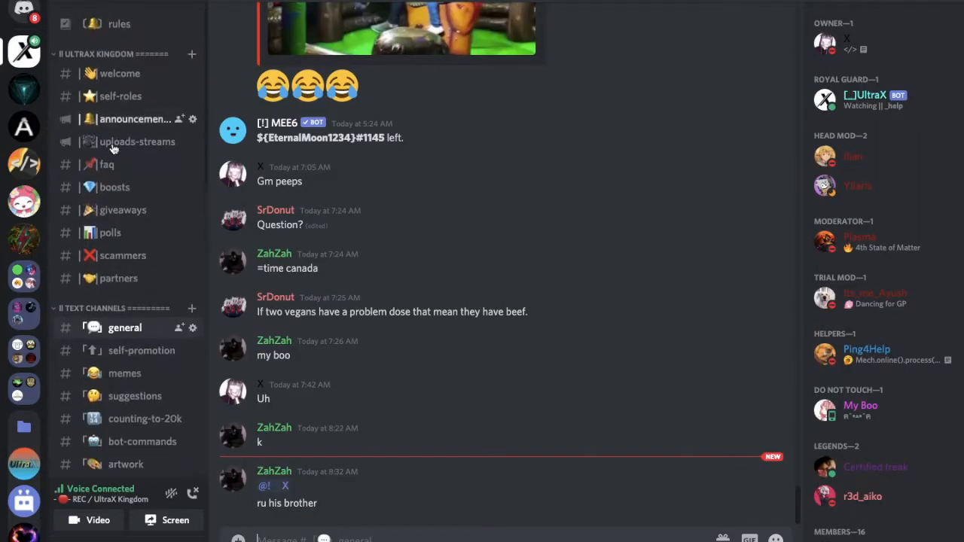
left_click(107, 164)
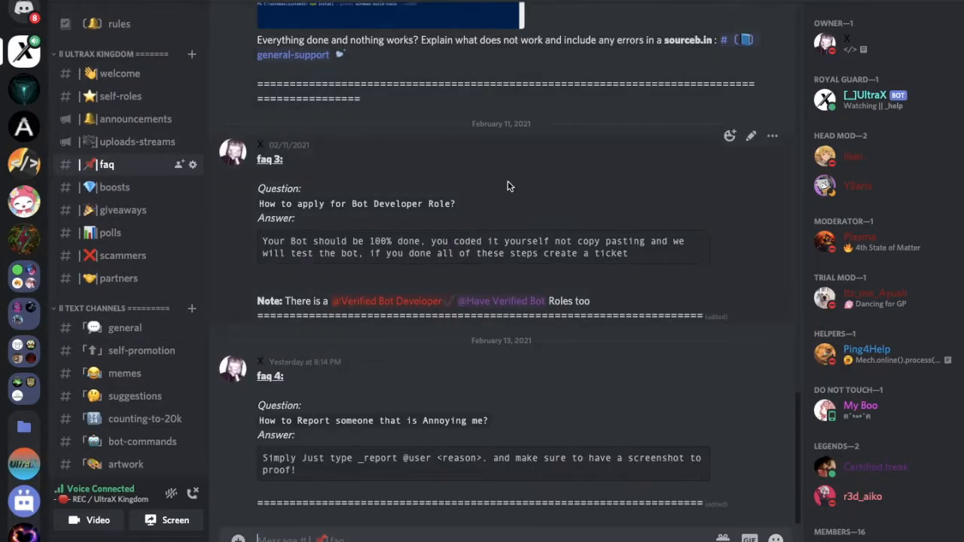
mouse_move(436, 452)
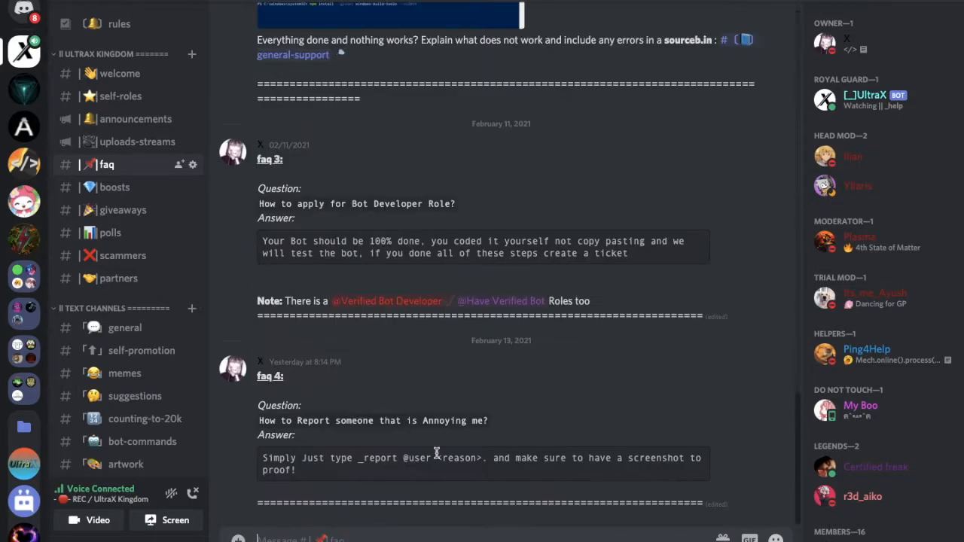
scroll("up", 3)
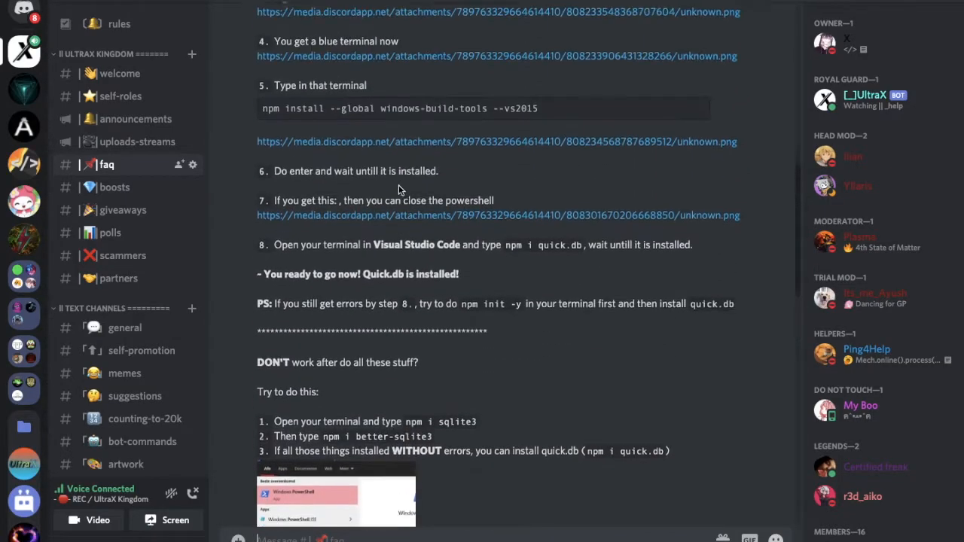
scroll("up", 3)
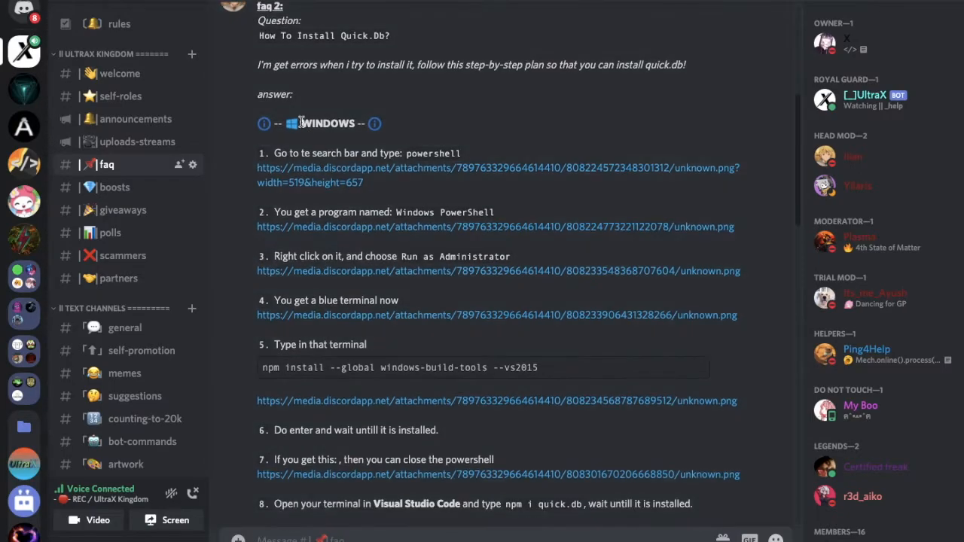
mouse_move(292, 124)
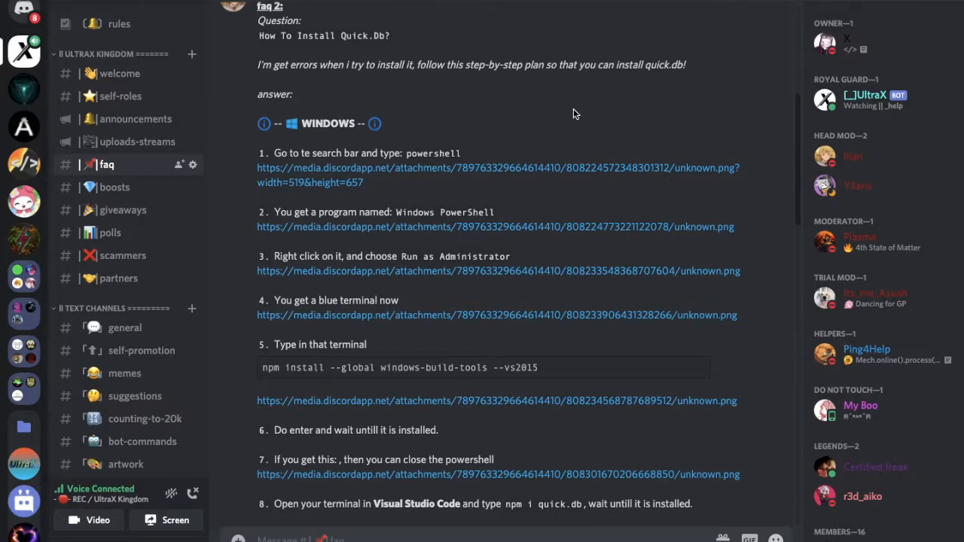
scroll("up", 3)
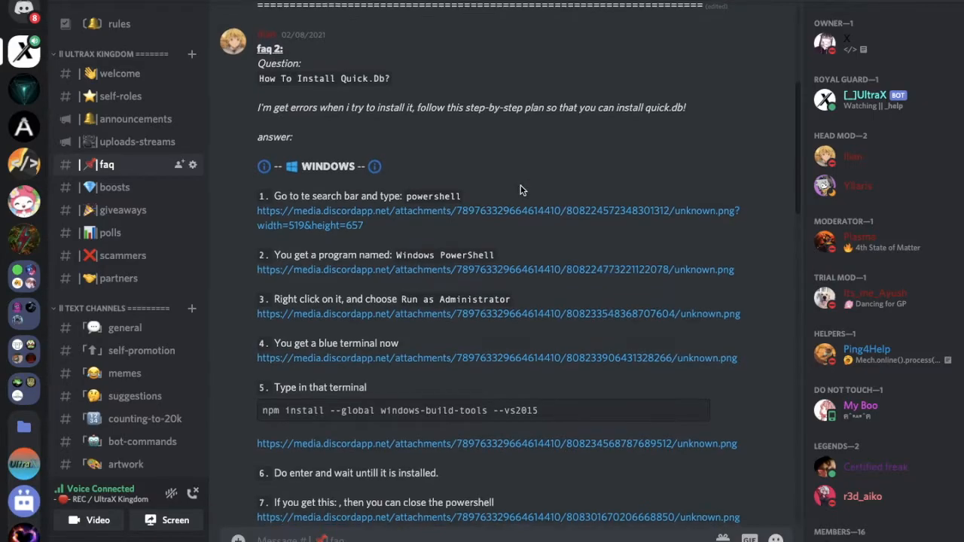
scroll("up", 3)
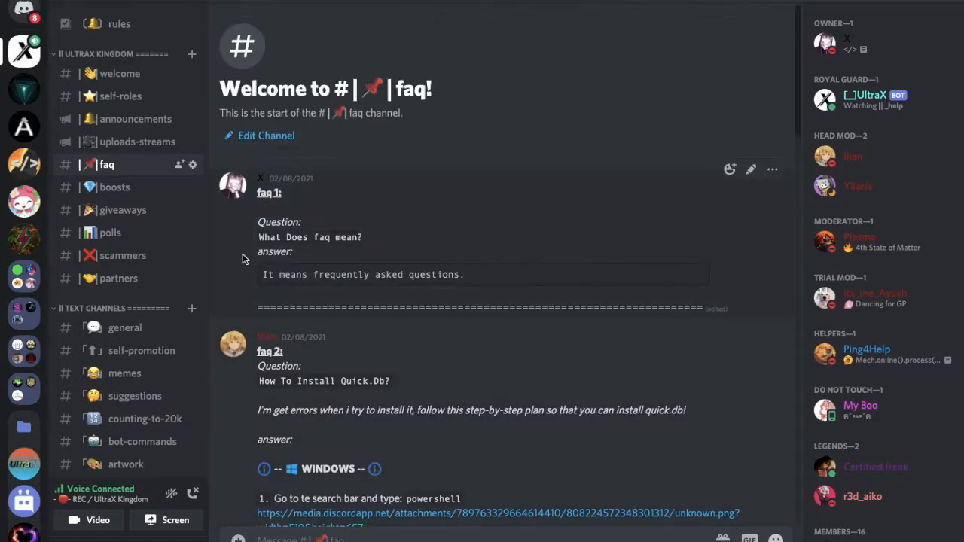
scroll("down", 3)
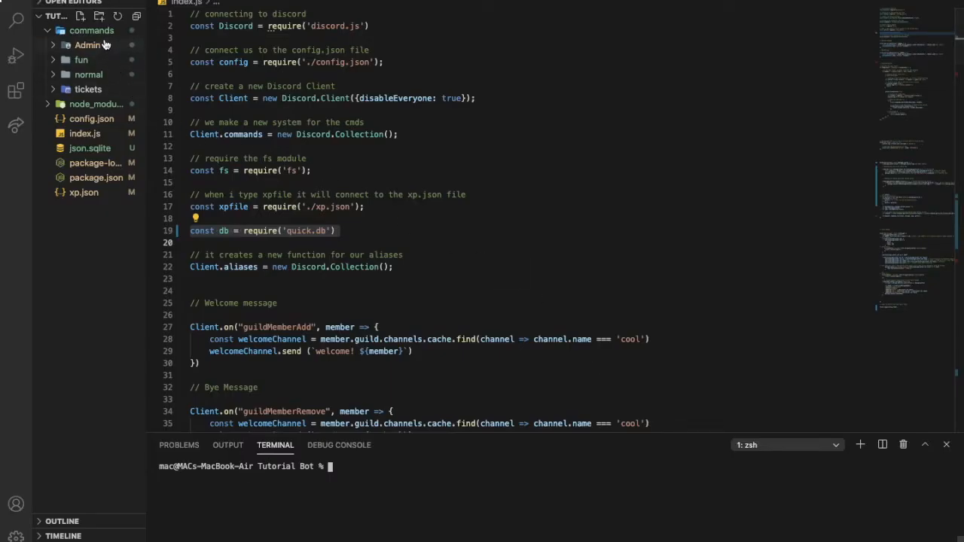
Move the eco folder into commands and create an empty balance.js inside eco.
left_click(89, 73)
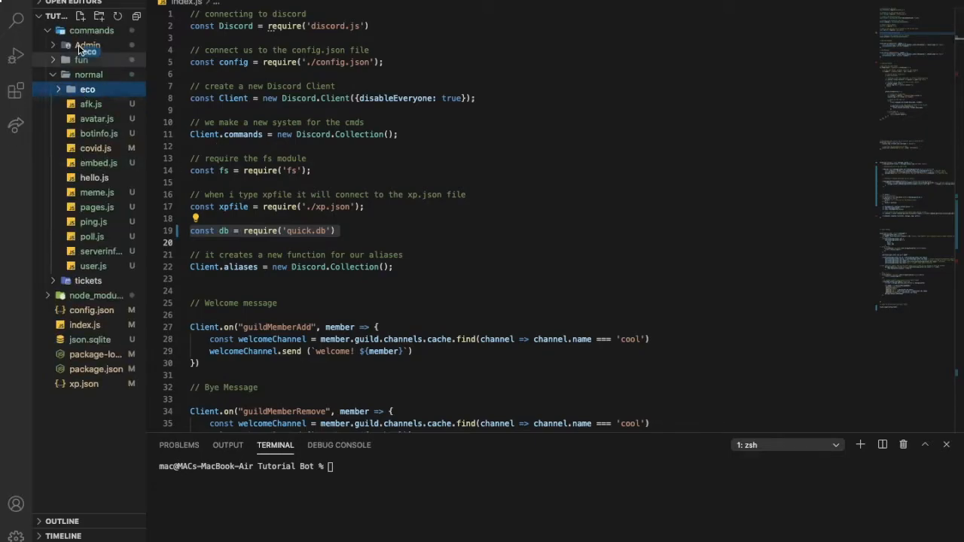
mouse_move(63, 96)
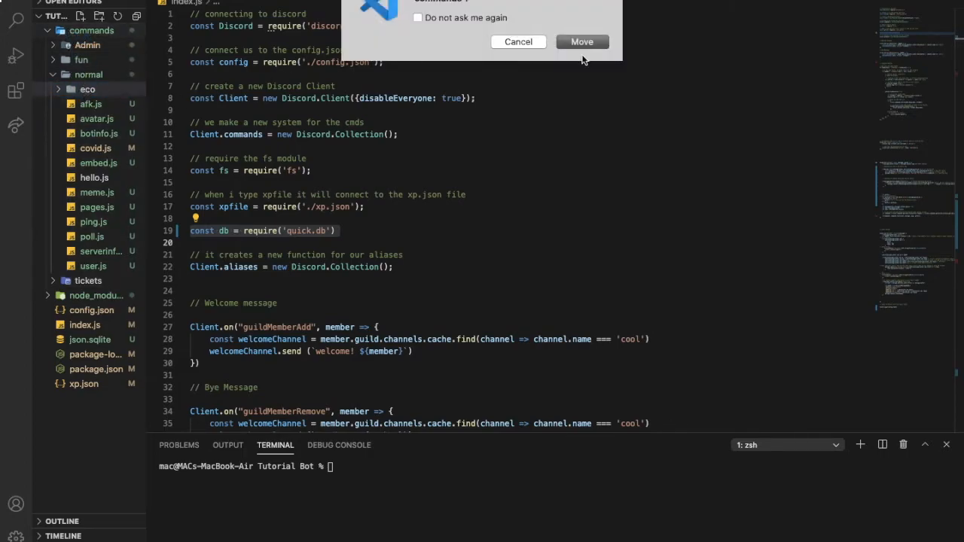
left_click(582, 42)
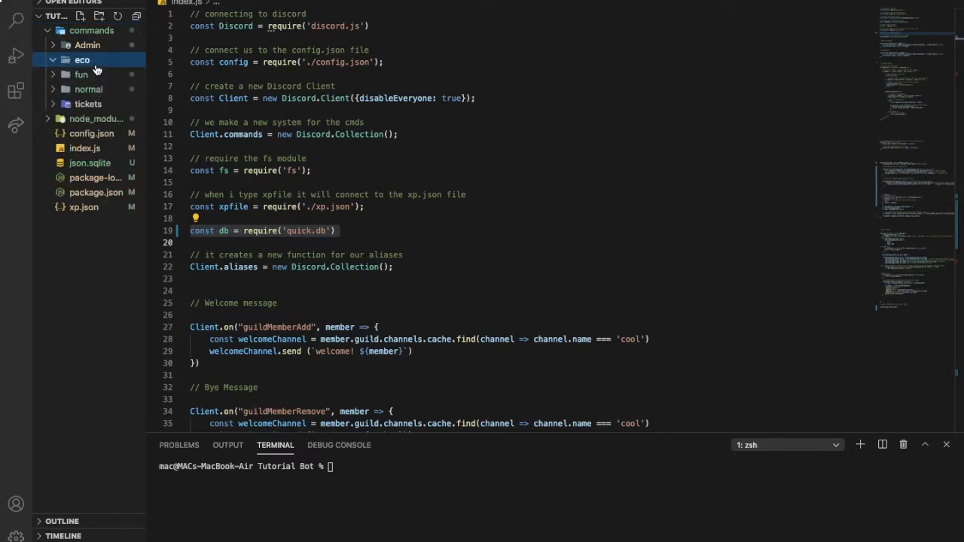
left_click(100, 15)
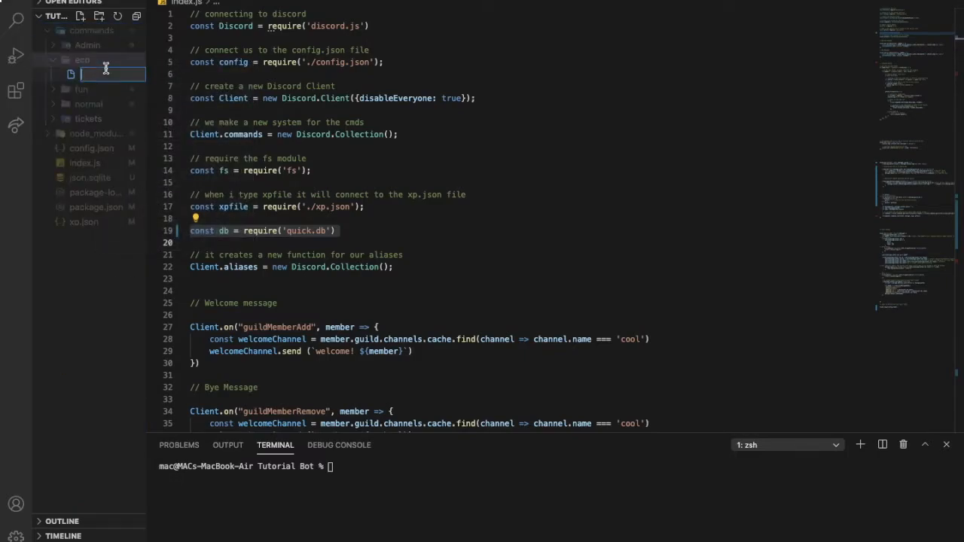
type("balance.js")
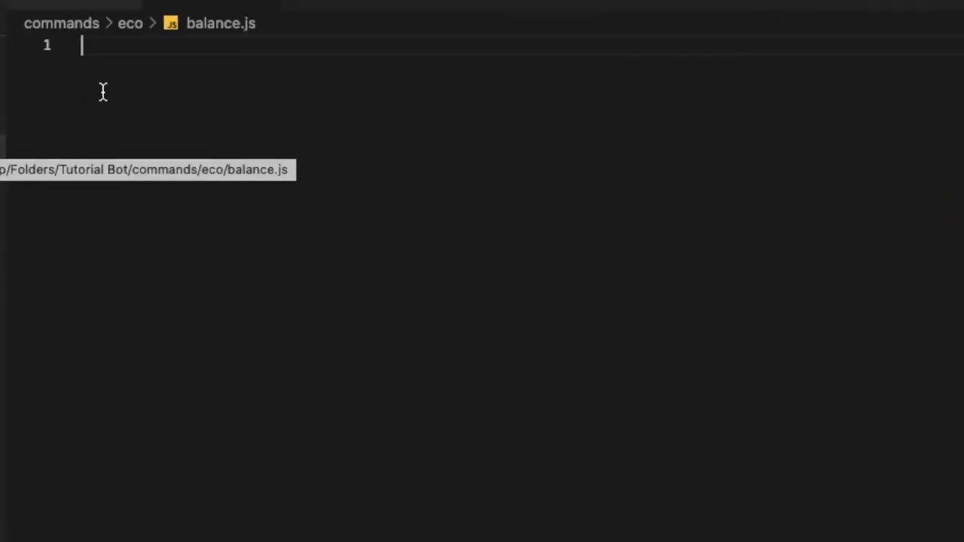
Require discord.js and quick.db as constants at the top of balance.js.
type("const")
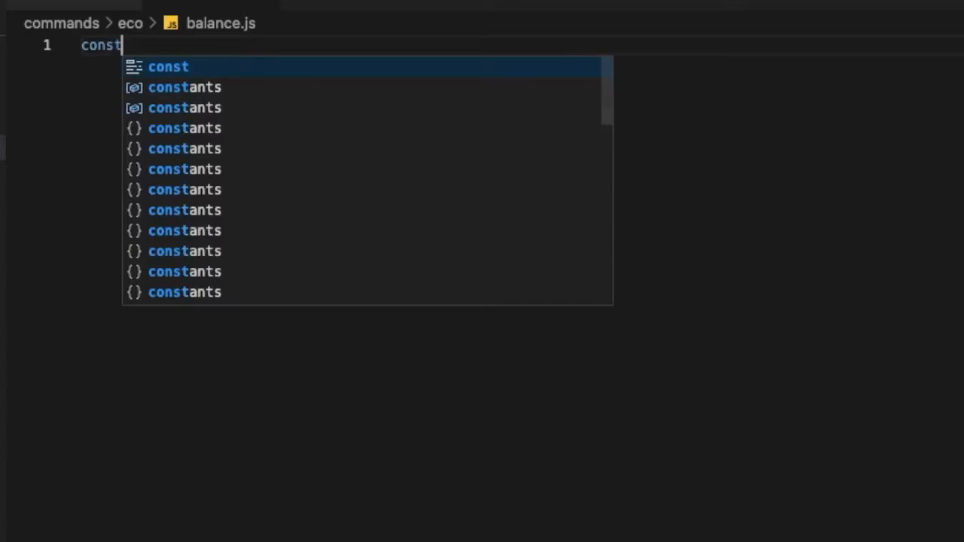
type("discord = require{")
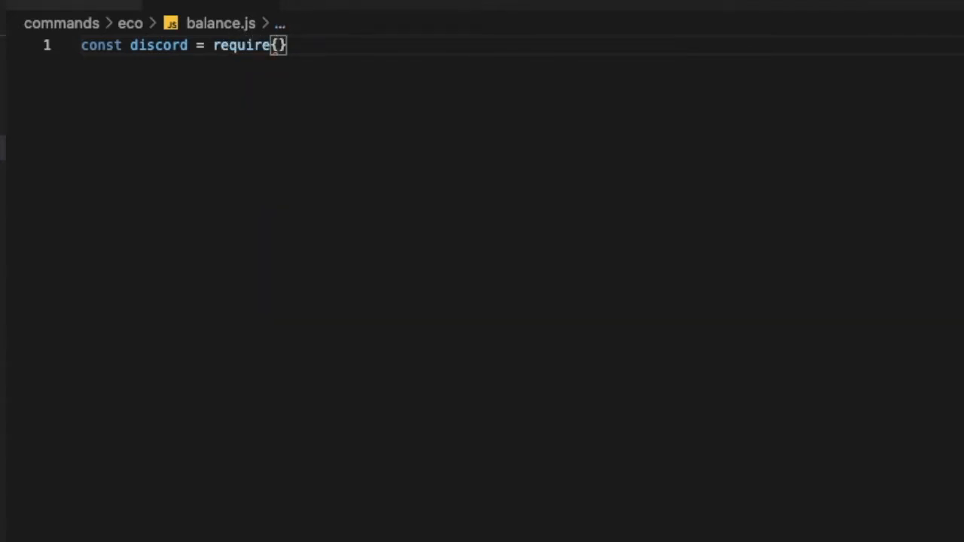
type("'discord.js")
type("const db =")
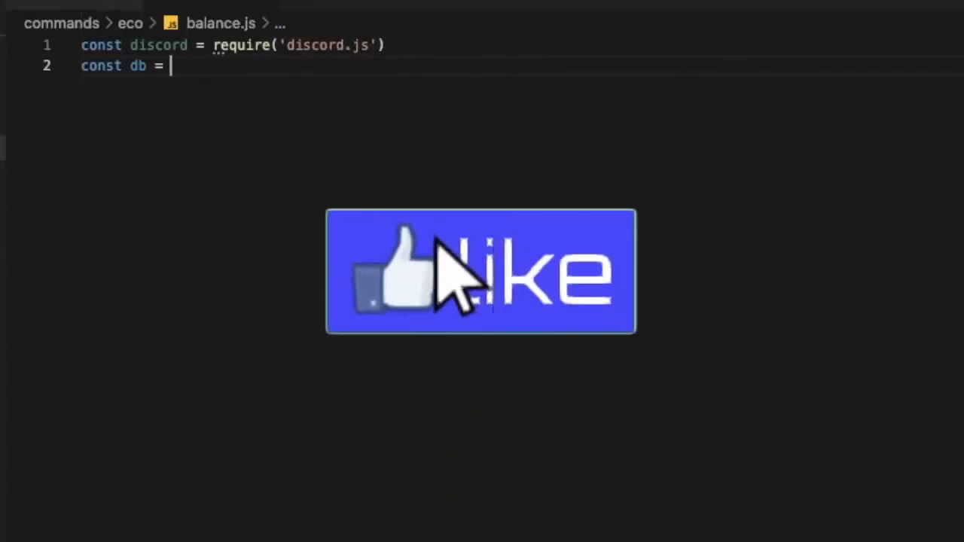
type("req")
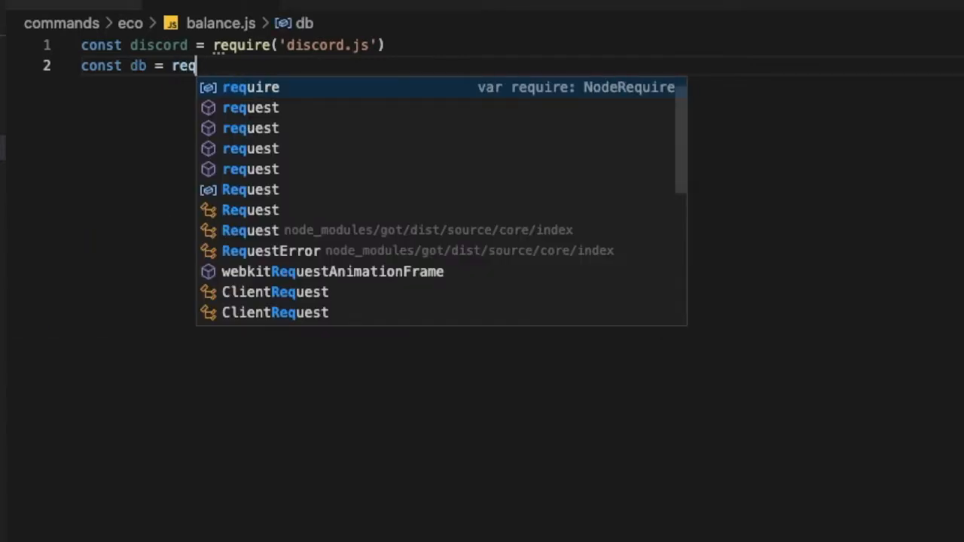
key("Escape")
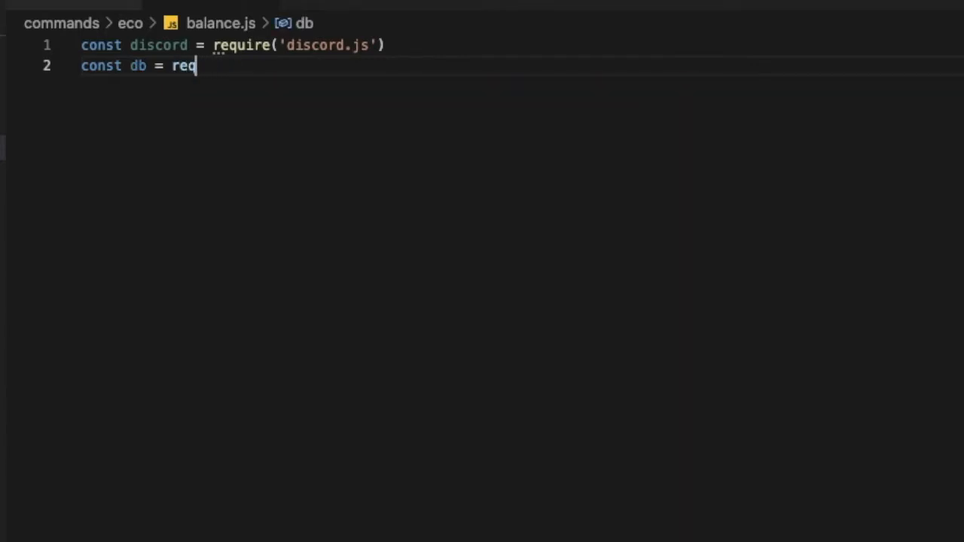
type("uire(qui")
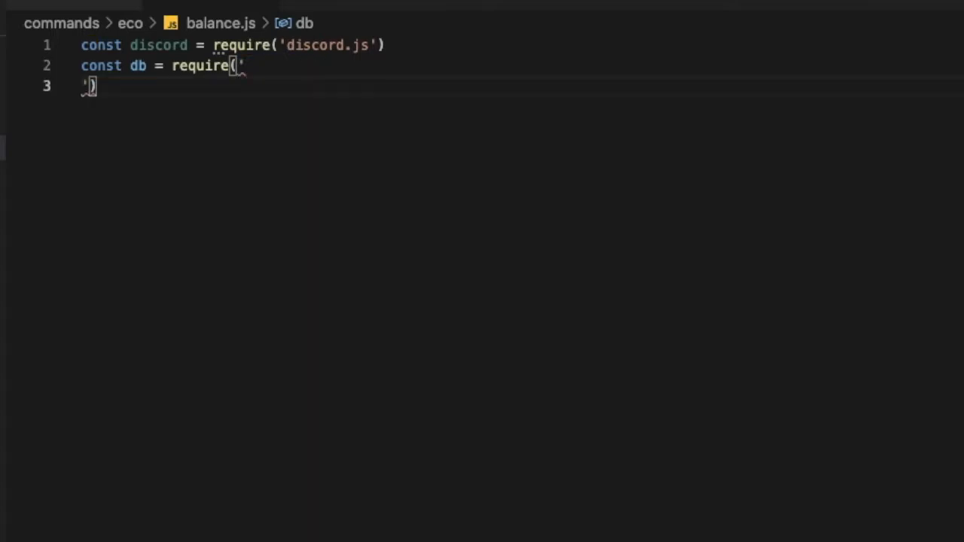
type("quick.db'")
type("if(!message.content.startsWith(prefix)) return;")
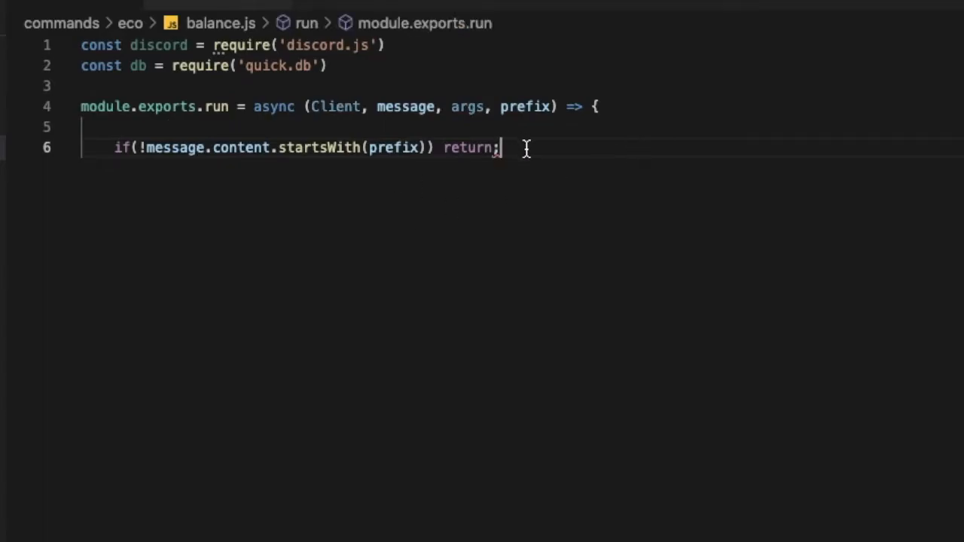
Add blank lines inside and after the async module.exports.run function.
key("Enter")
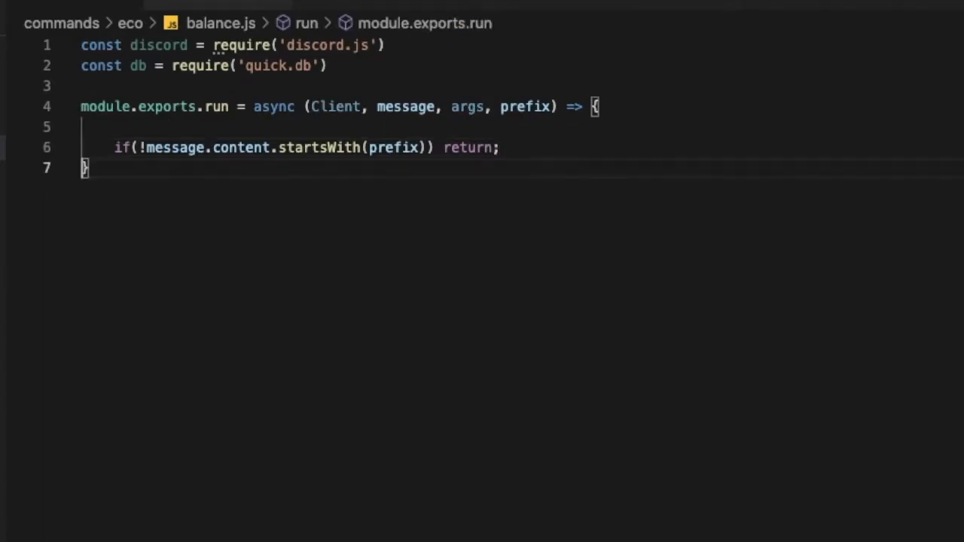
key("Enter")
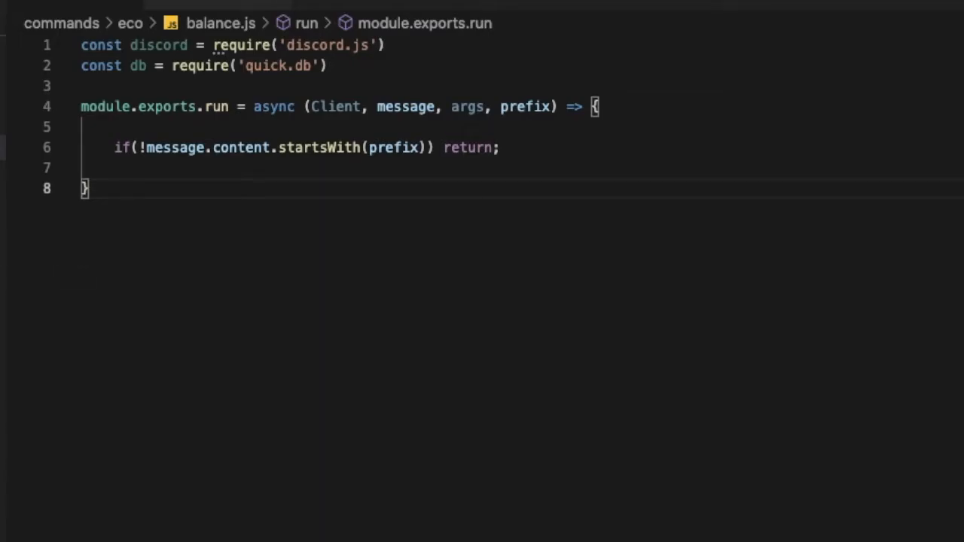
key("Enter")
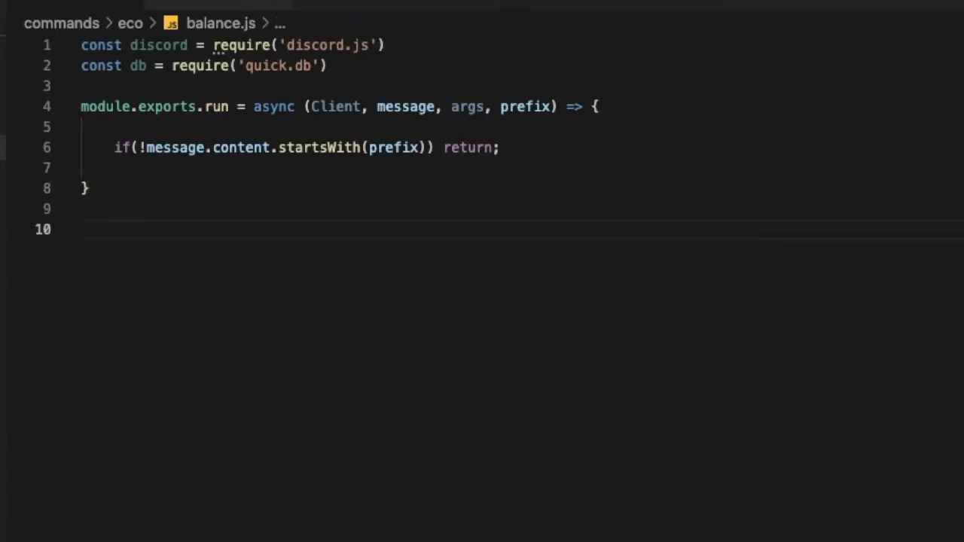
Export module.exports.help with name "balance" and aliases ['bal'].
type("module.exports.help = {")
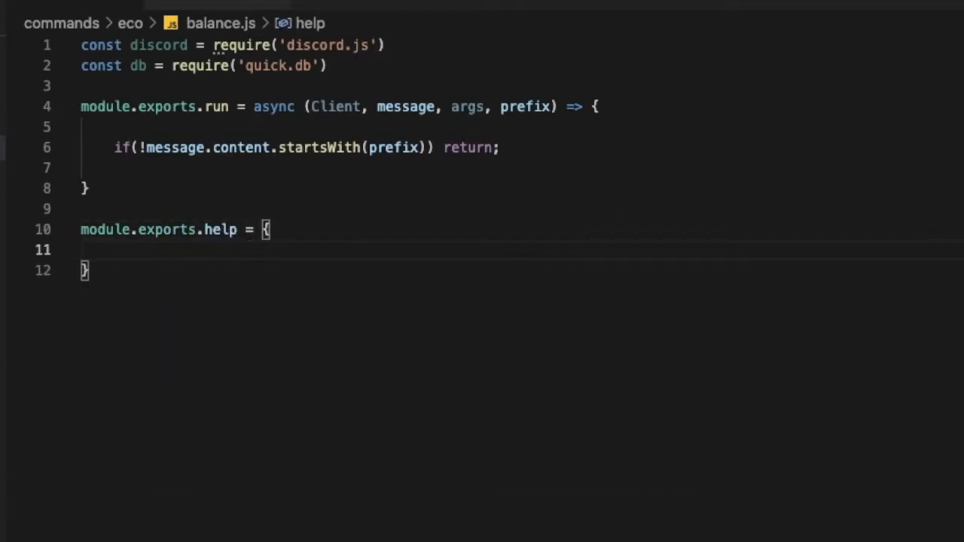
type("name:")
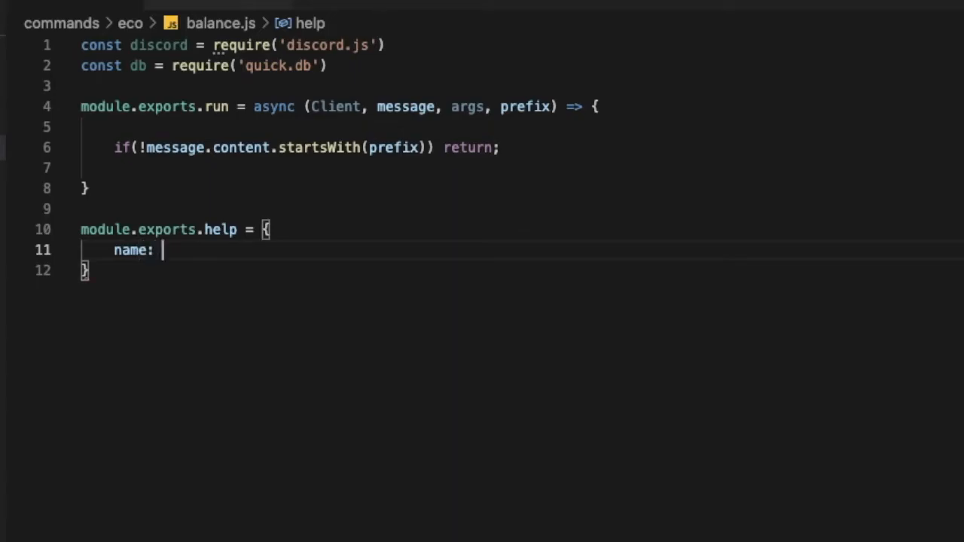
type("\"balance\"")
type("ali")
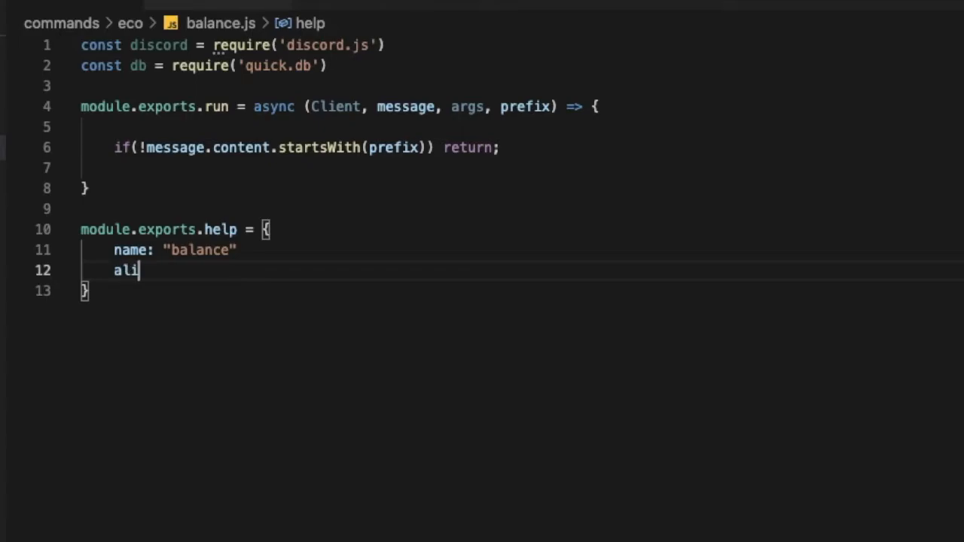
type("ases:")
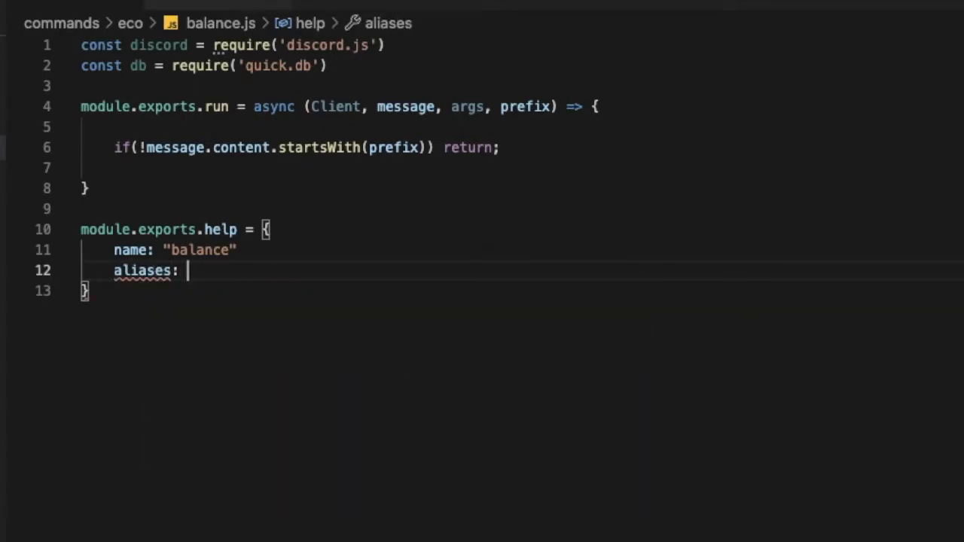
type("[]")
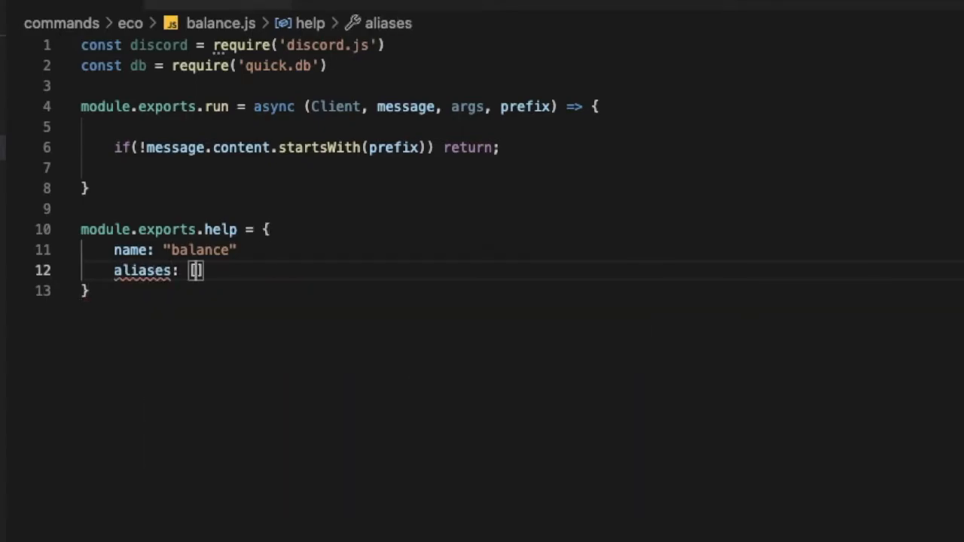
type("'bal'")
left_click(178, 250)
type(",")
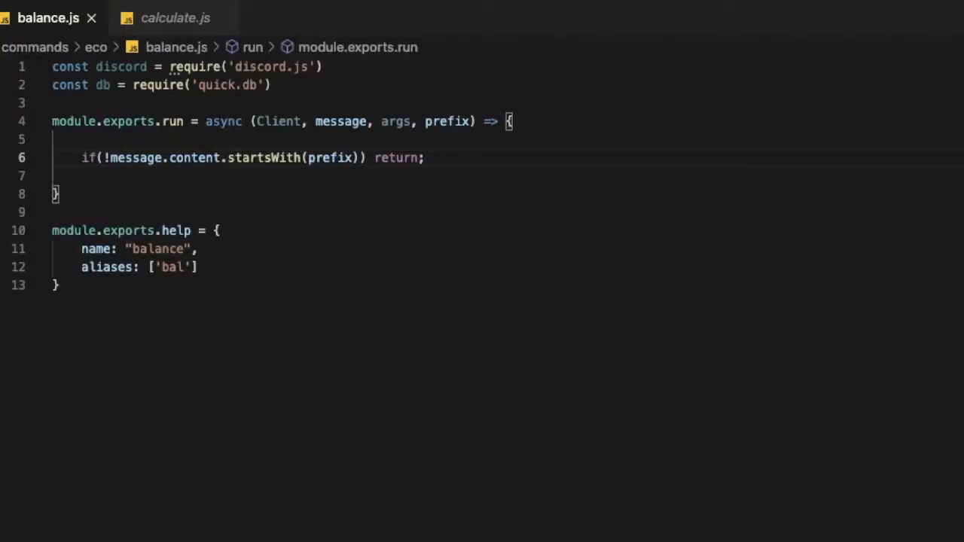
Comment the prefix line: this check if its starts with the prefix.
type("// hcekc")
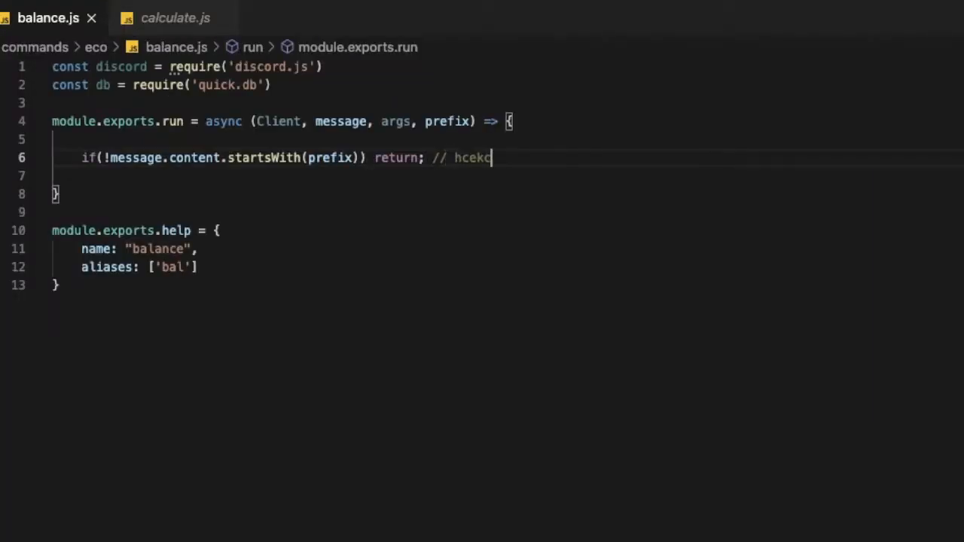
type("this check")
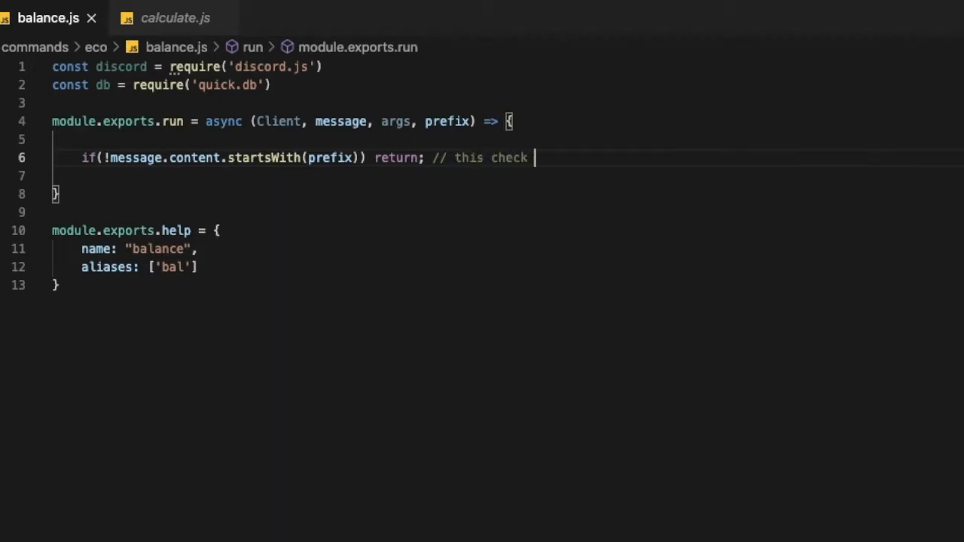
type("if its sta")
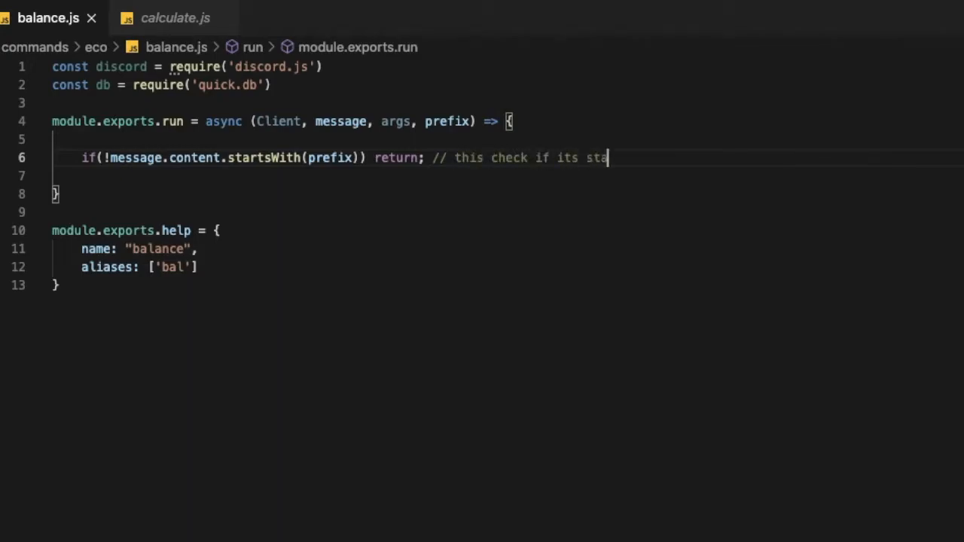
type("rts wo")
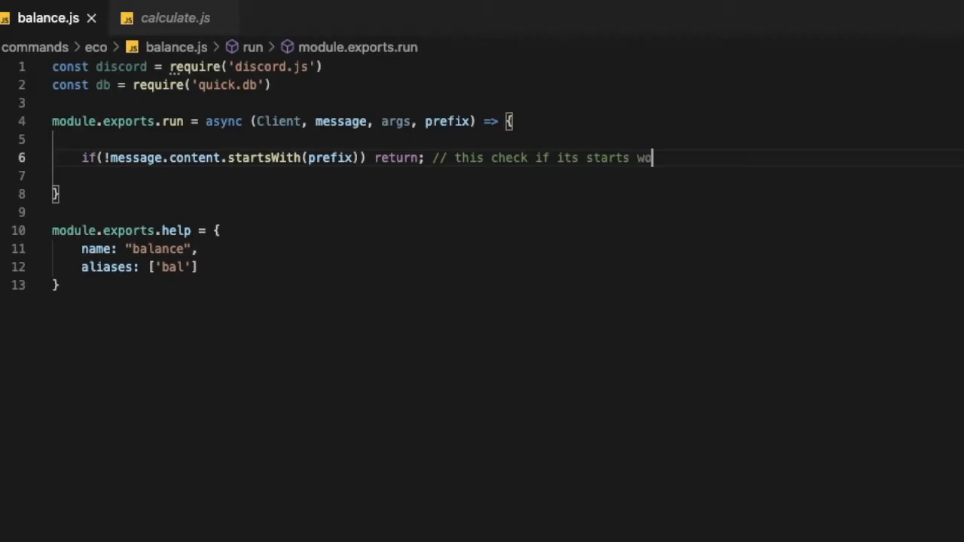
type("ith th")
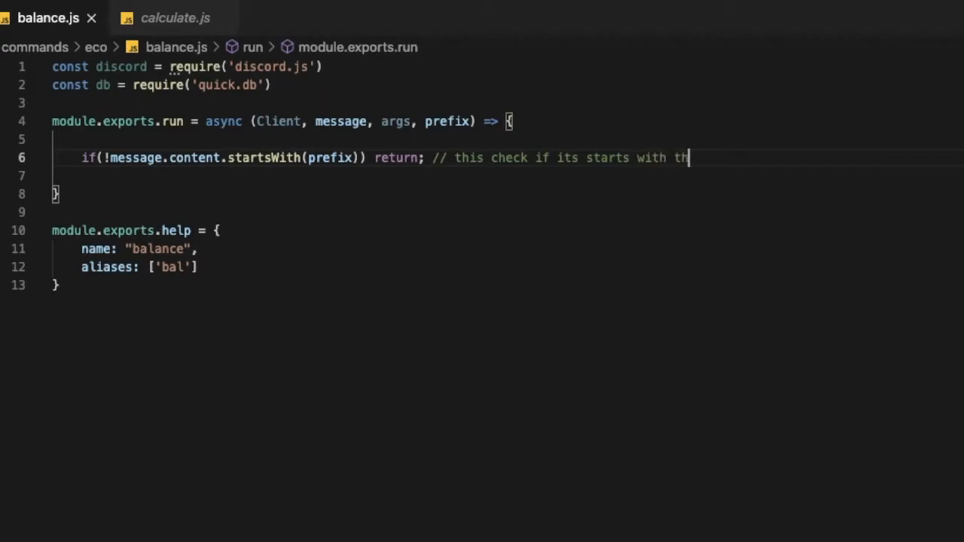
type("e prefix")
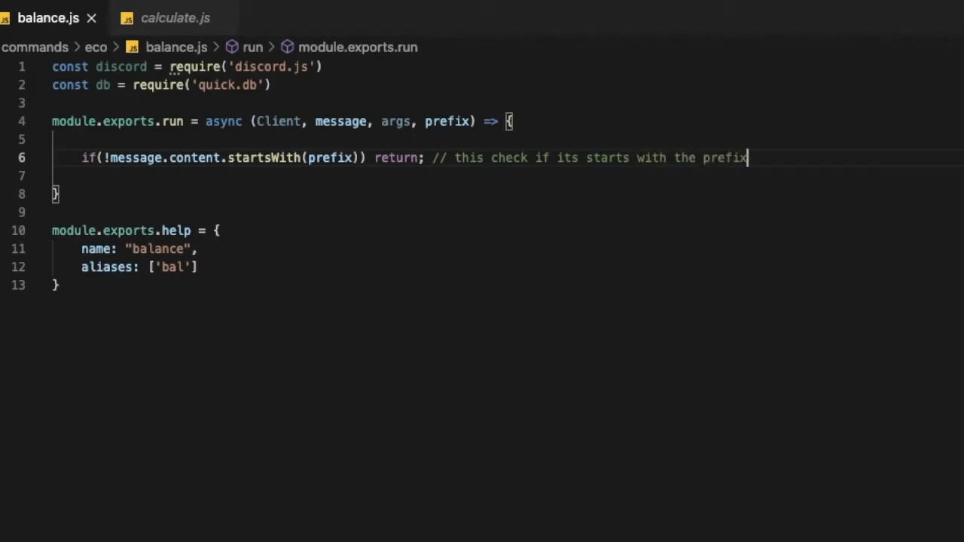
mouse_move(636, 158)
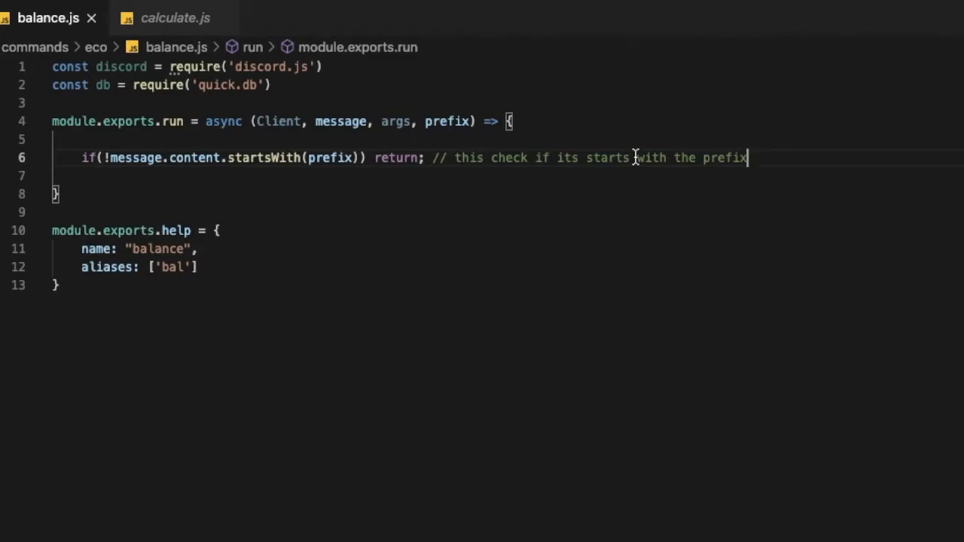
key("Enter")
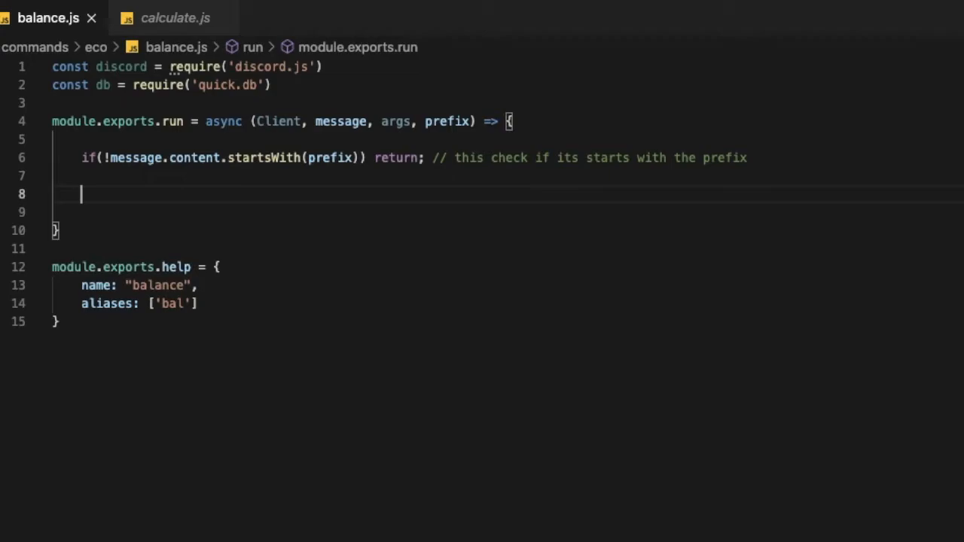
Define let user = message.mentions.users.first() || message.author; inside run.
type("let")
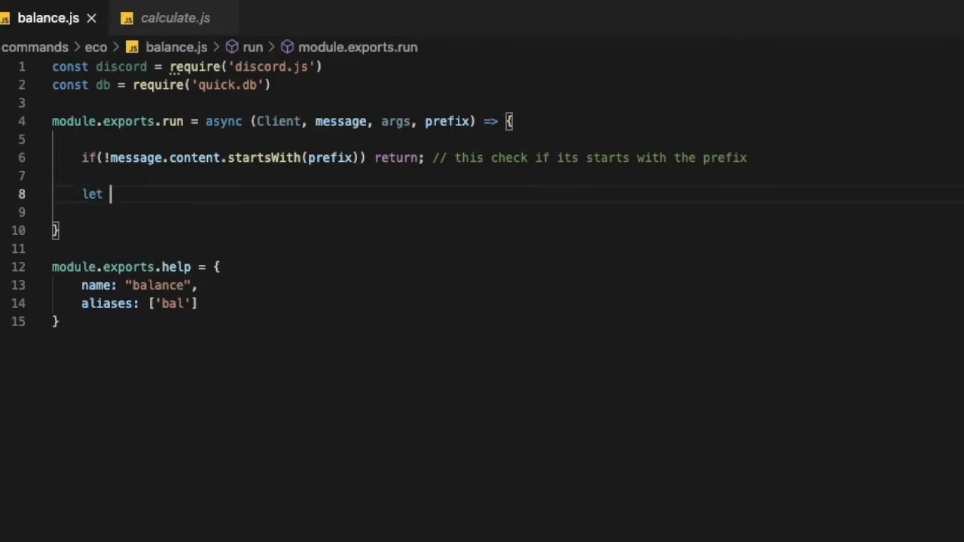
type("user =")
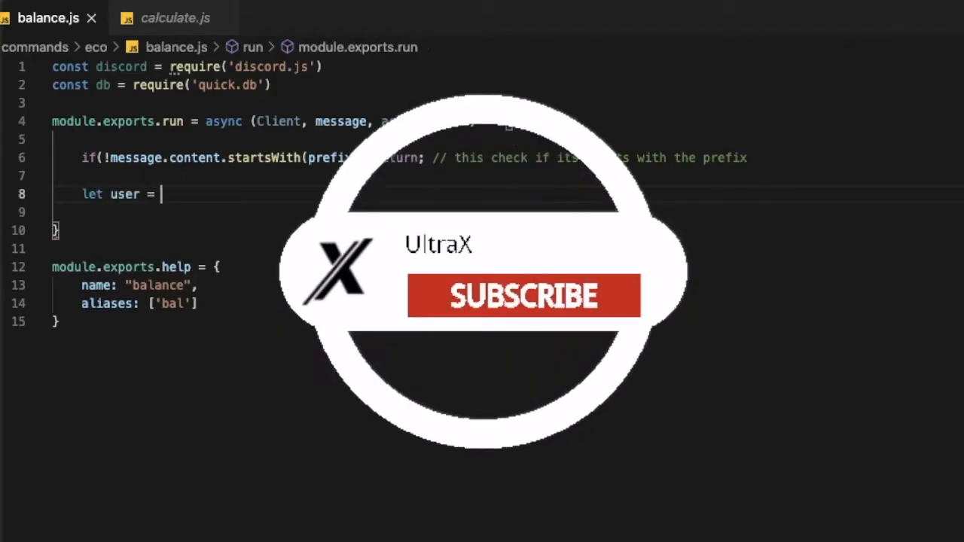
type("messag")
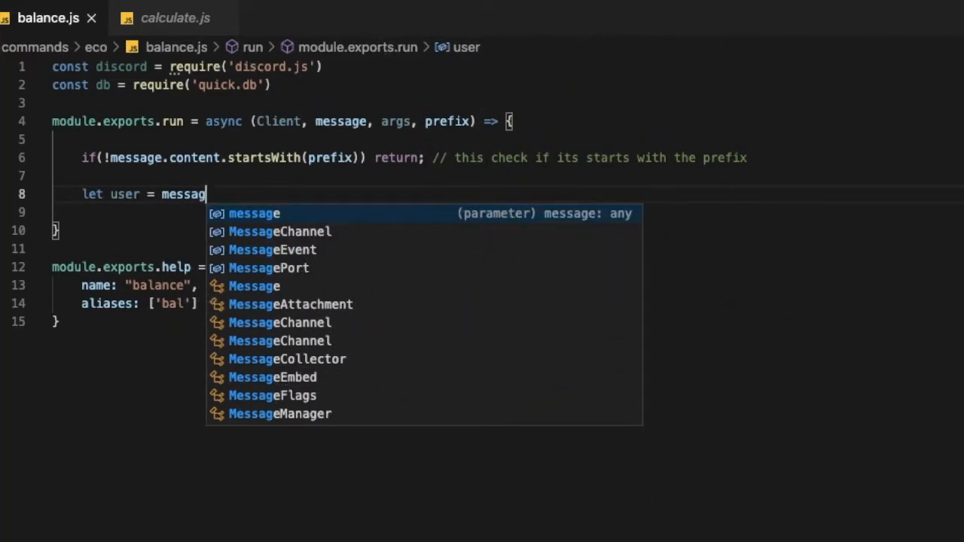
type(".mentions")
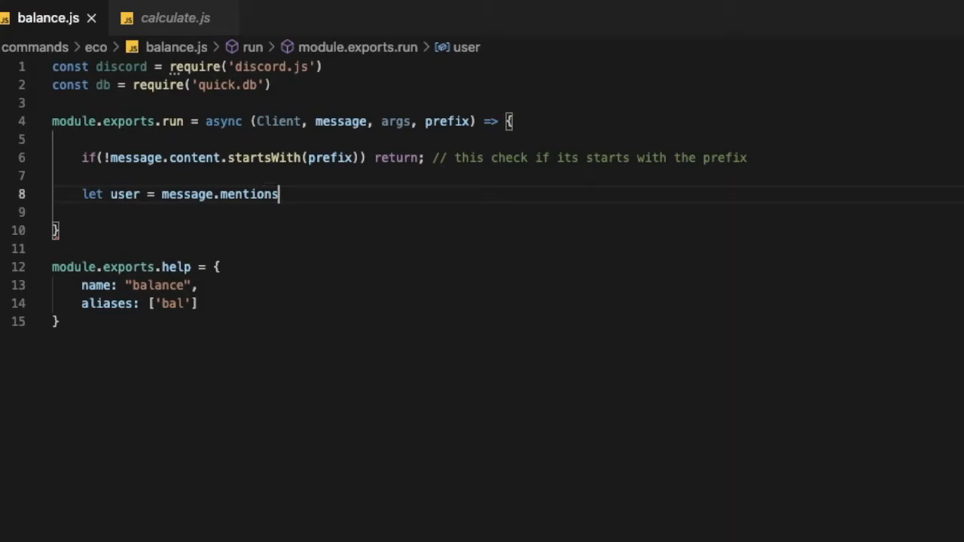
type(".users.")
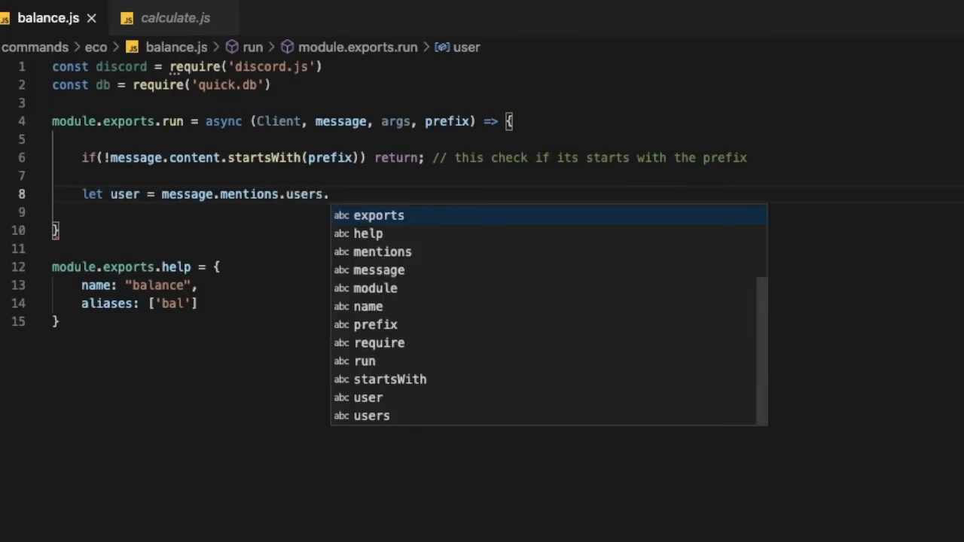
type("first()")
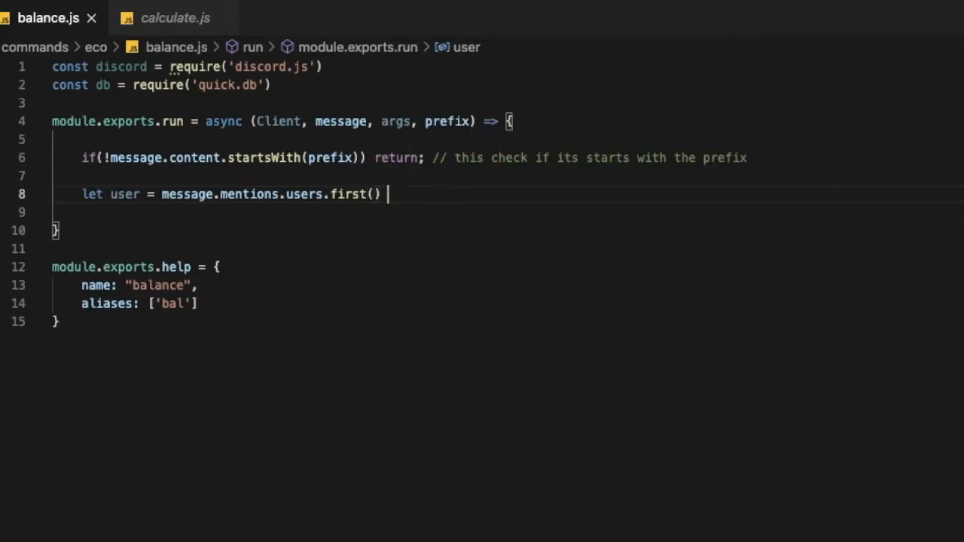
type("|| message")
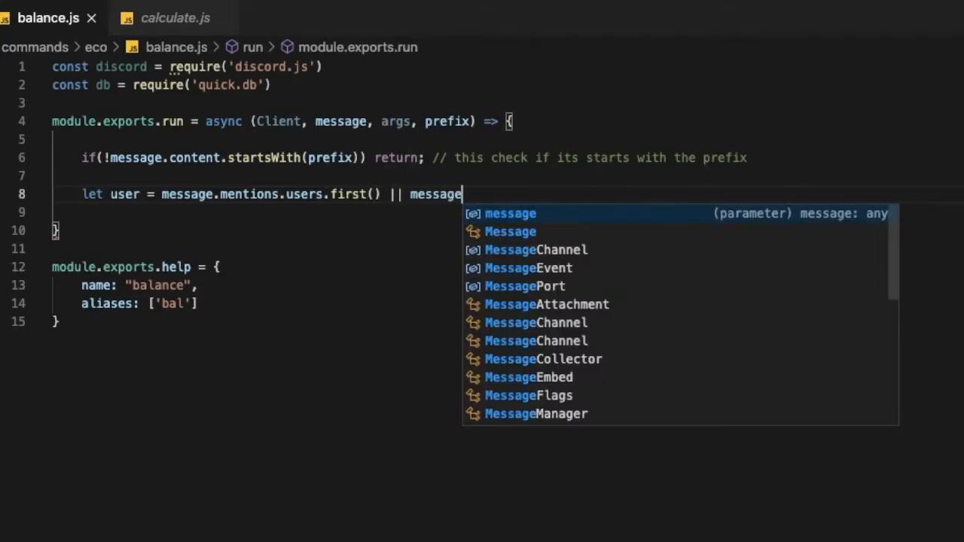
type(".author")
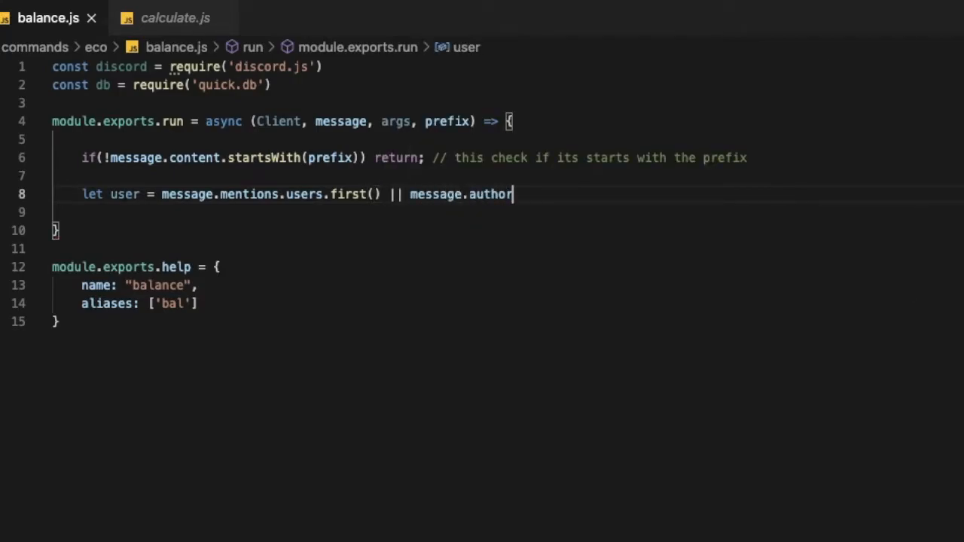
type(";")
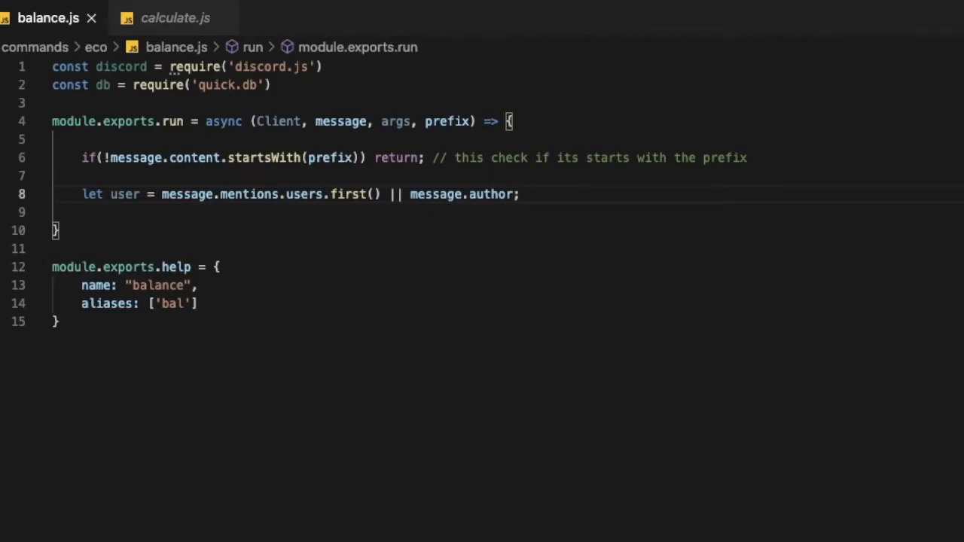
mouse_move(483, 203)
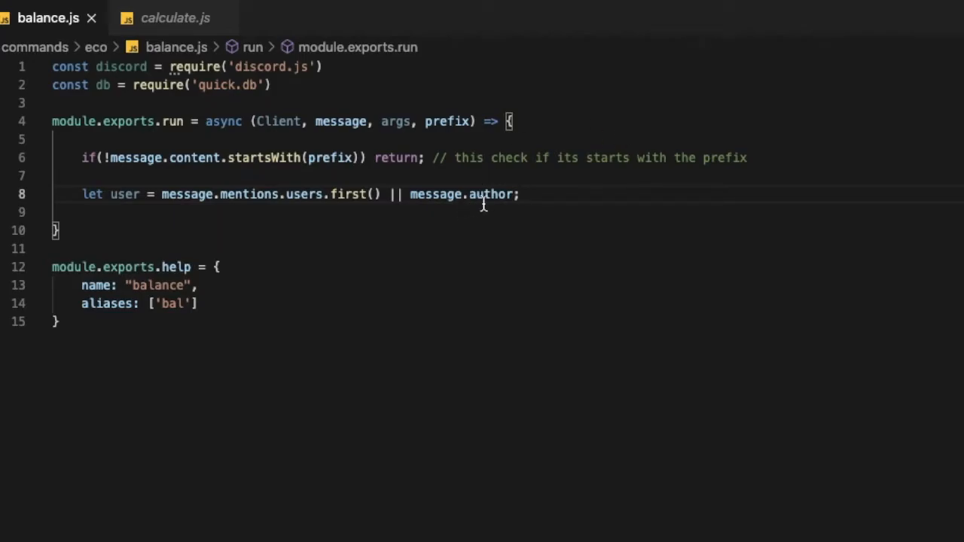
Start var bal = await db.fetch on a new line below the user definition.
key("Enter")
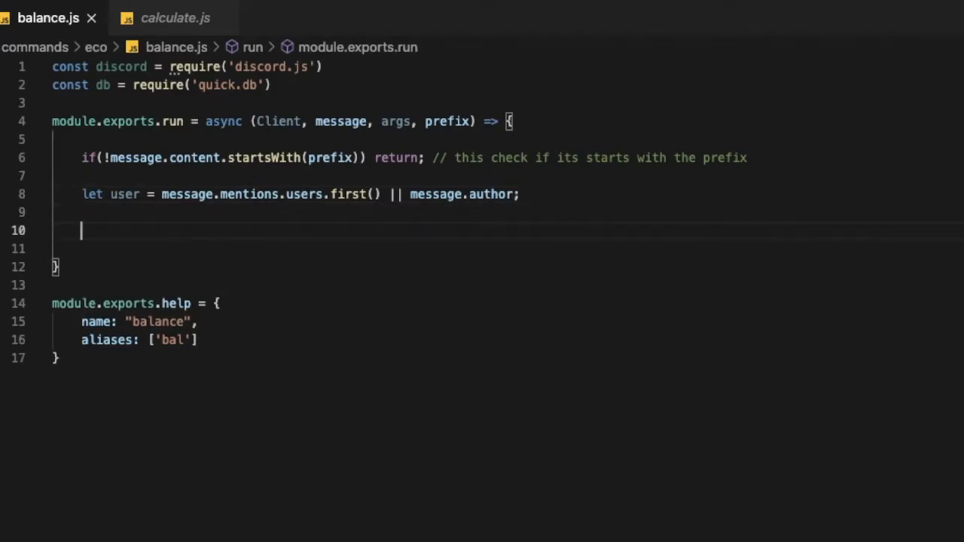
type("var")
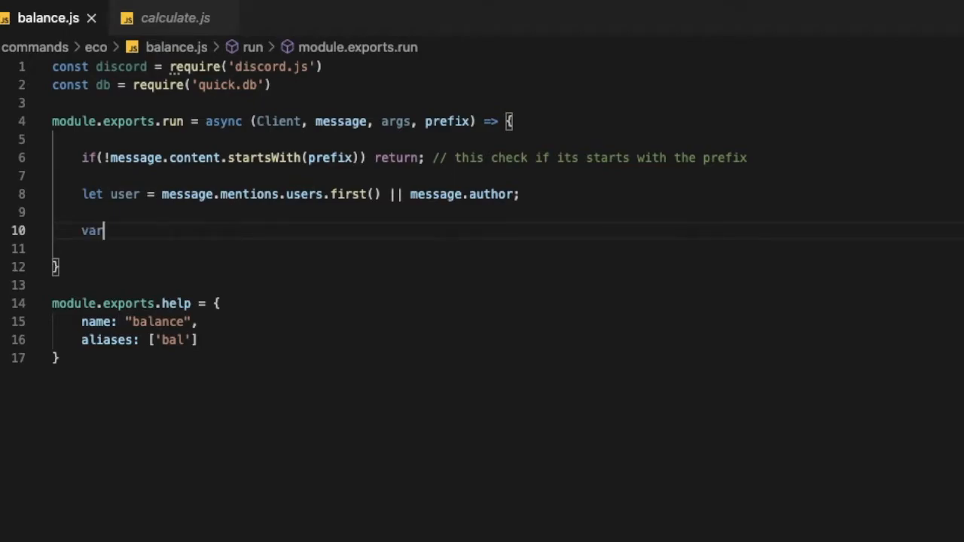
type("bal")
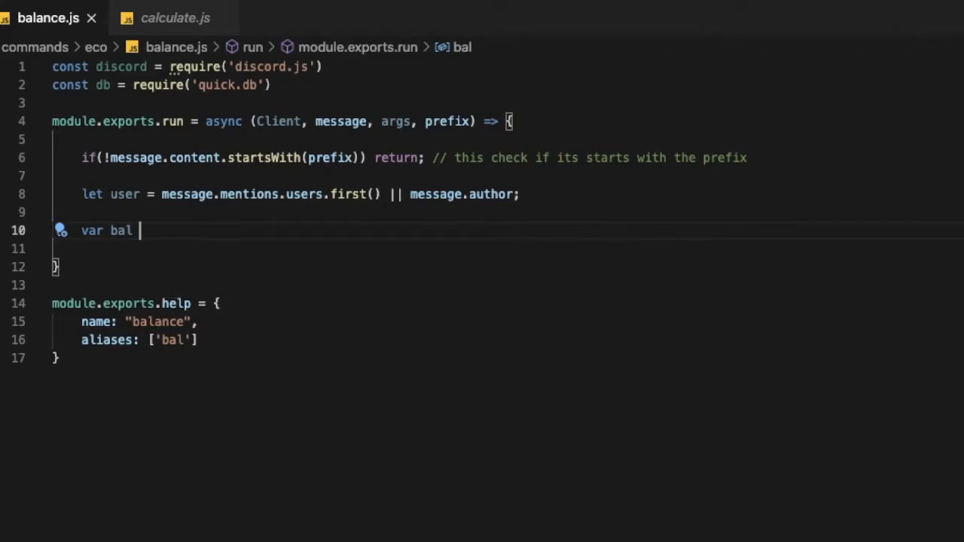
type("= await db")
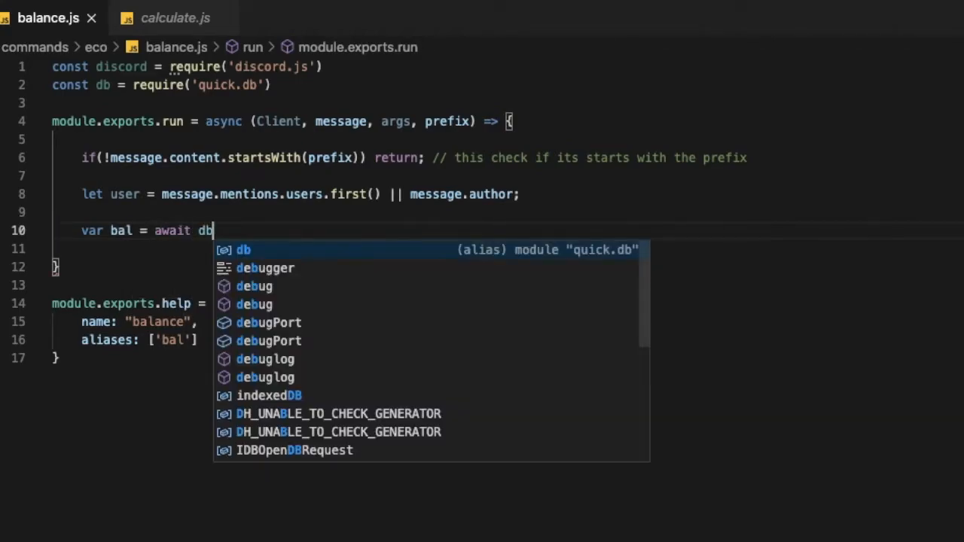
type(".fetch(`m")
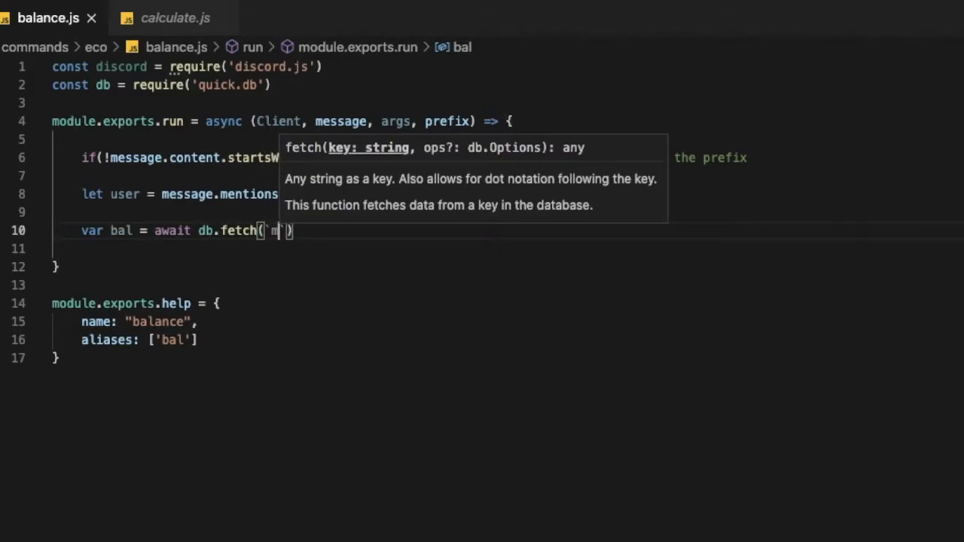
Build the fetch key as `money_${message.guild.id}_cash${user.id}`.
type("oney")
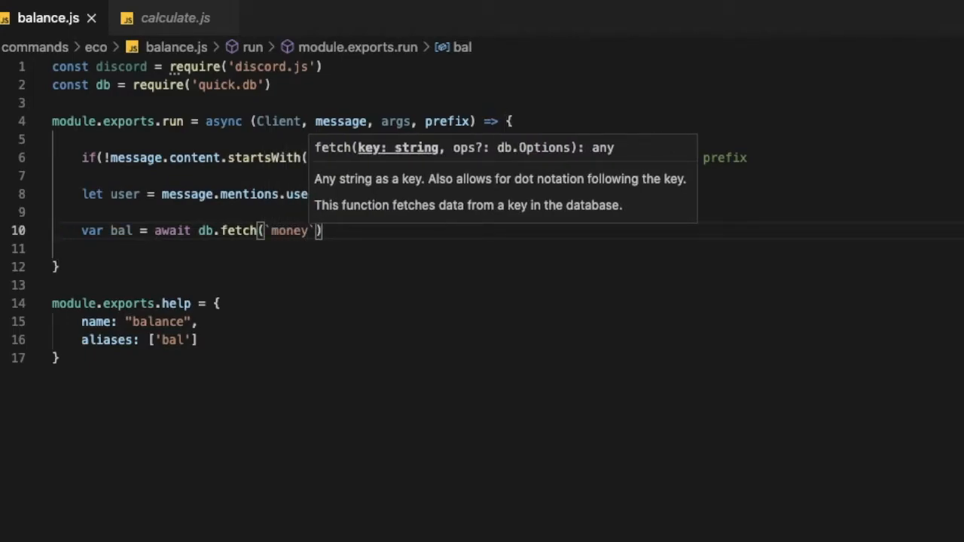
type("_${}")
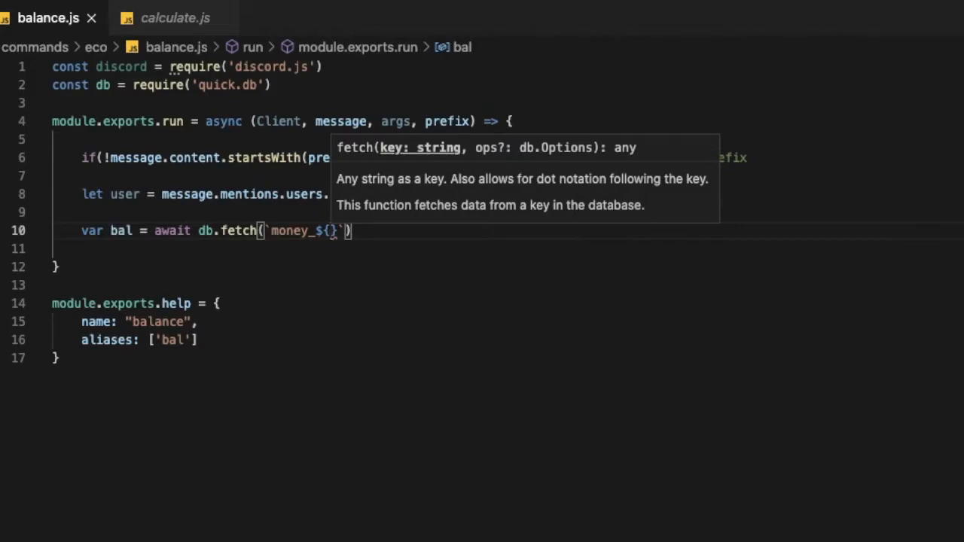
type("message")
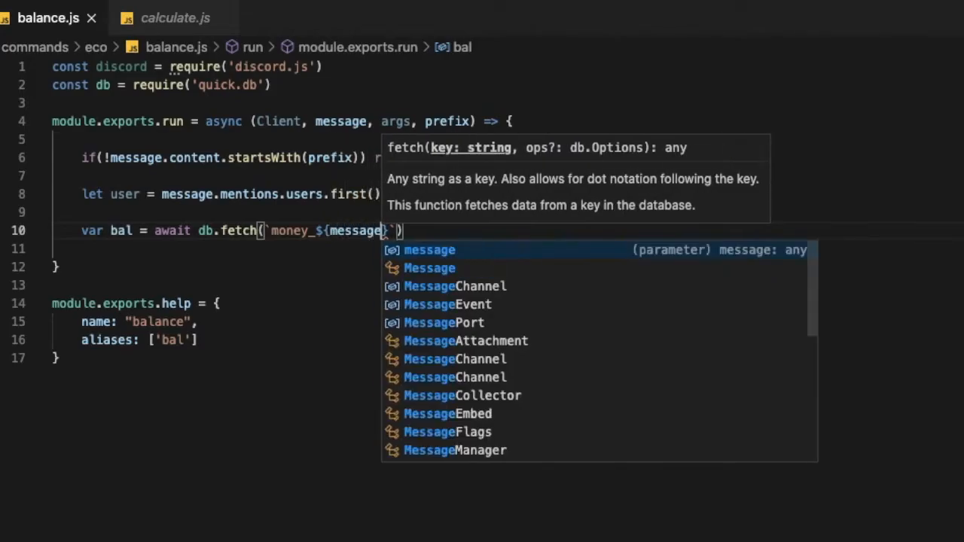
type(".guild")
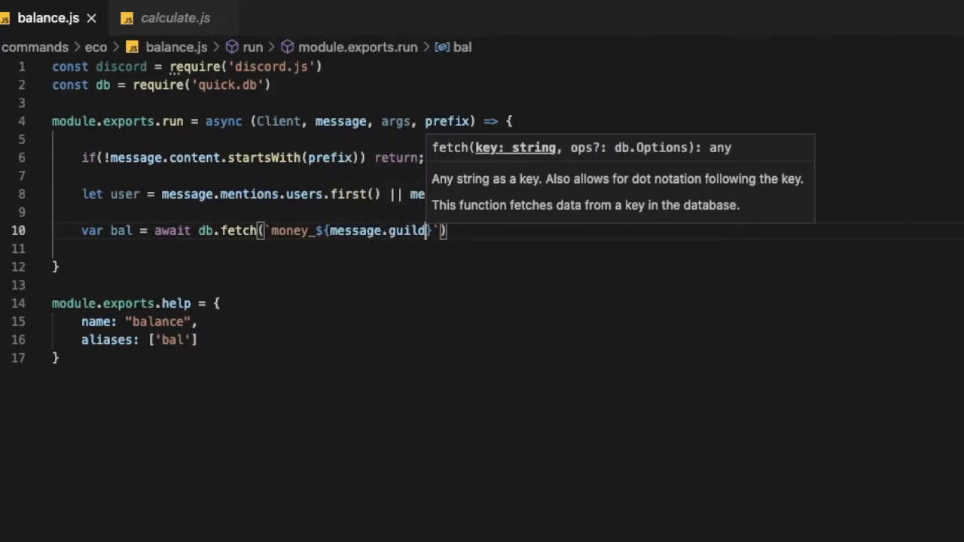
type(".id")
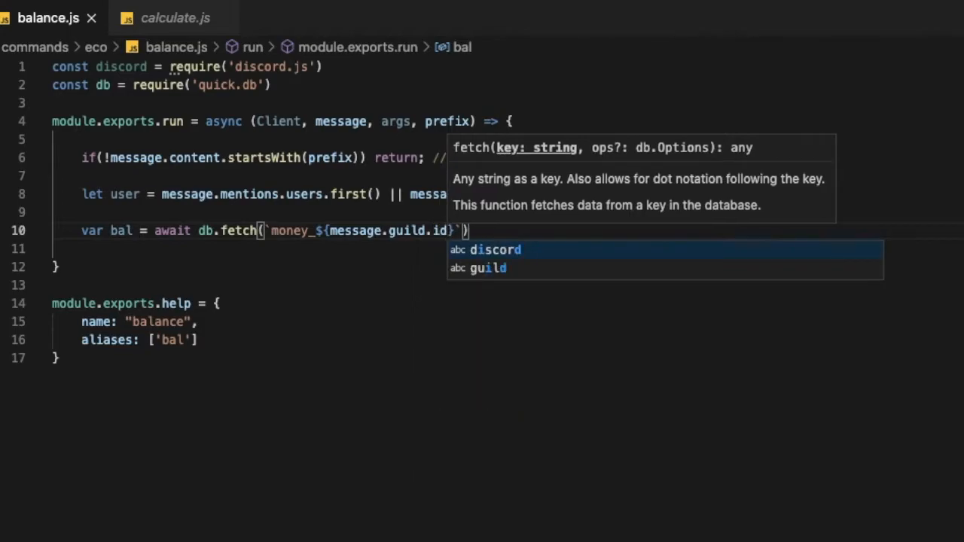
type("_")
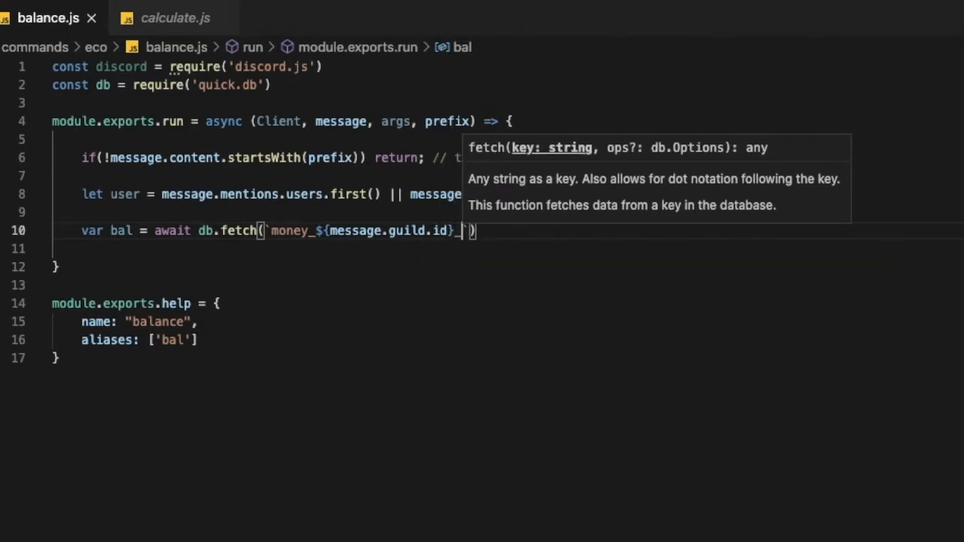
type("cash")
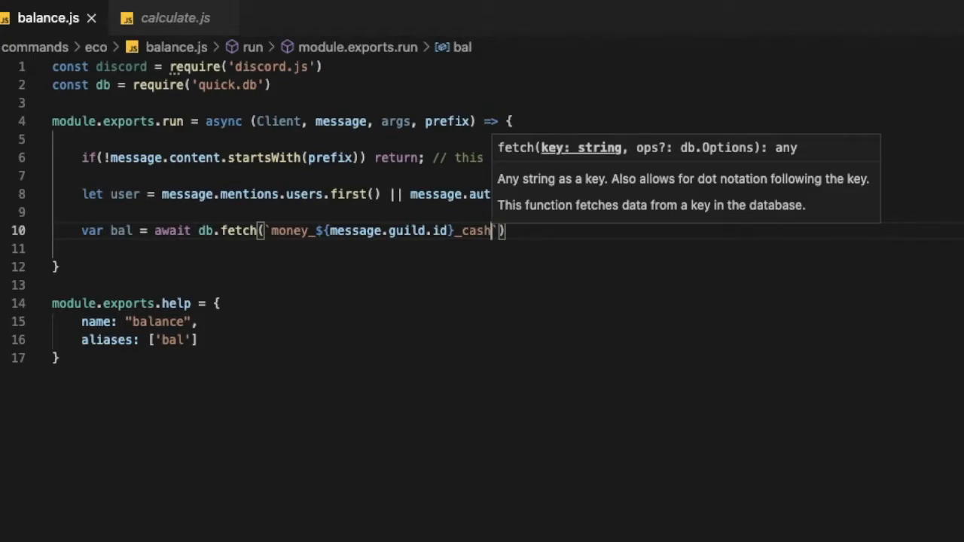
type("$")
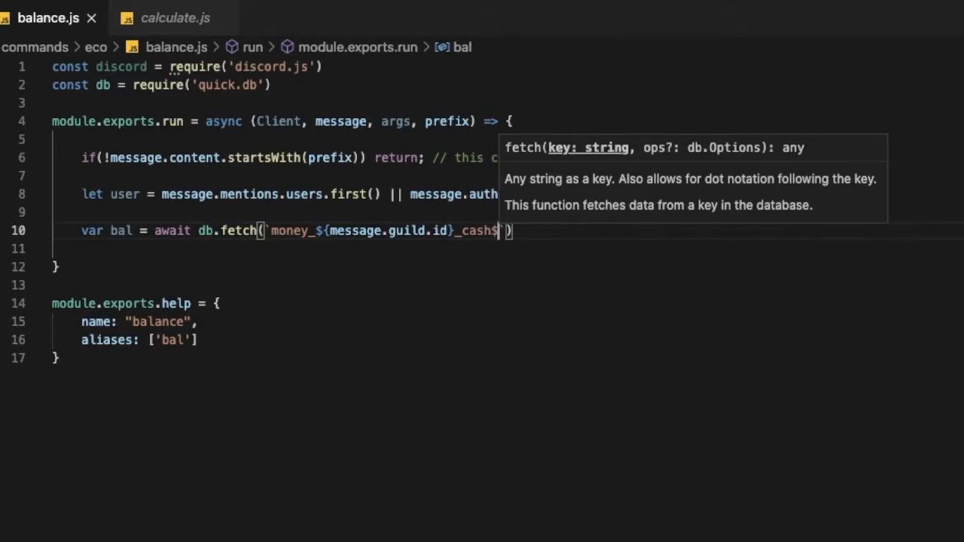
type("{us")
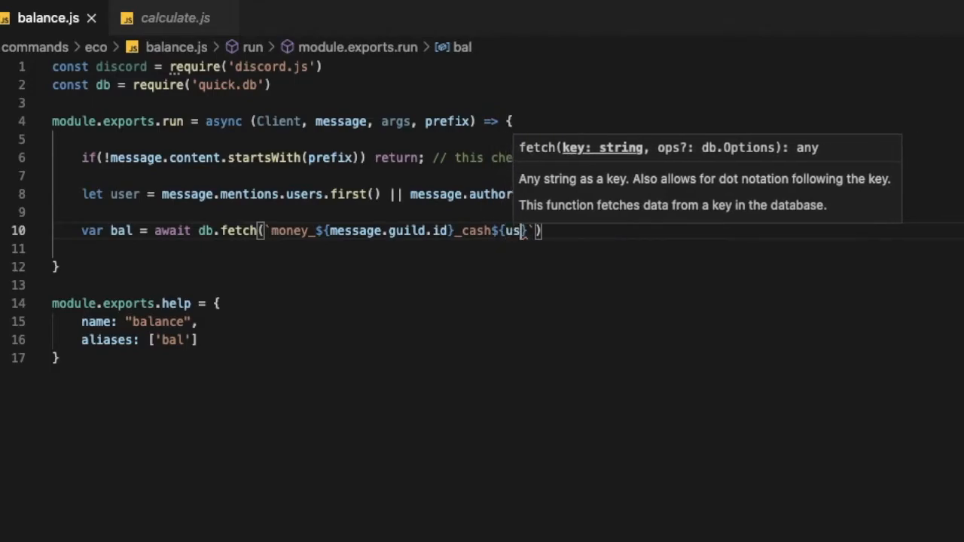
type("er.id}")
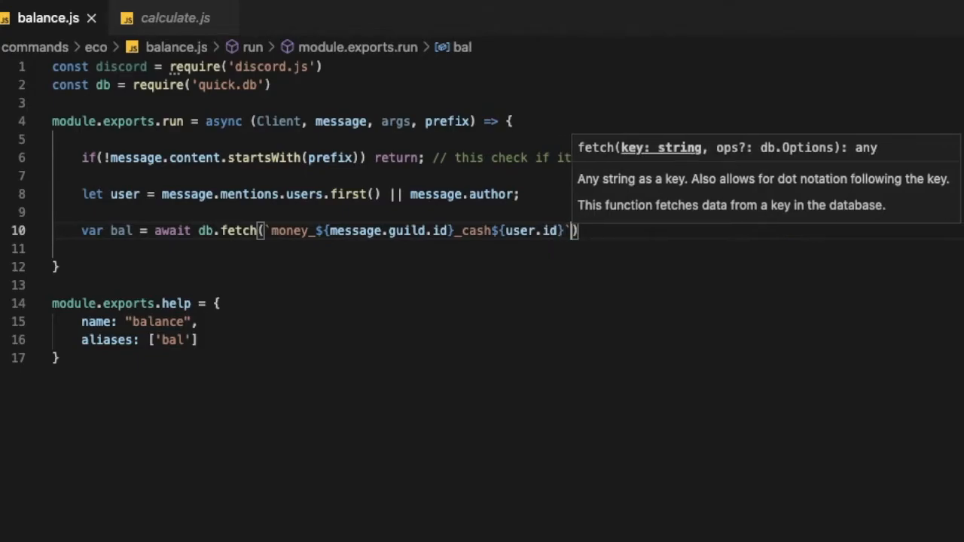
Add if (bal === null) bal = 0; and begin a let cash line below it.
key("Enter")
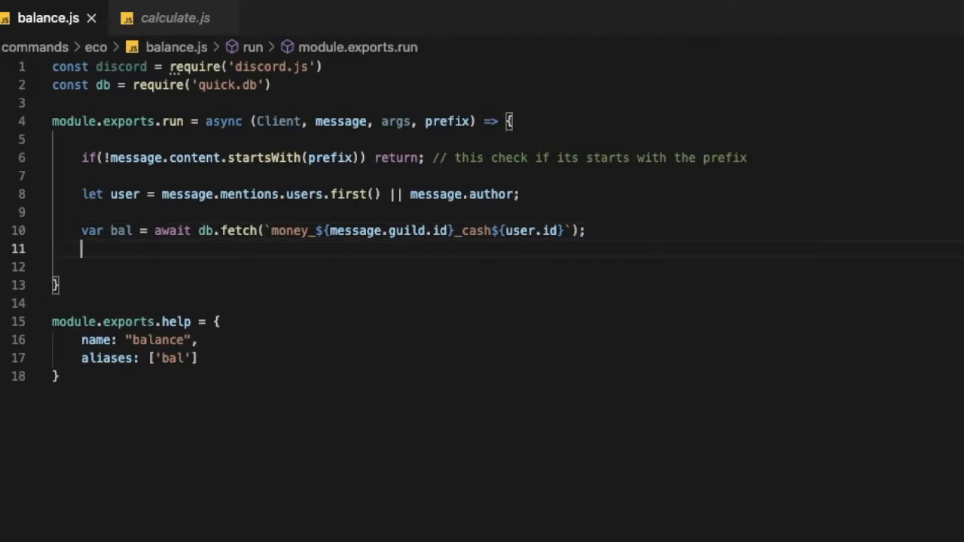
type("if")
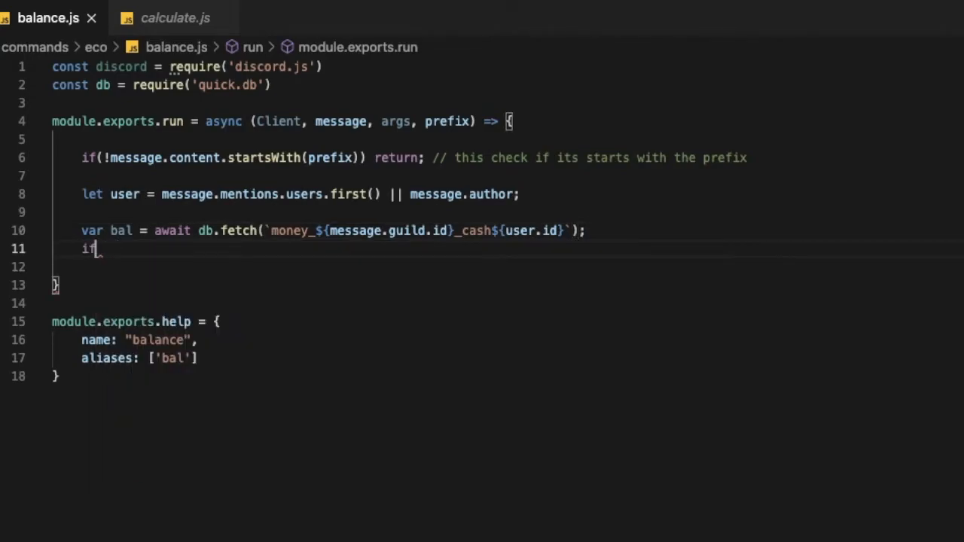
type("(bal === nul")
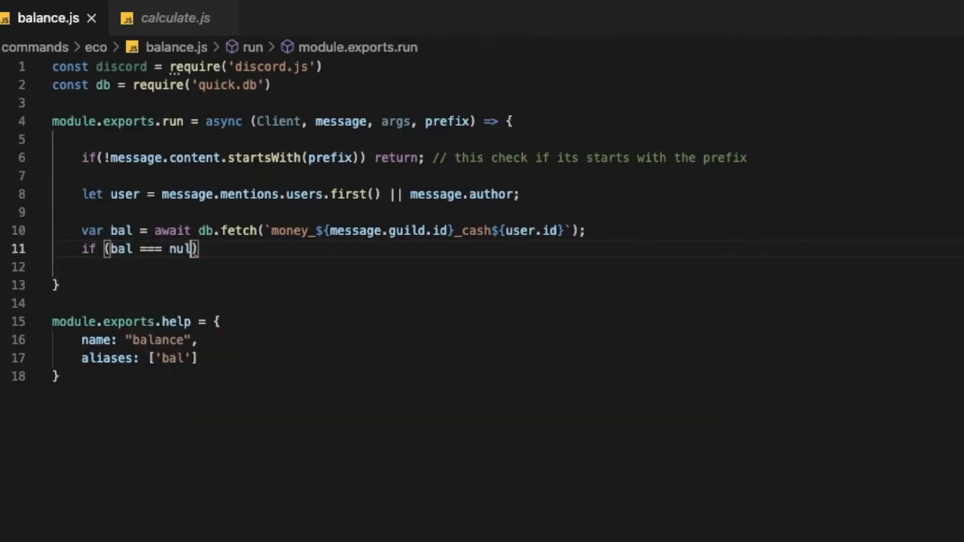
type("l")
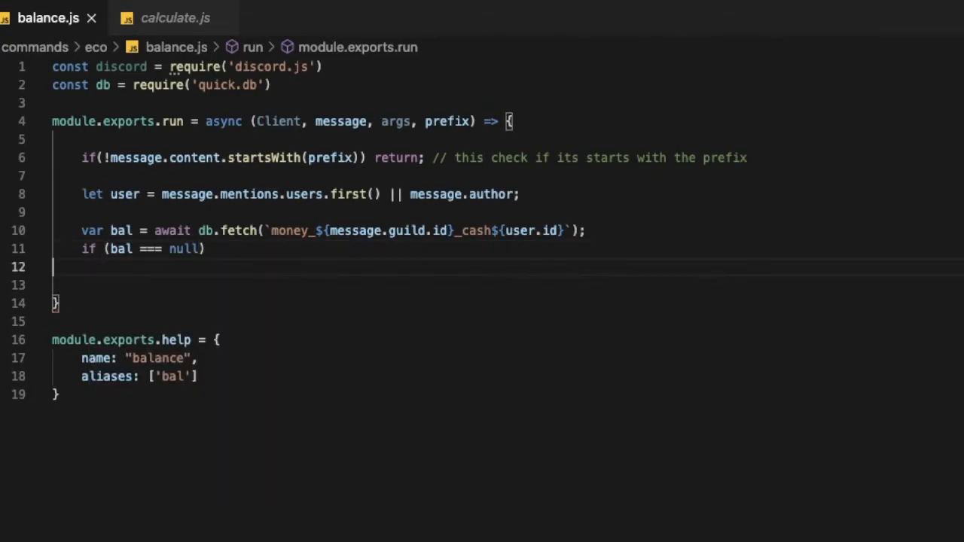
type("bal")
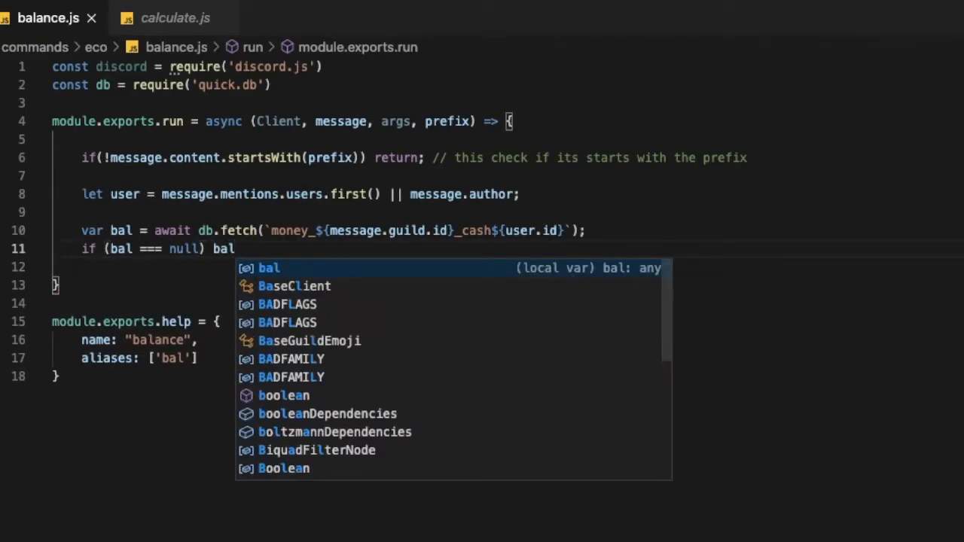
type("= 0;")
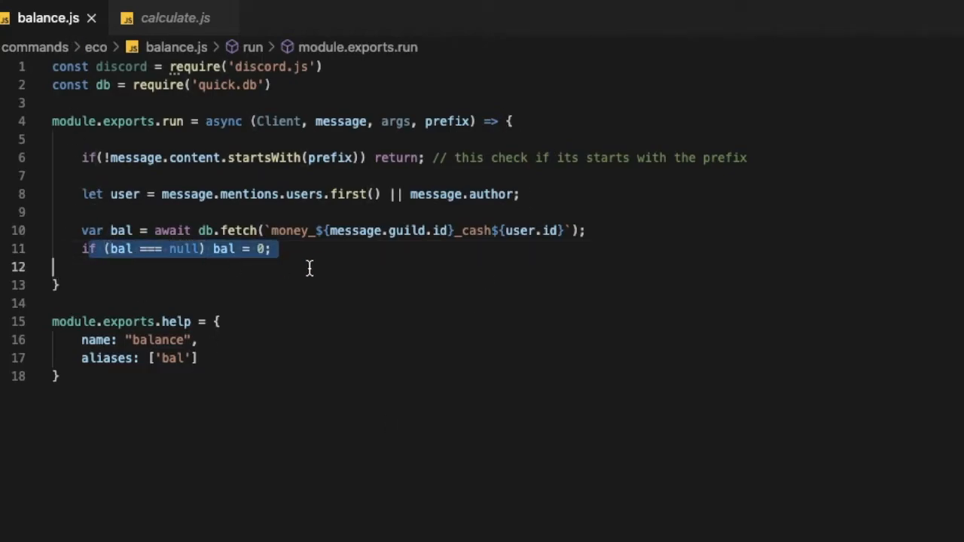
left_click(259, 249)
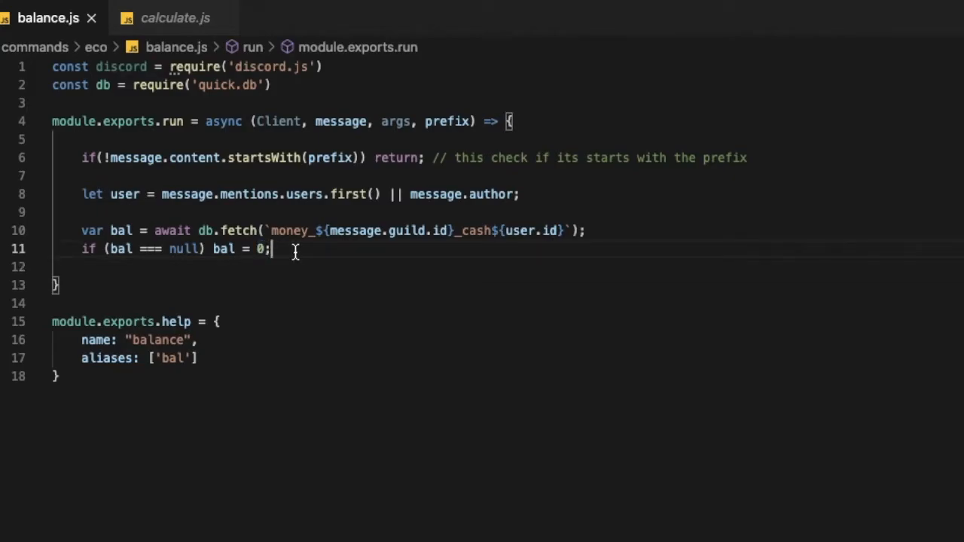
type("let chash =")
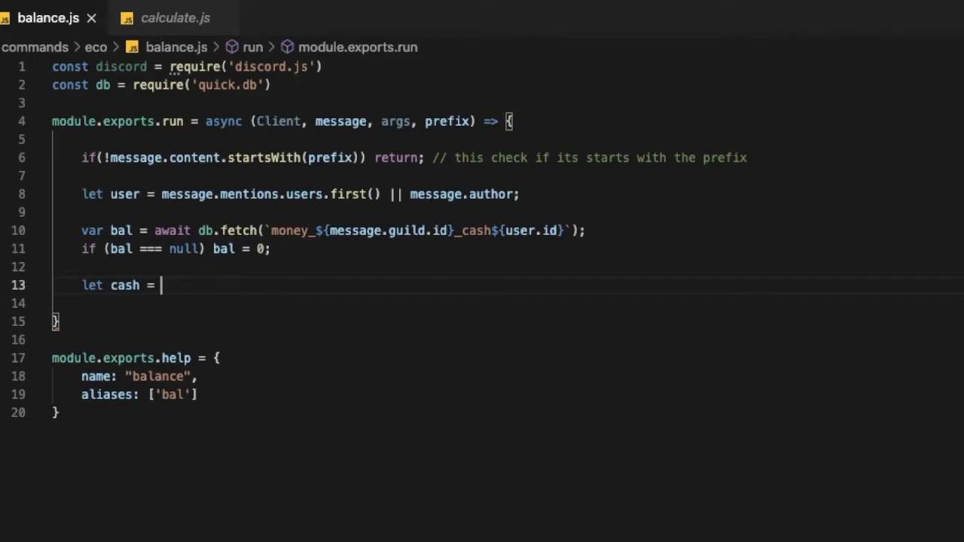
Set cash = db.fetch with a key starting `money_${message.guild.id}`, fixing a typo.
type("db")
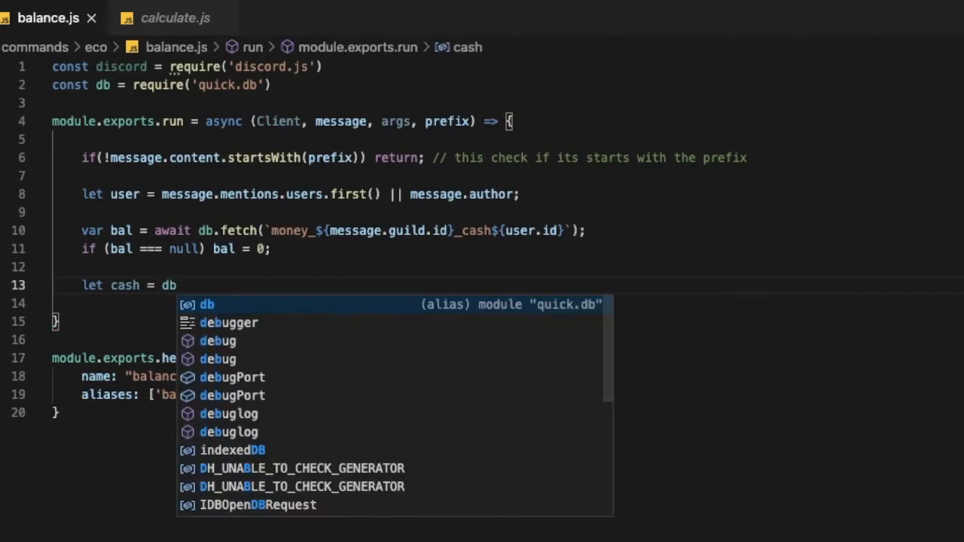
type("= db")
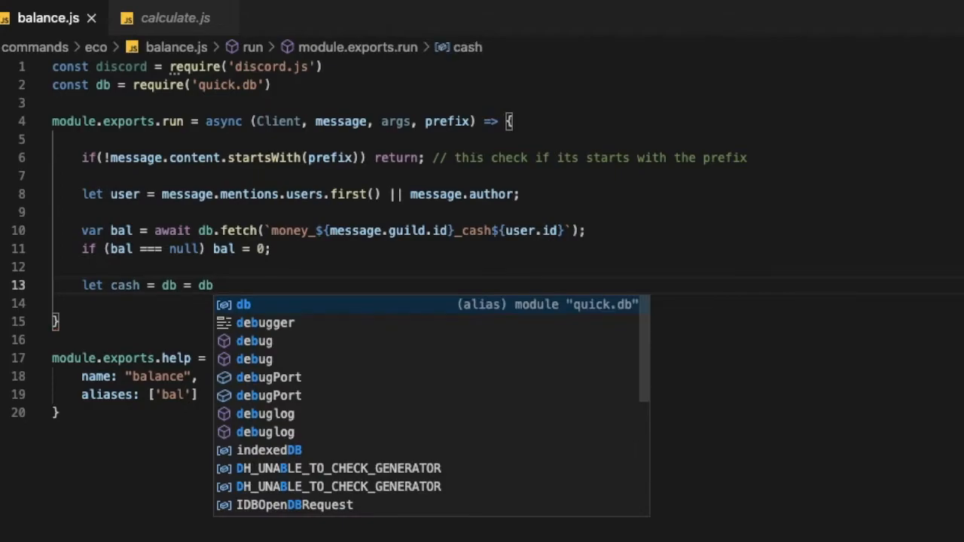
type(".fe")
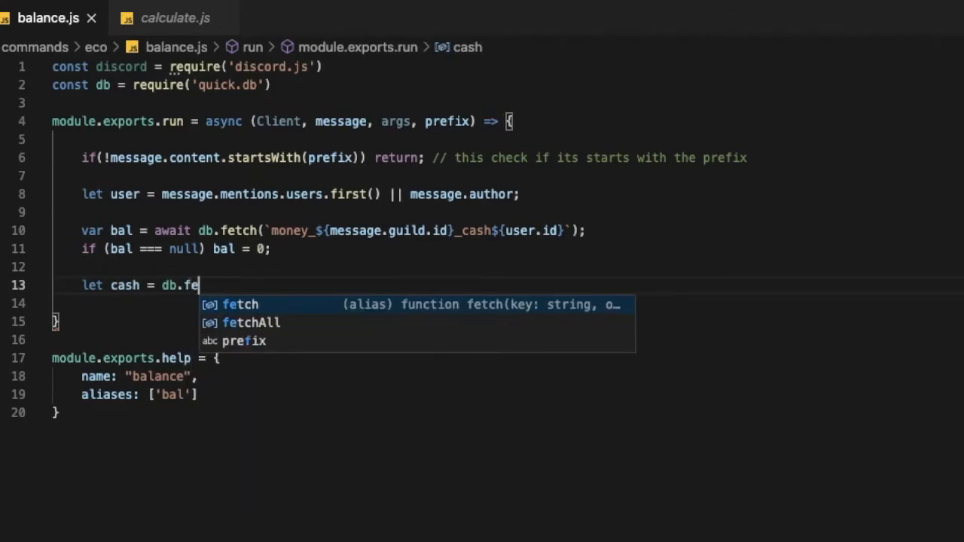
type("tch(`")
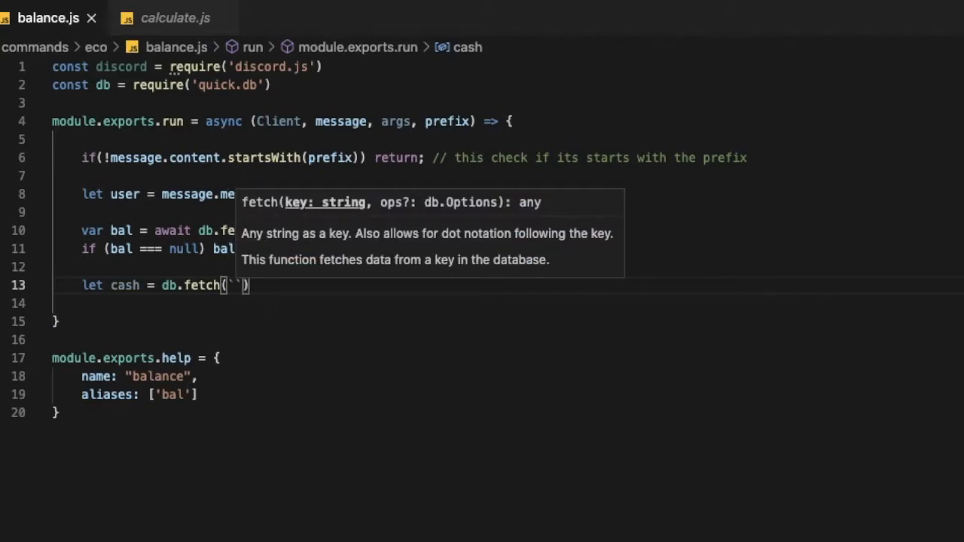
type("money_")
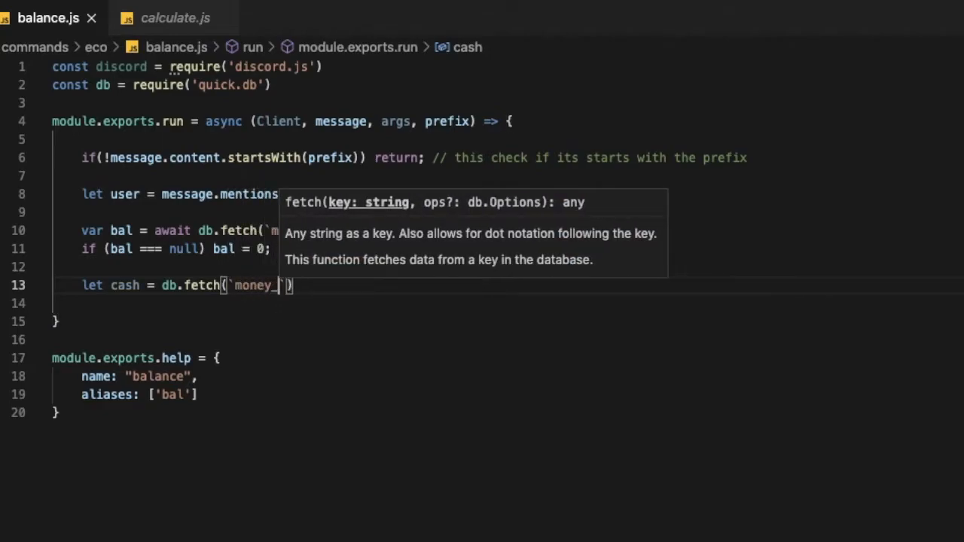
type("$messag")
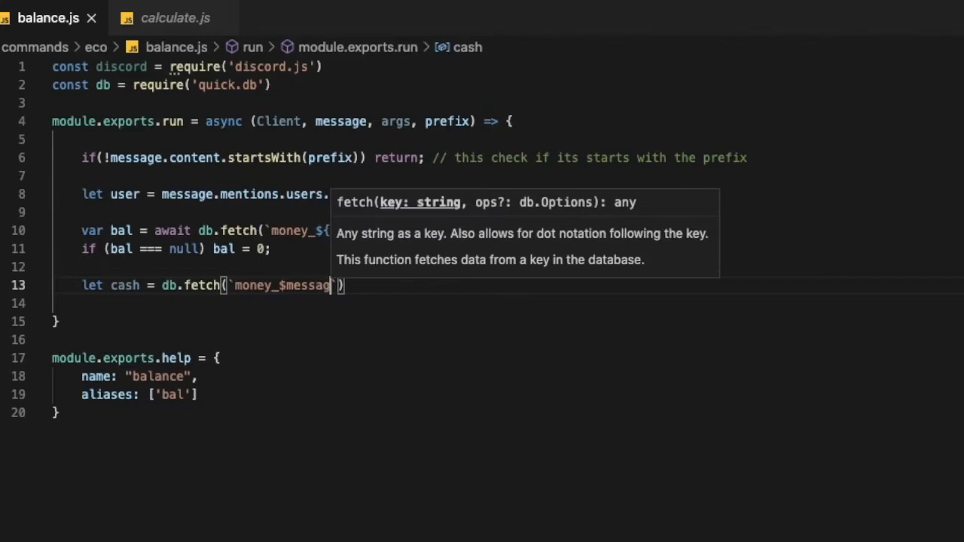
key("Backspace")
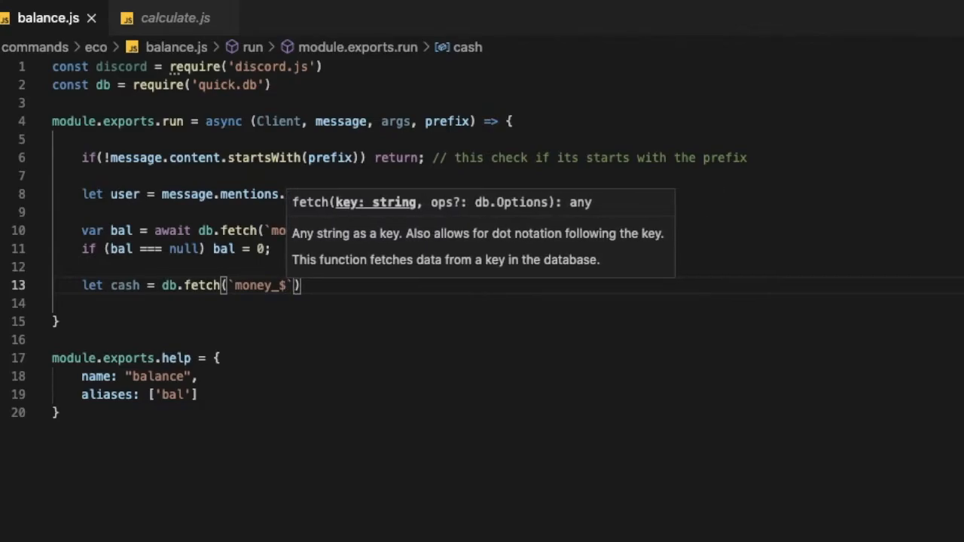
type("${k")
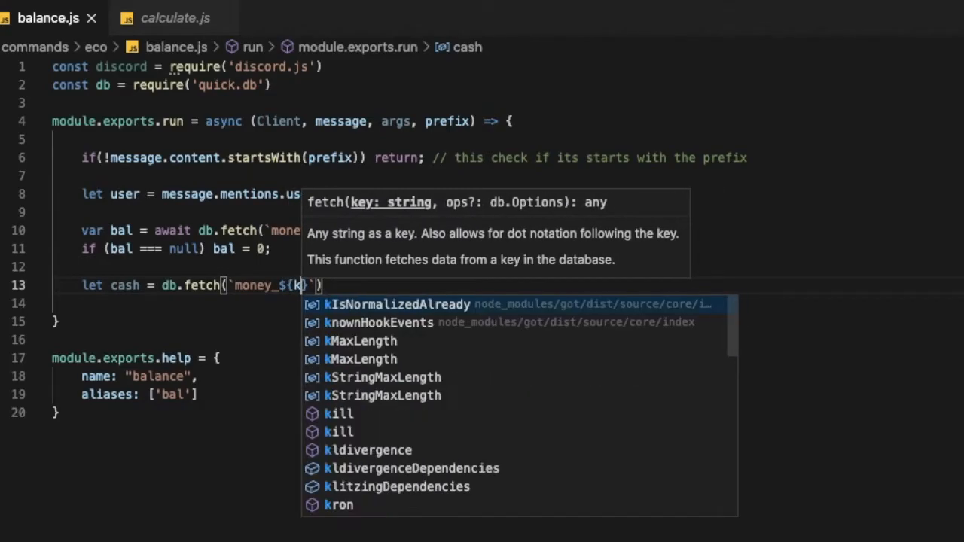
type("message.")
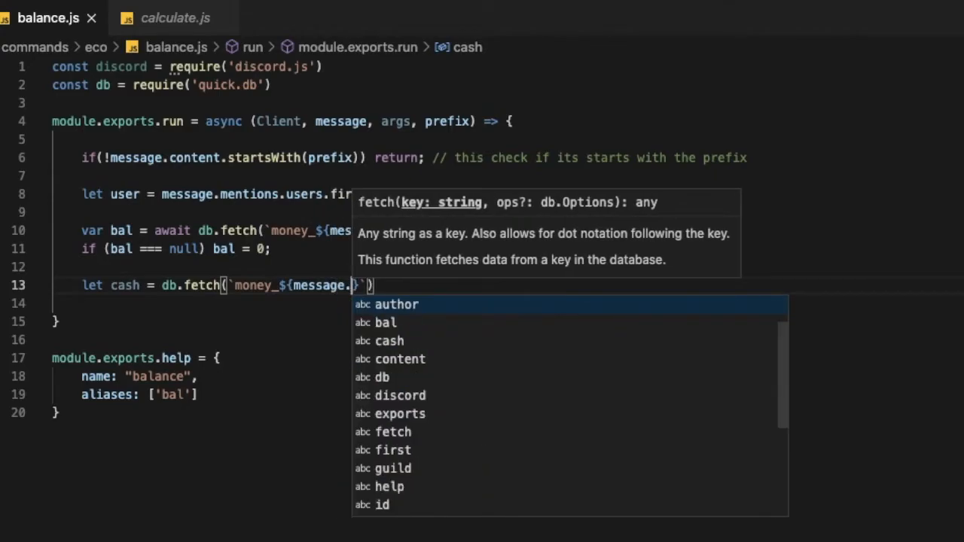
type("guild.id")
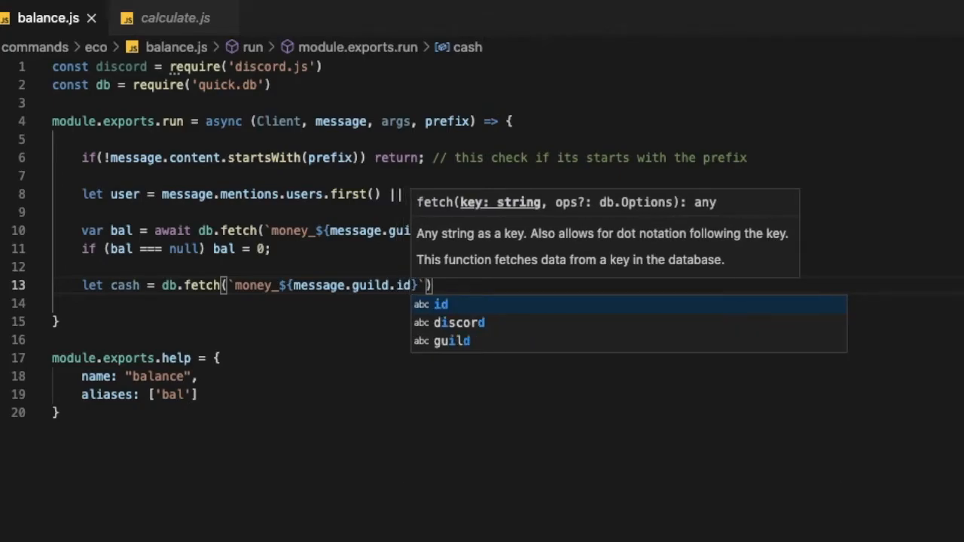
Finish the key with _cash_${message.author.id} and default the result to 0.
type("_cash")
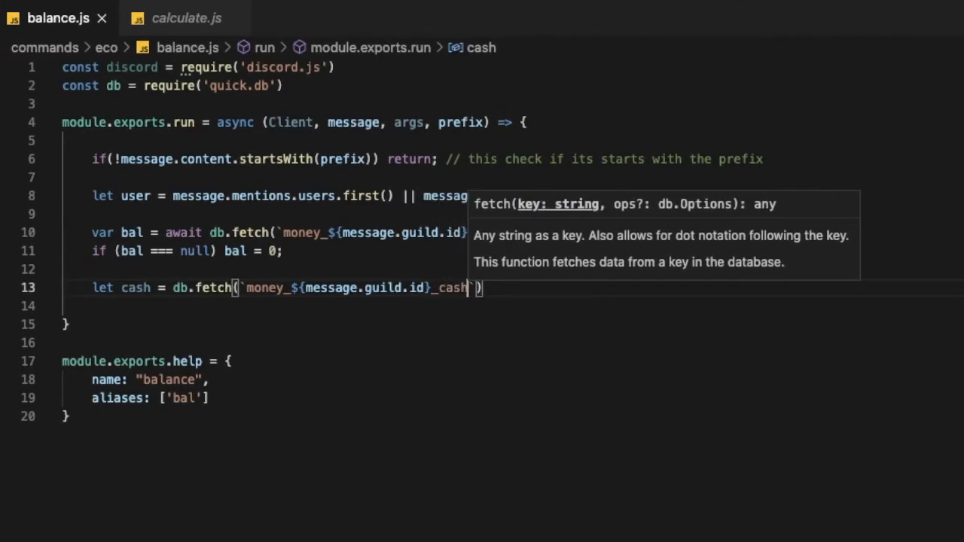
type("h_")
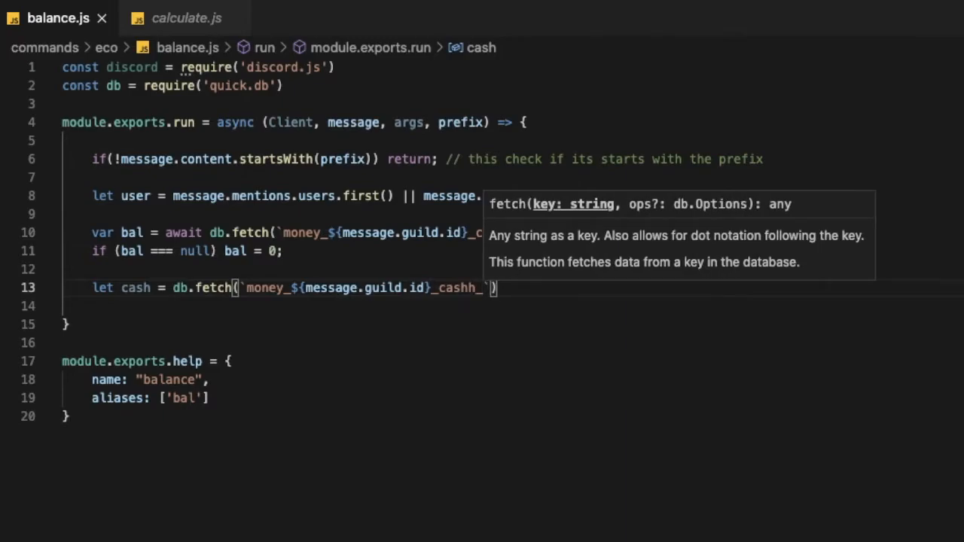
type("${messah")
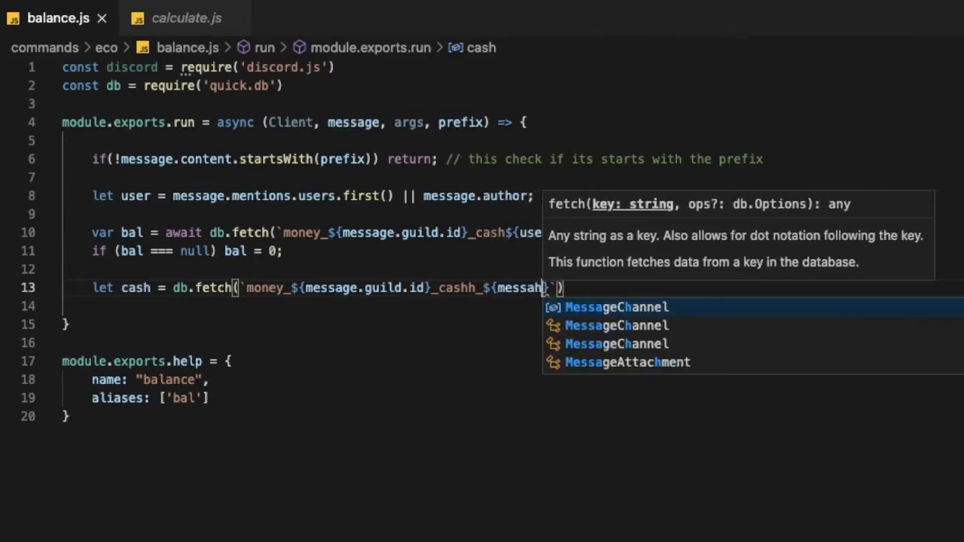
type("g")
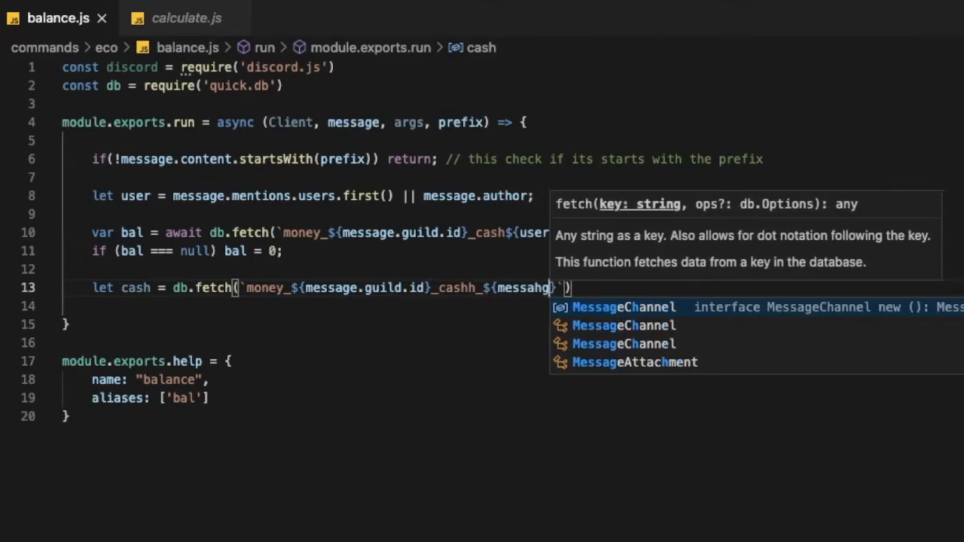
type("e.author.id")
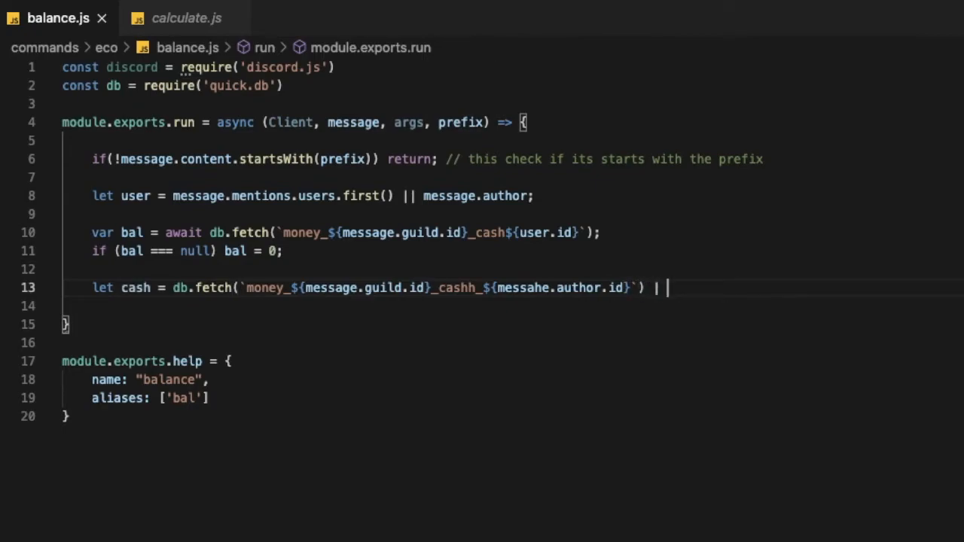
type("0")
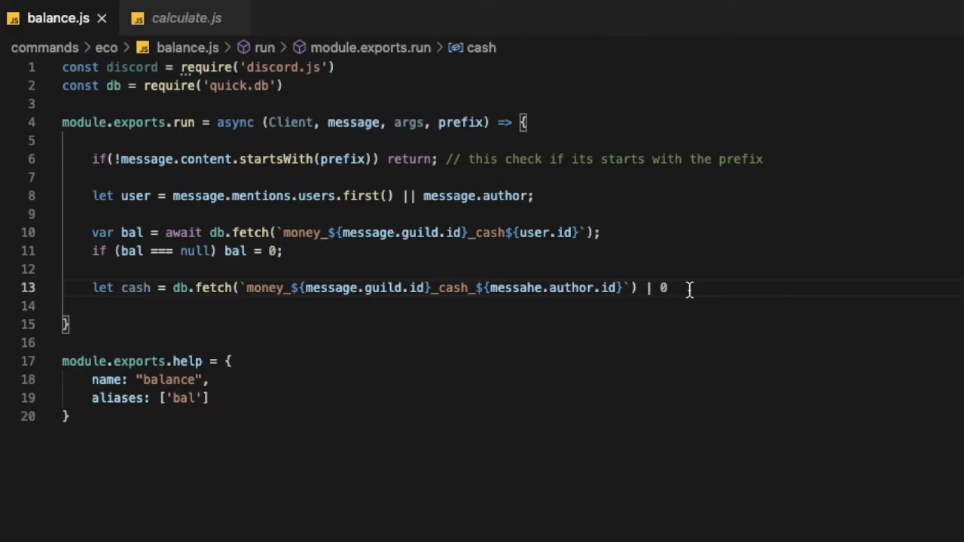
key("Enter")
type("const embed")
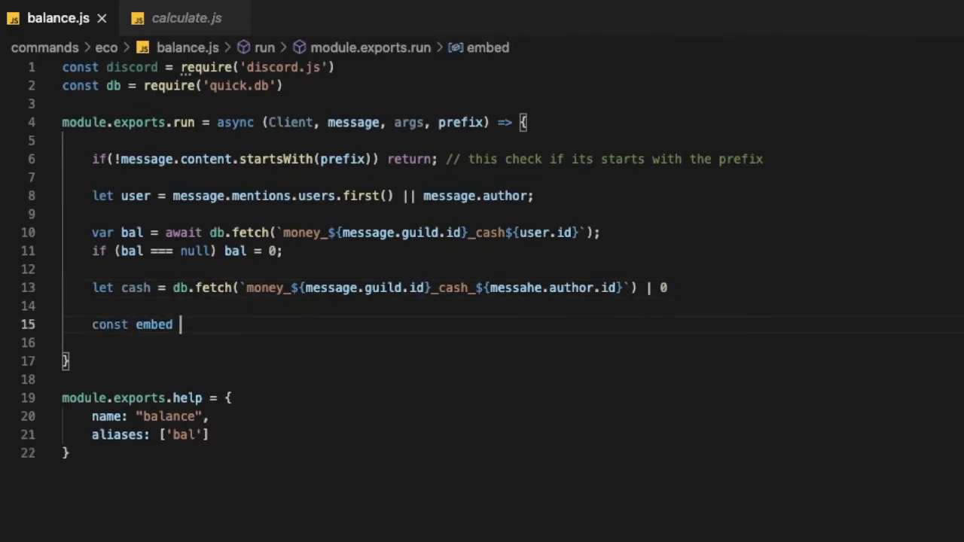
Declare const embed as a new discord.MessageEmbed titled `__${user.username}'s Balance__`.
type("= new discord.")
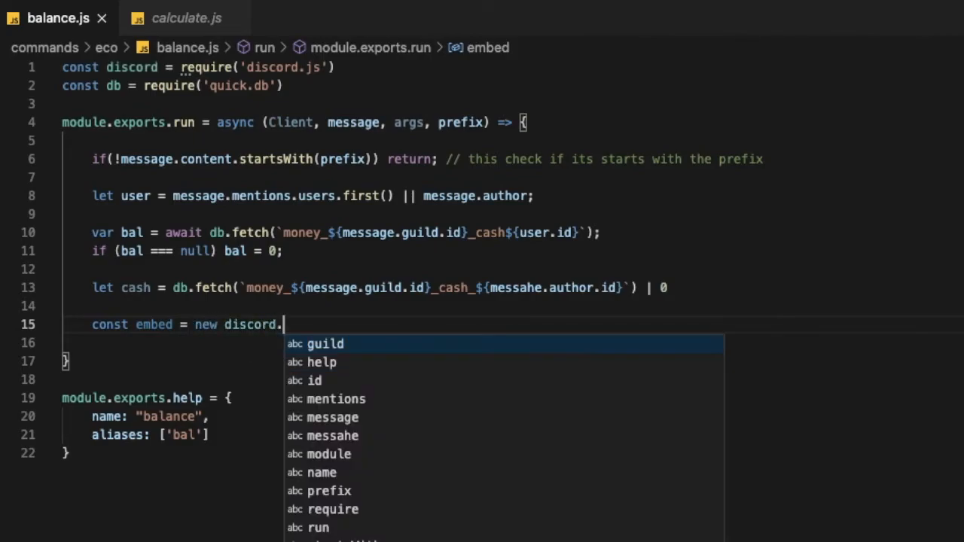
type("Messah")
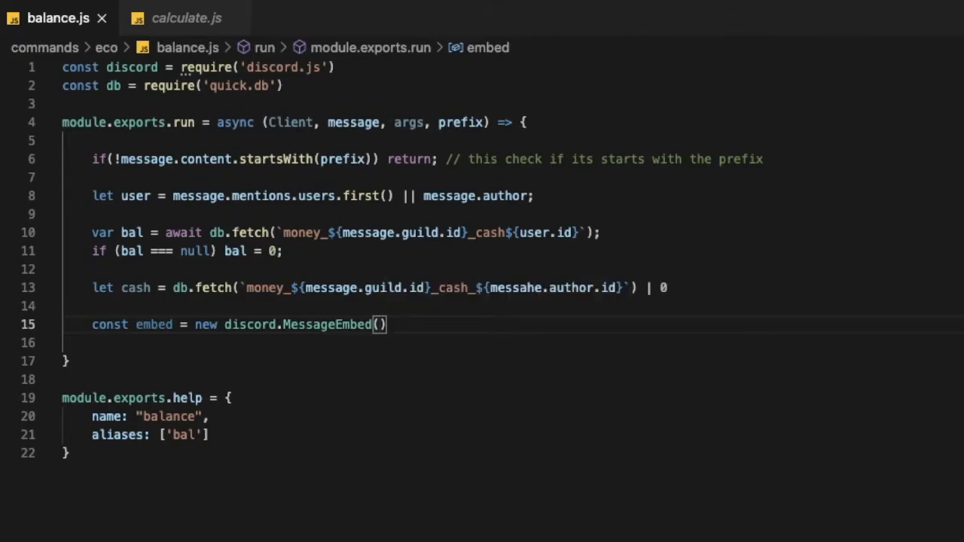
type(".setTitle")
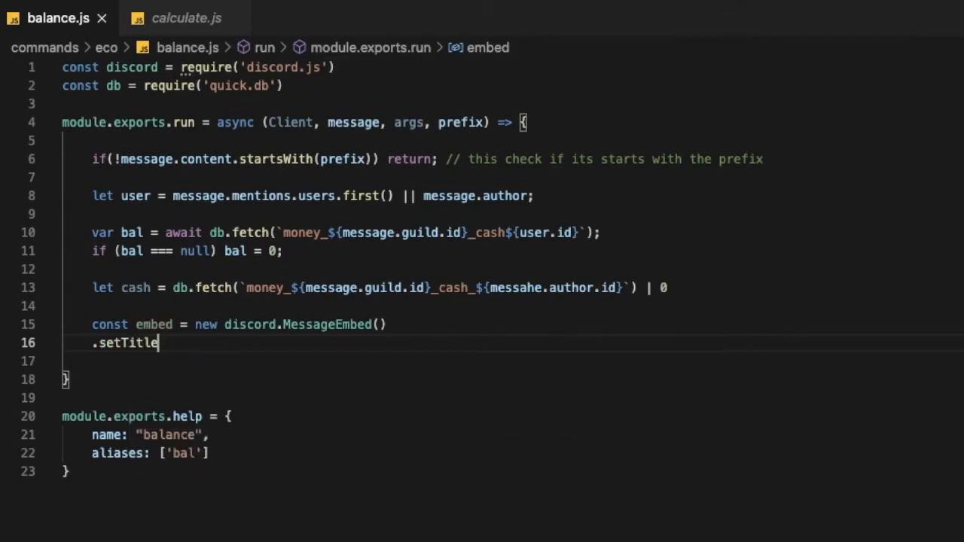
type("()")
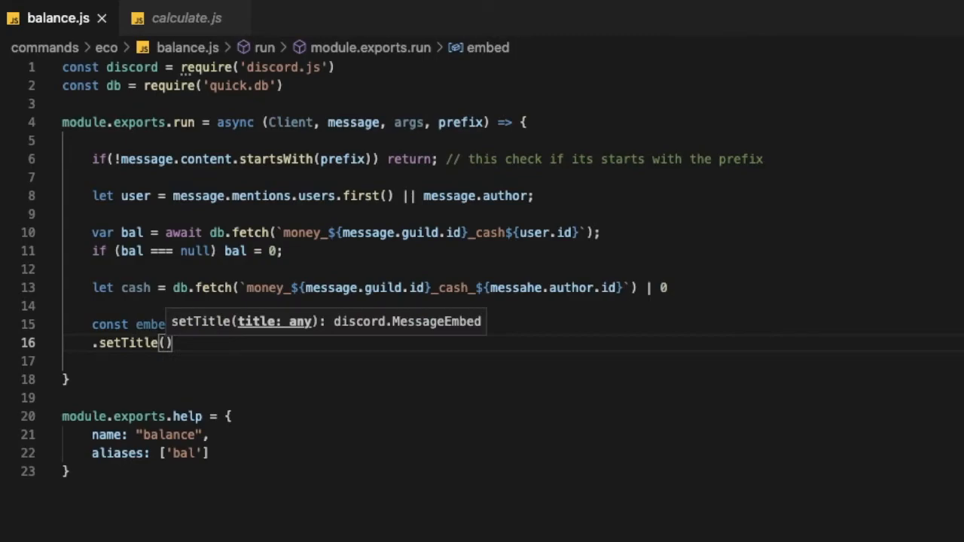
type("``")
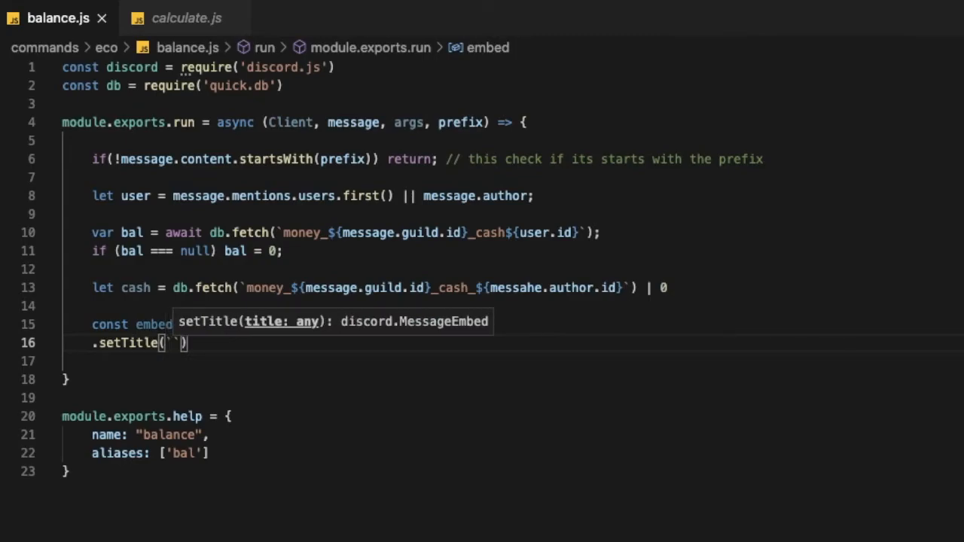
type("__")
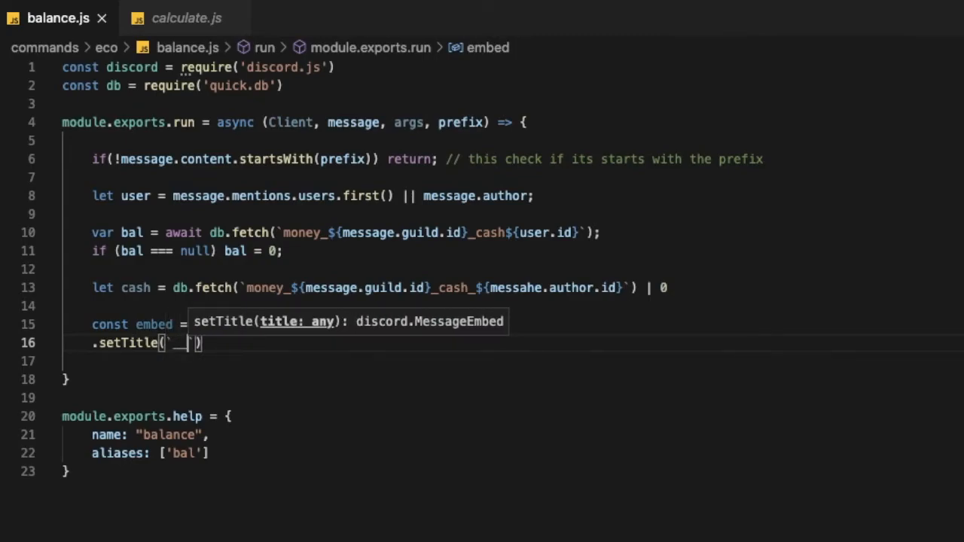
type("$")
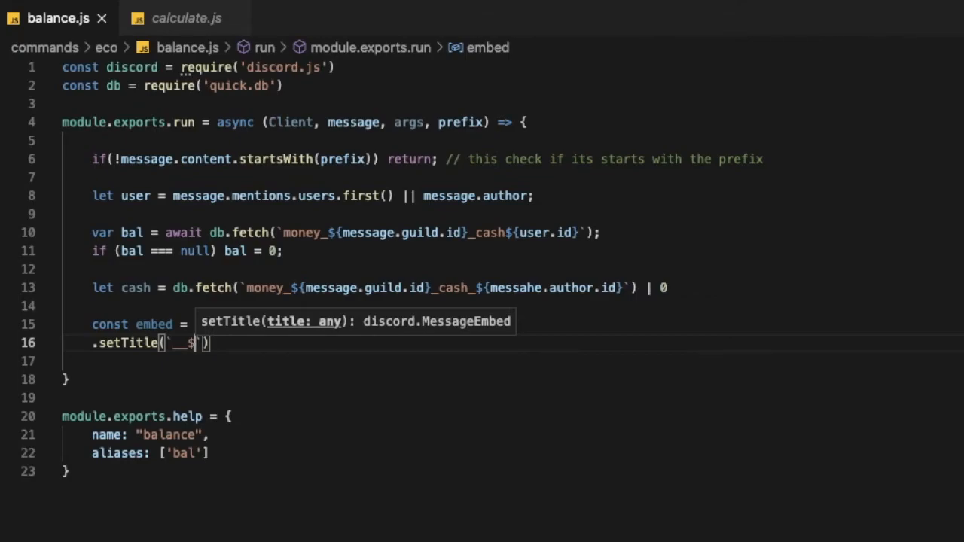
type("{user}")
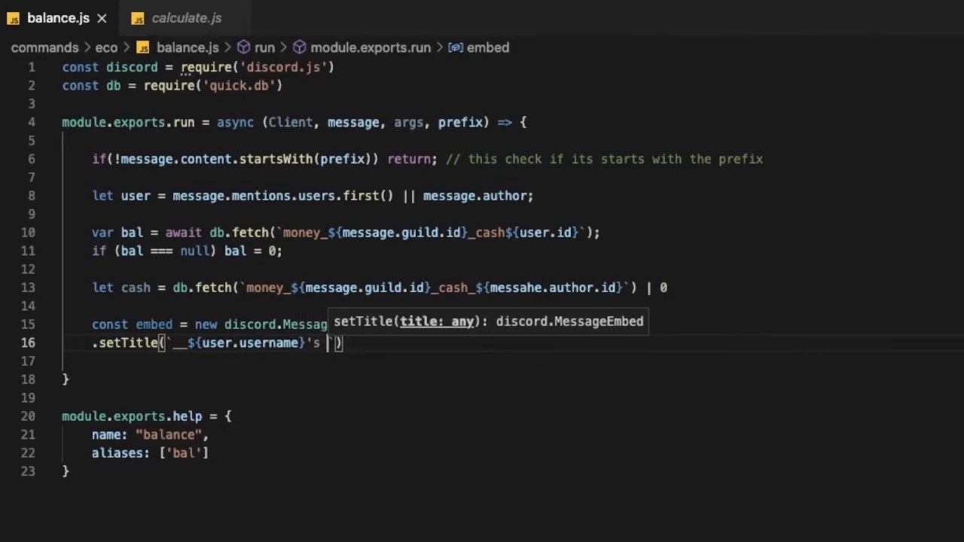
type("Balance")
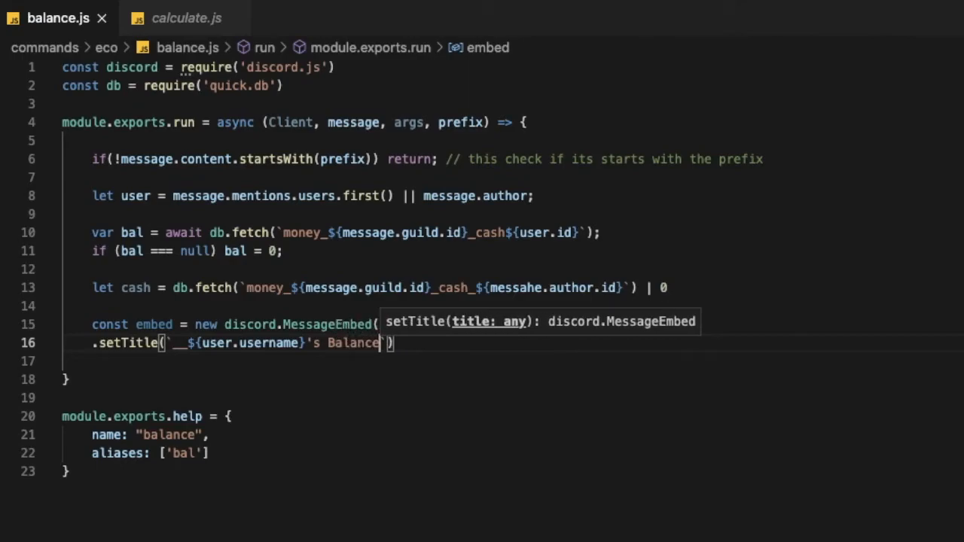
type("__")
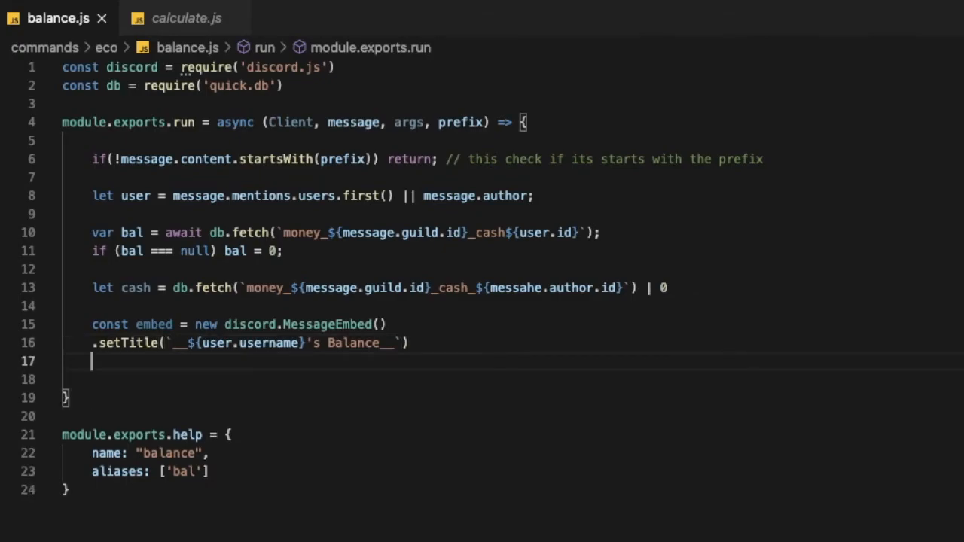
Give the embed the colour GREEN via .setColor('GREEN').
type(".setColor('")
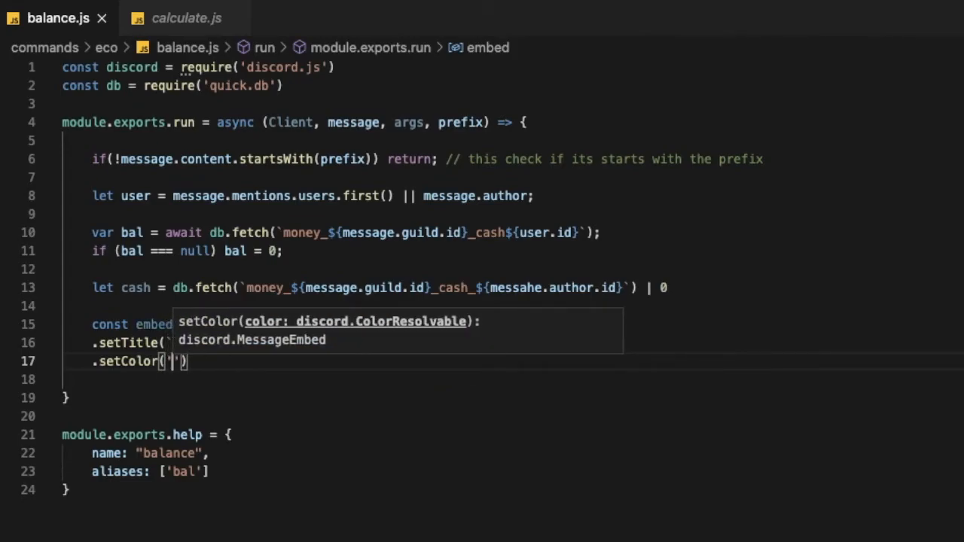
type("GREEN")
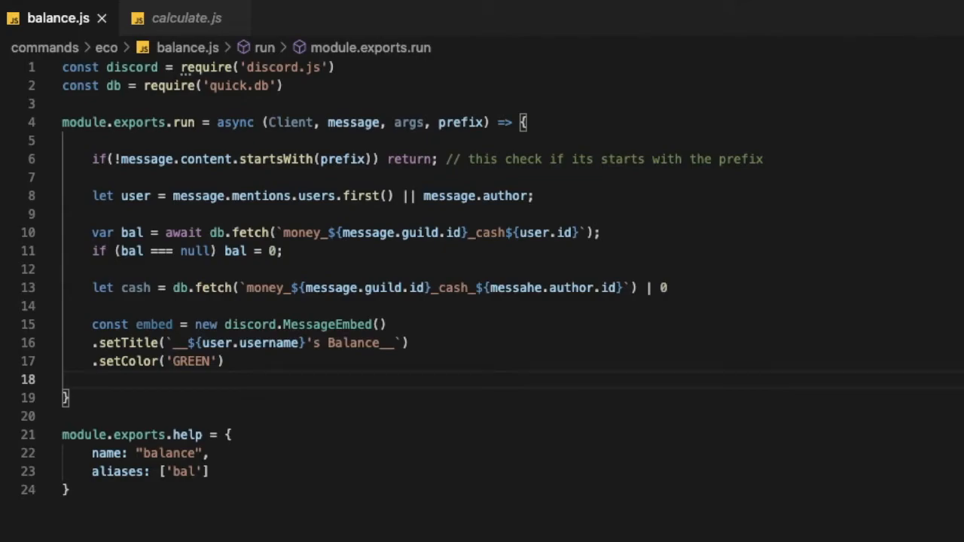
double_click(192, 361)
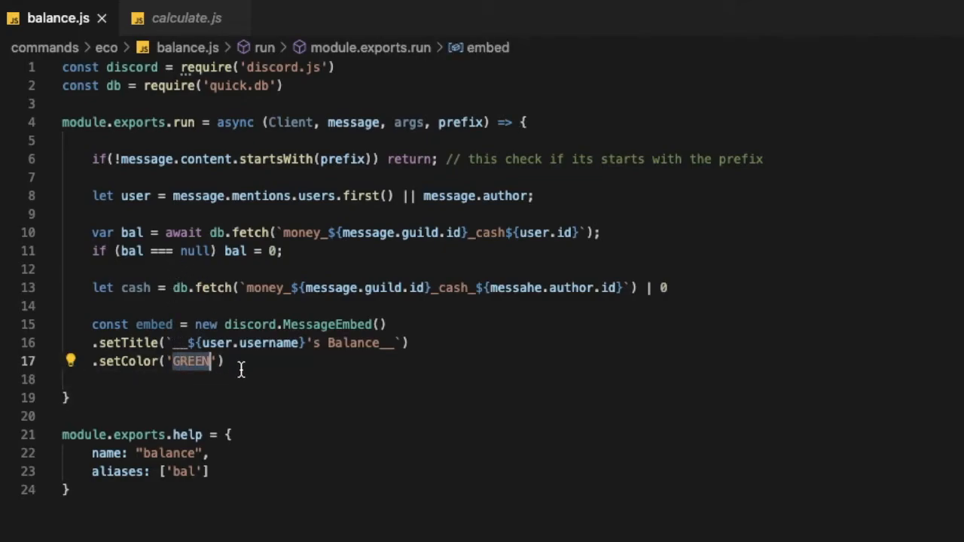
left_click(239, 380)
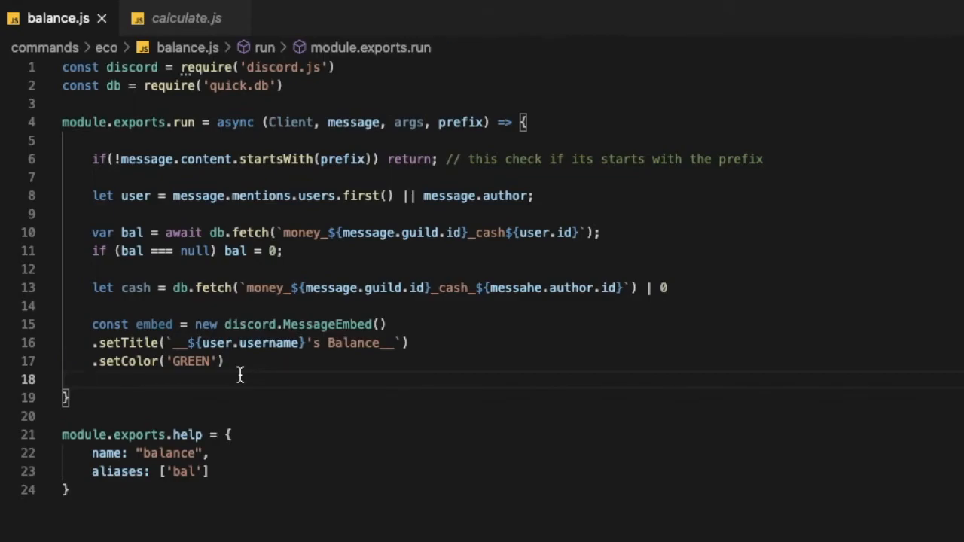
Add .setDescription showing 💰 **Balance:** followed by ${cash} wrapped in escaped backticks.
type(".setDescription")
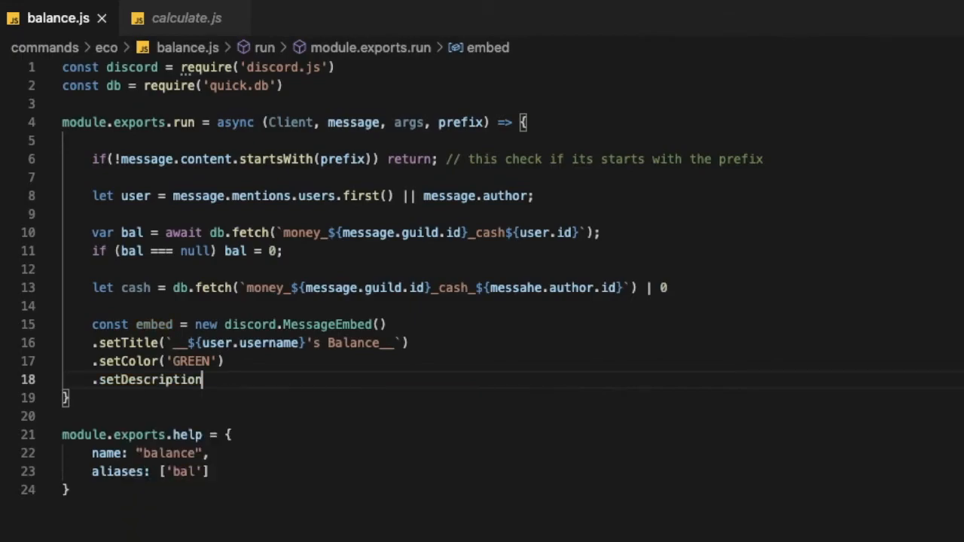
type("('')")
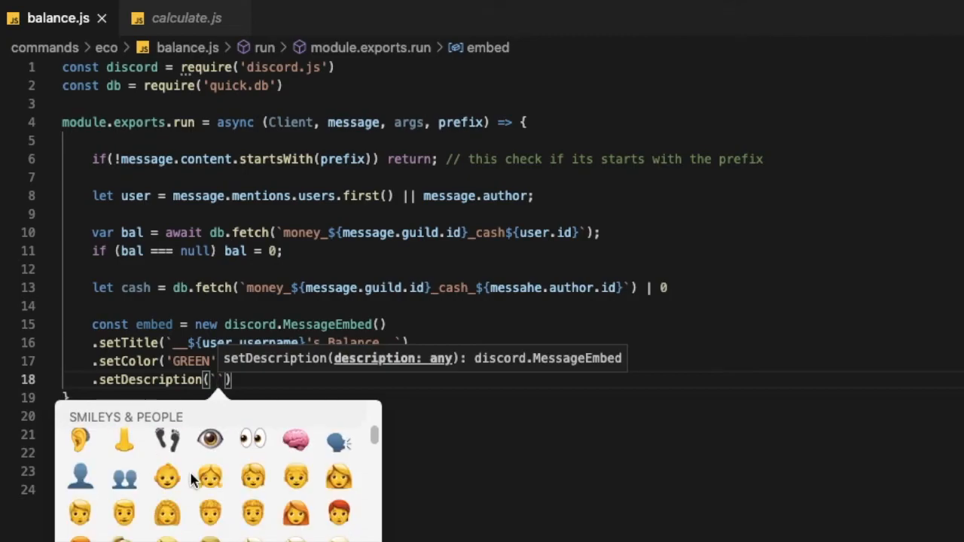
type("cas")
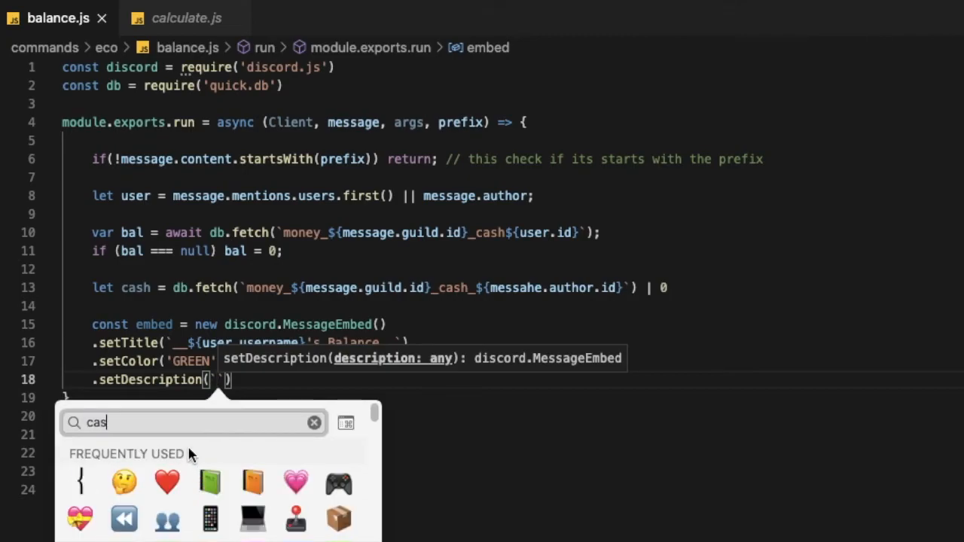
type("h")
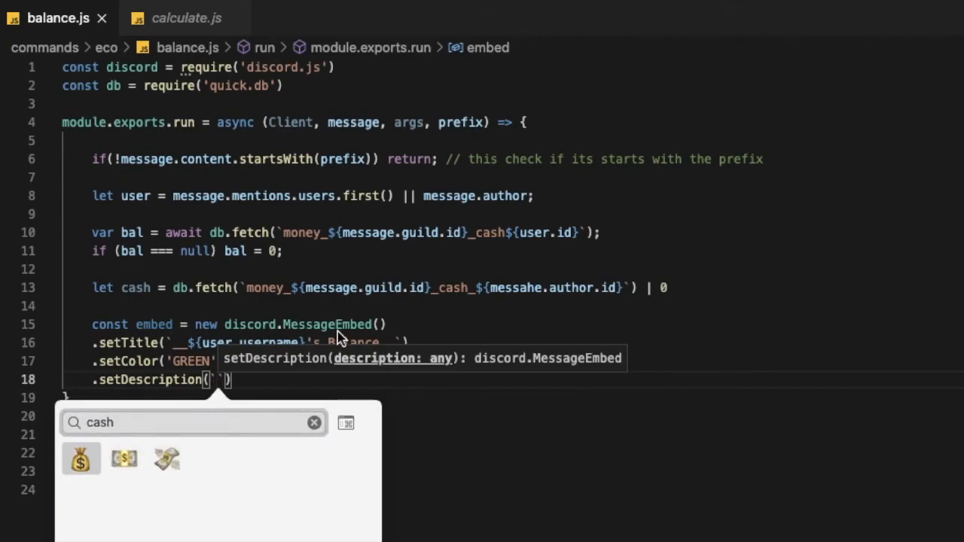
left_click(82, 458)
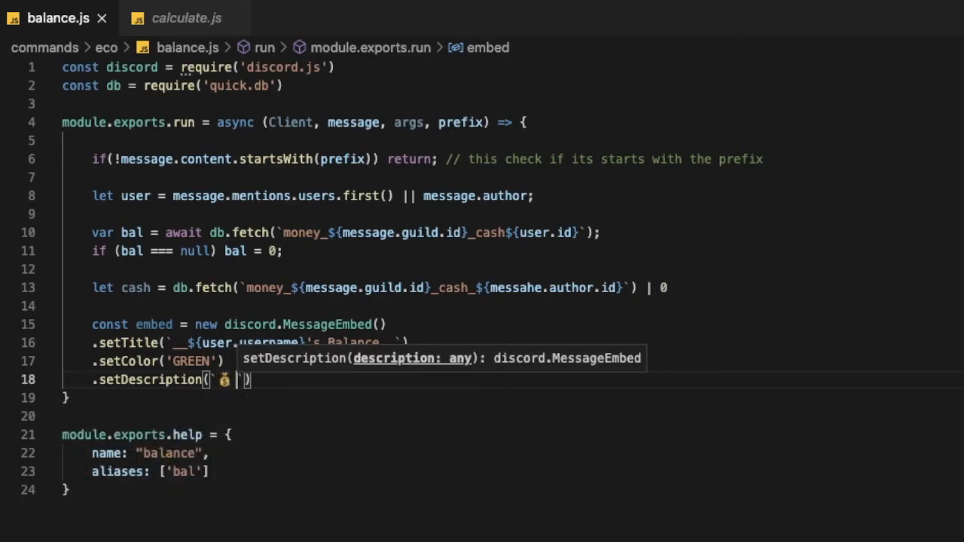
type("**Balan")
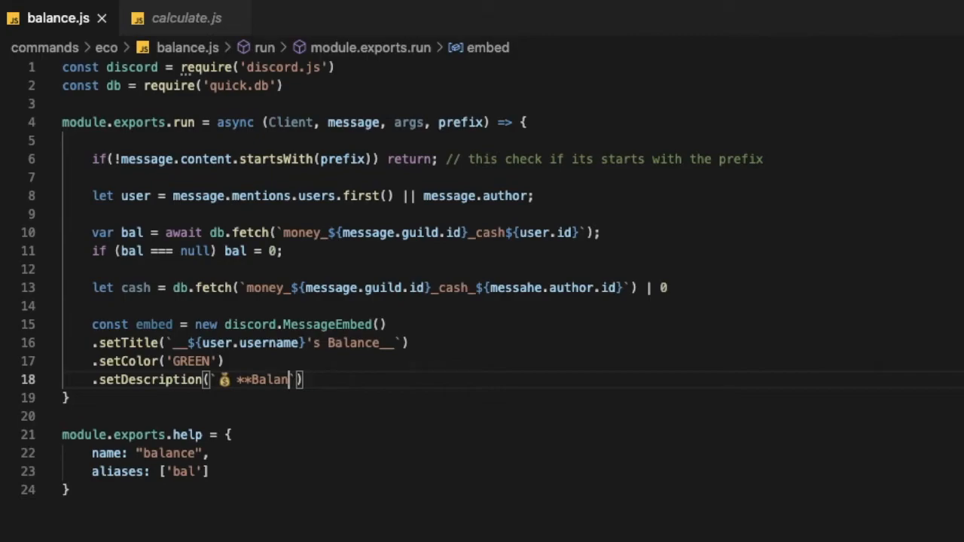
type("ce:`")
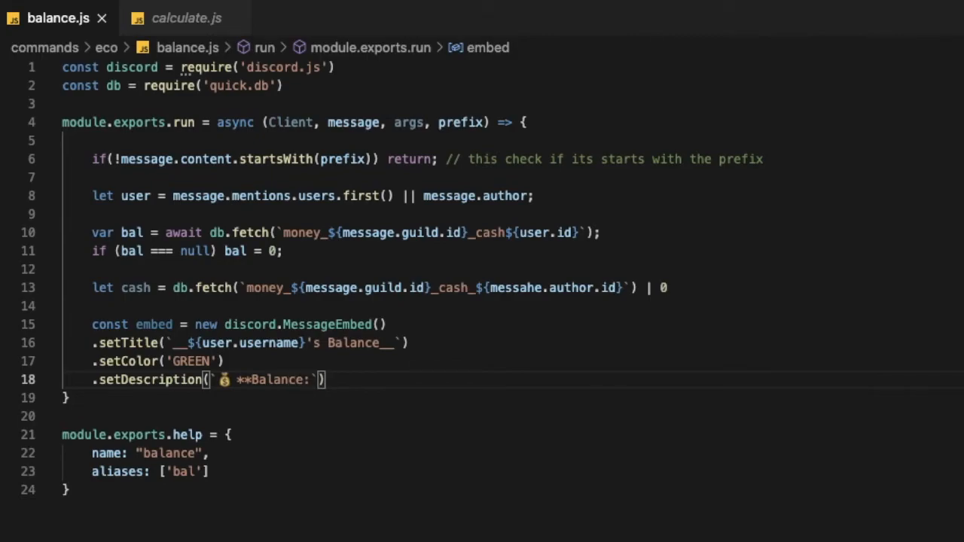
type("*")
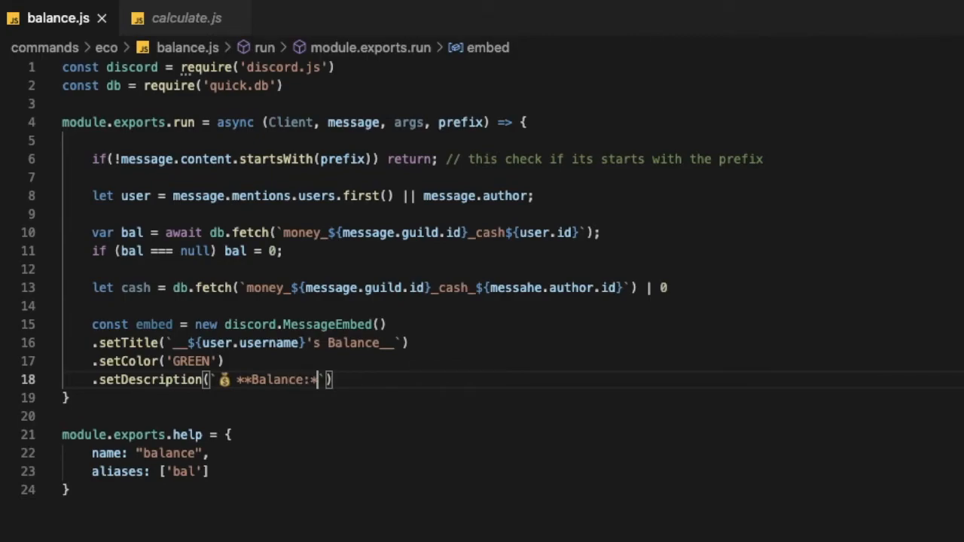
type("*")
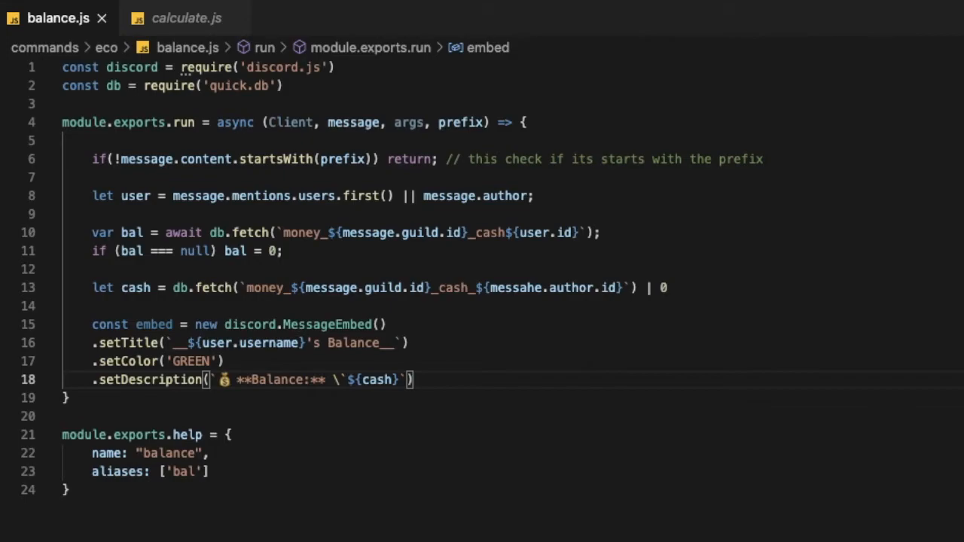
type("\\`")
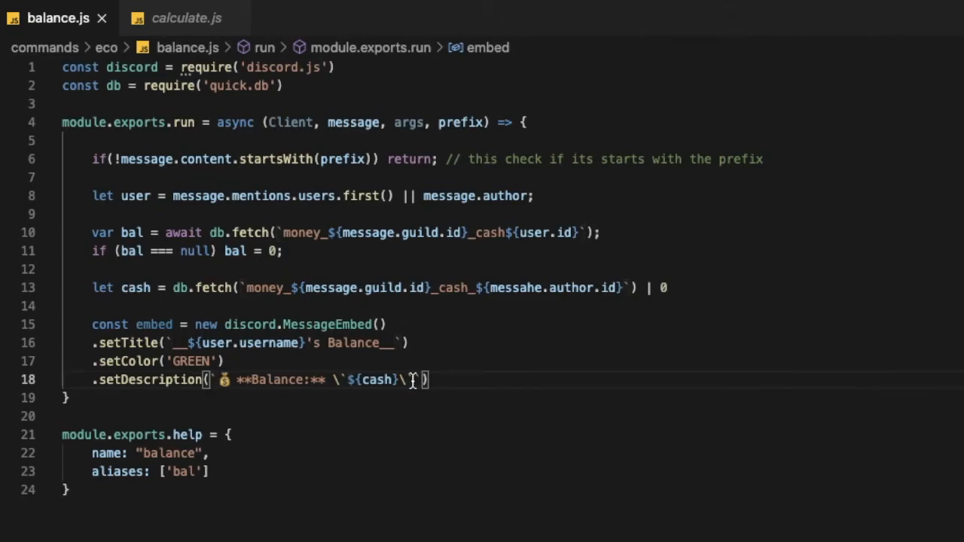
type("\\`")
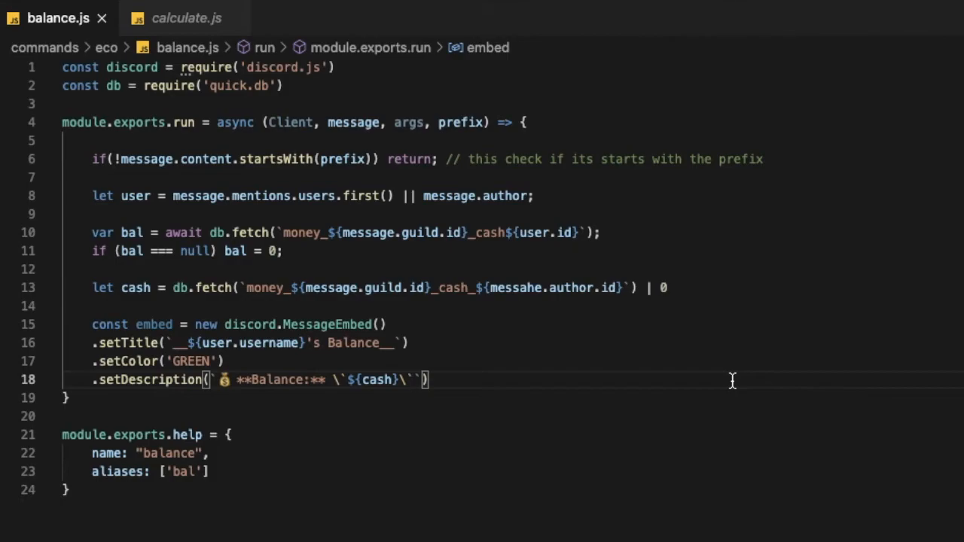
type("`")
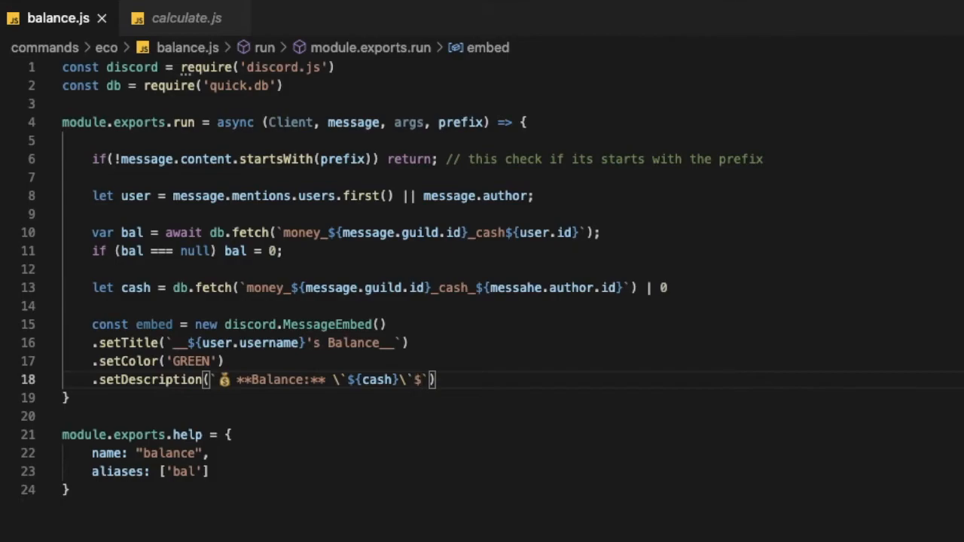
mouse_move(689, 386)
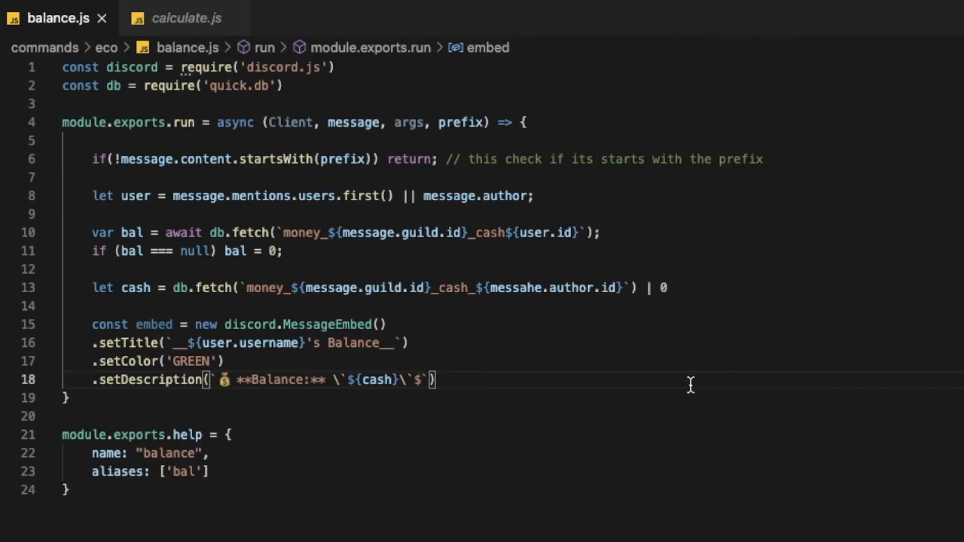
type("s")
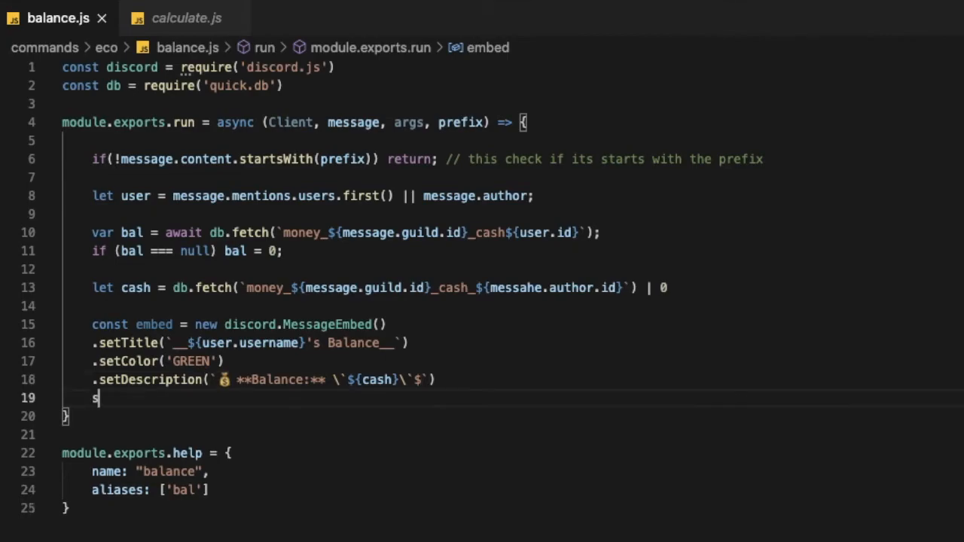
Chain .setThumbnail(user.displayAvatrURL({dynamic: true})) and begin the message line below.
key("Backspace")
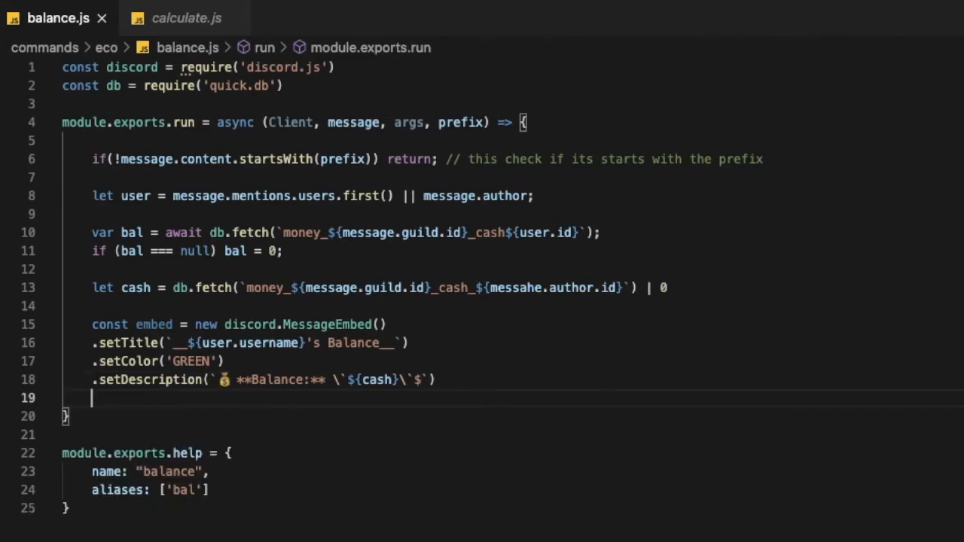
type("setThumbnail")
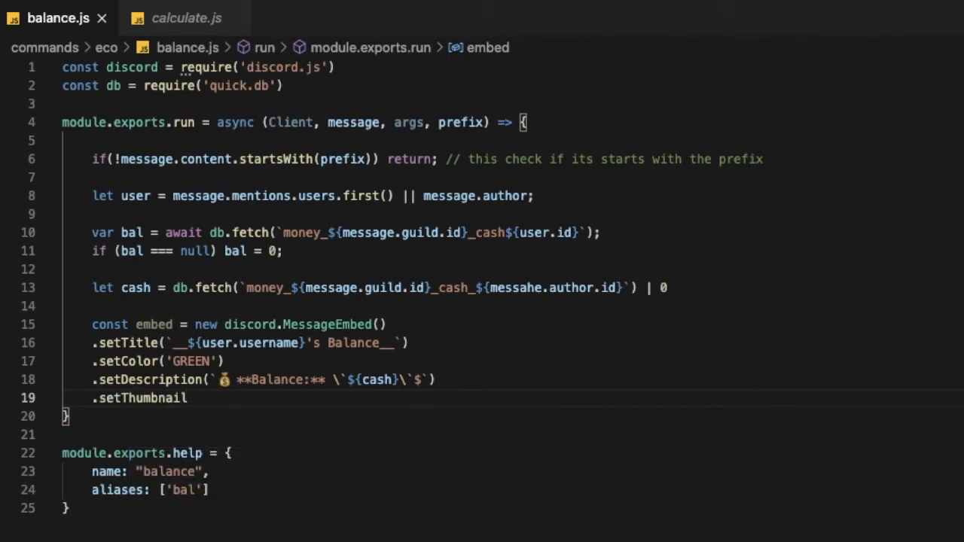
type("()")
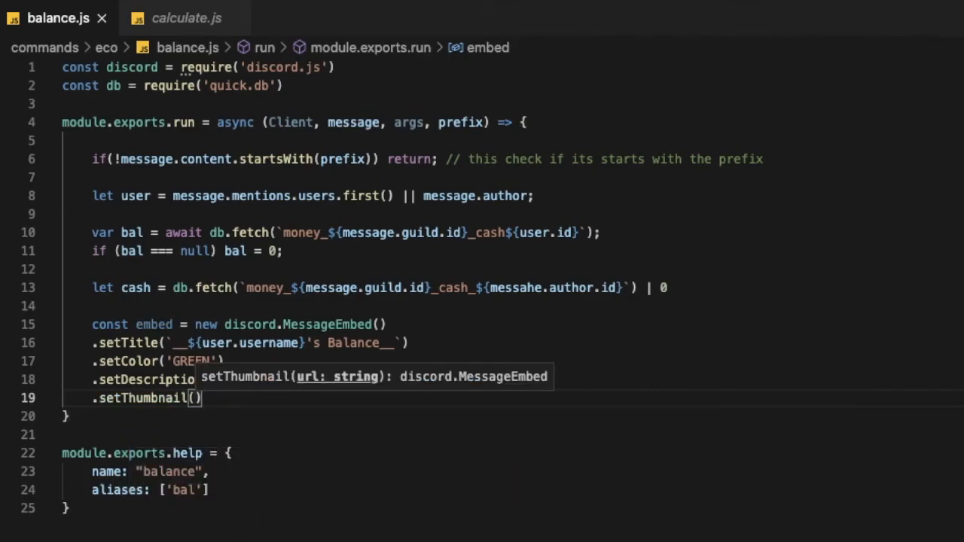
type("user.d")
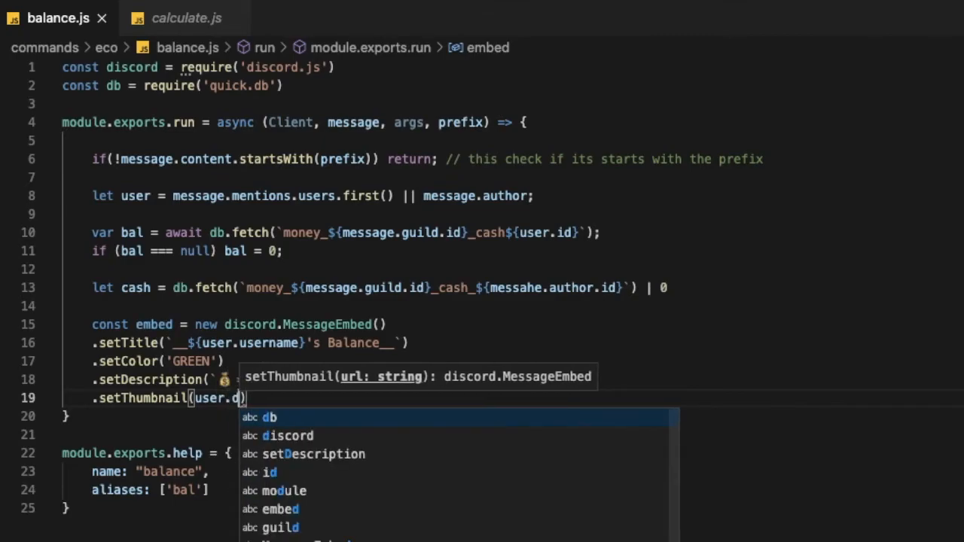
type("isplayAvatrURL")
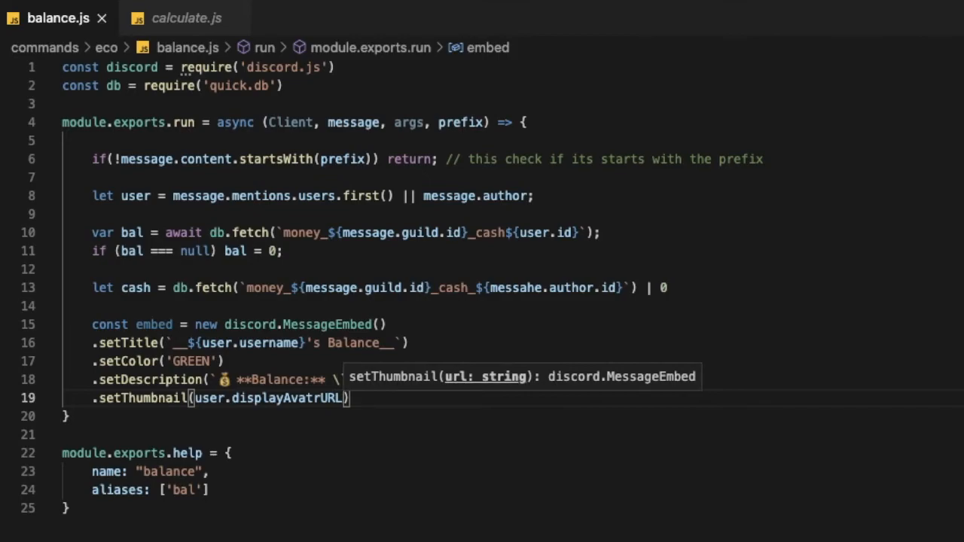
type("({")
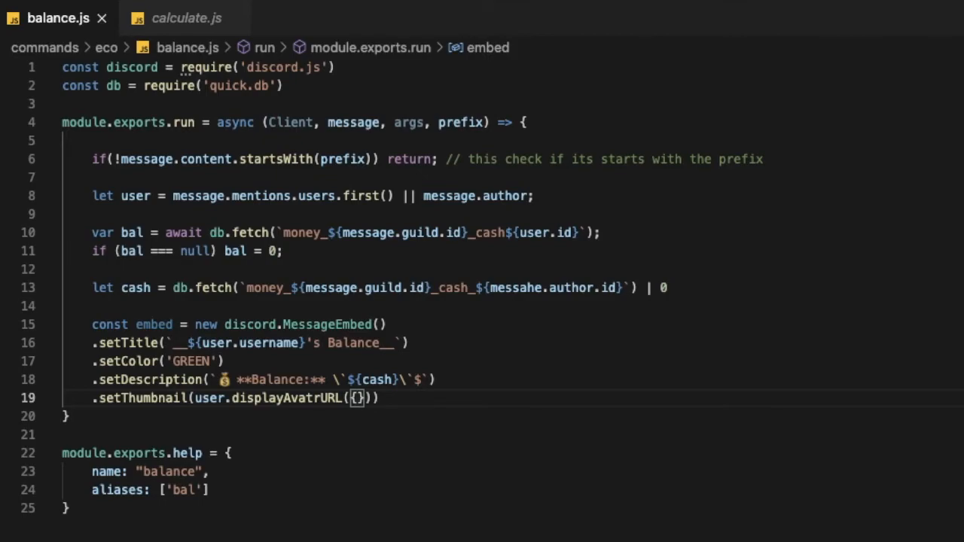
type("dynamic")
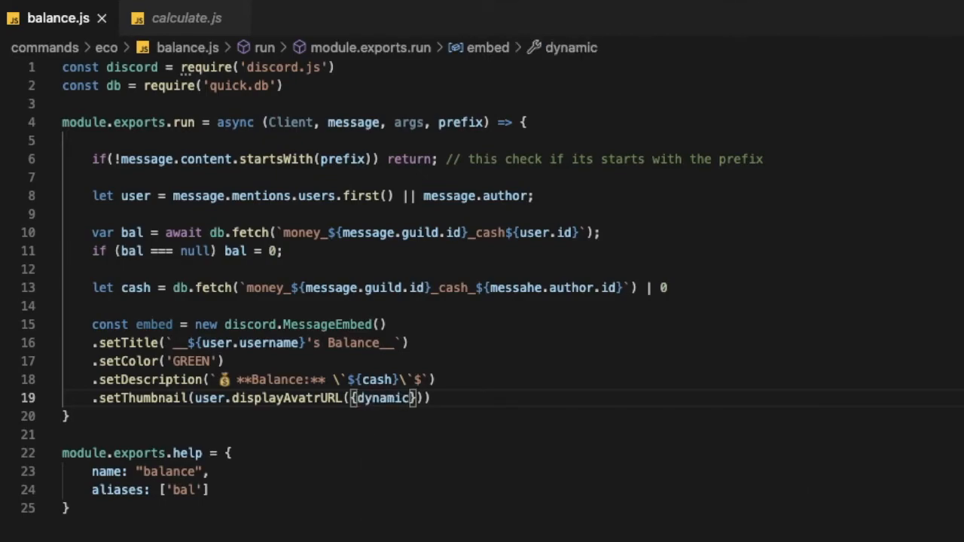
type(": true")
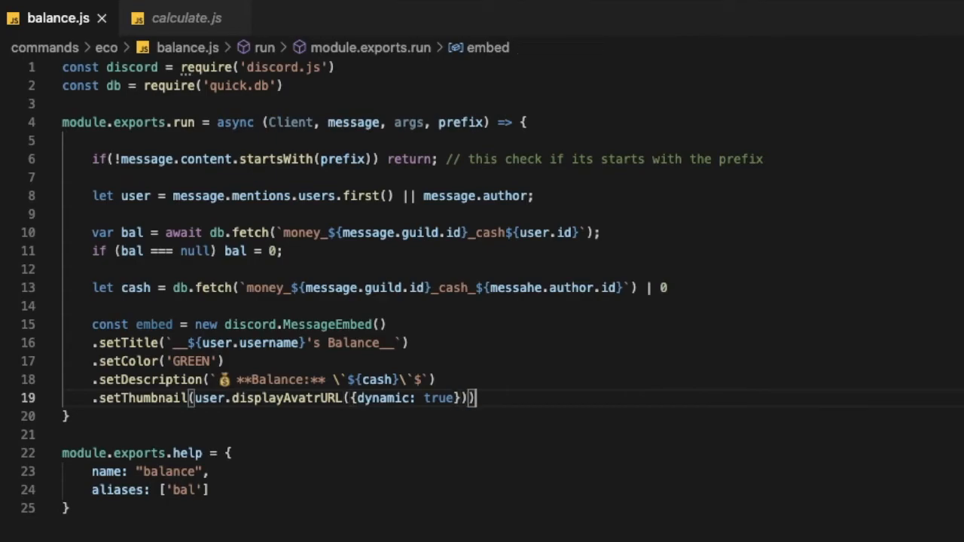
type("message")
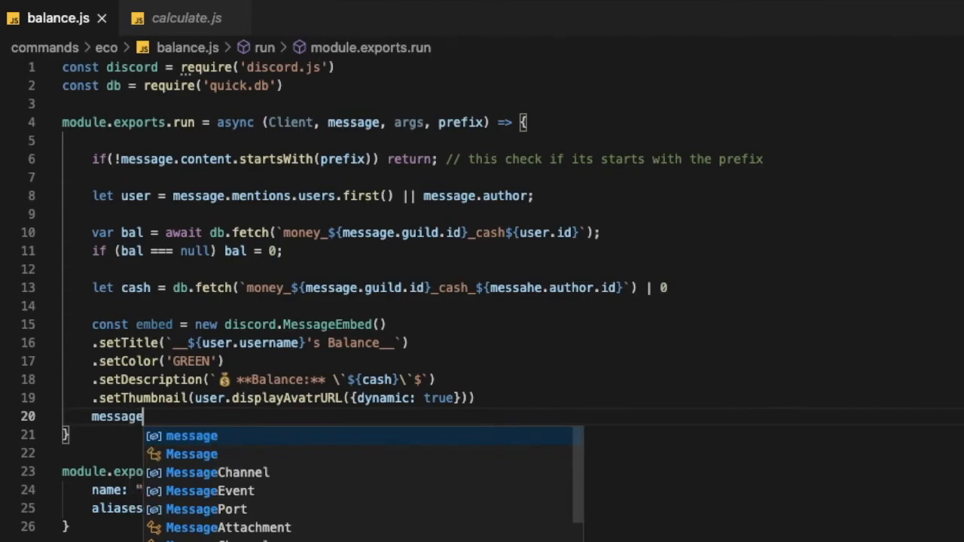
Finish message.channel.send(embed), save and restart the bot in the terminal.
type(".a")
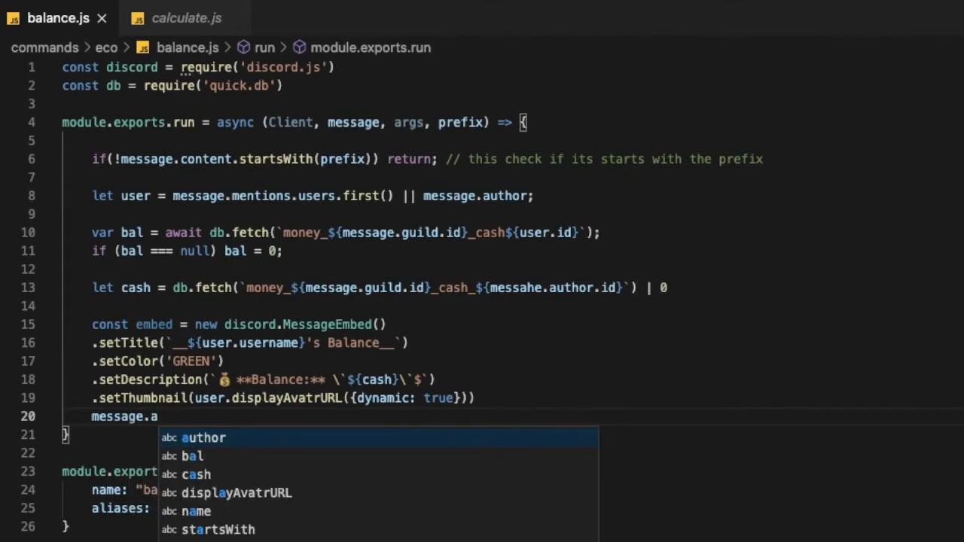
type("channel")
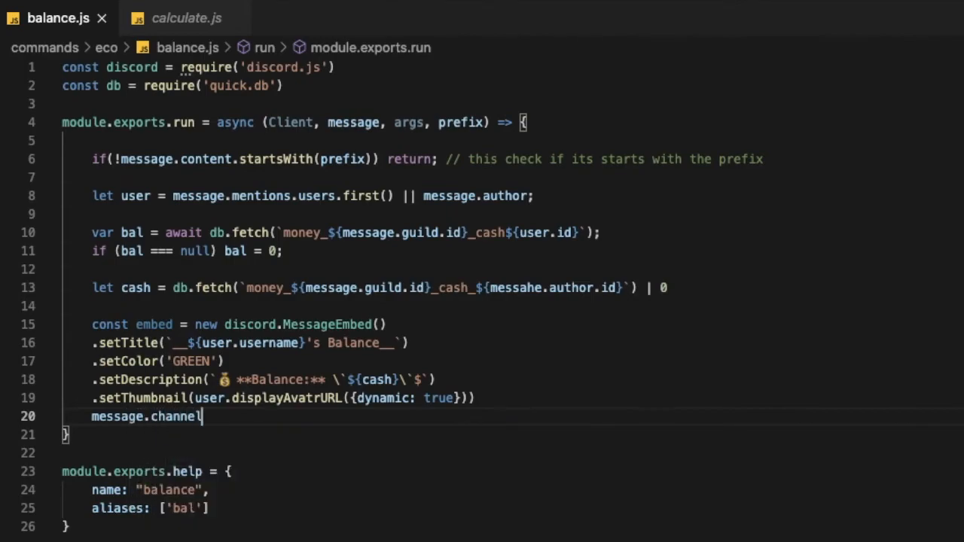
type(".send(embed")
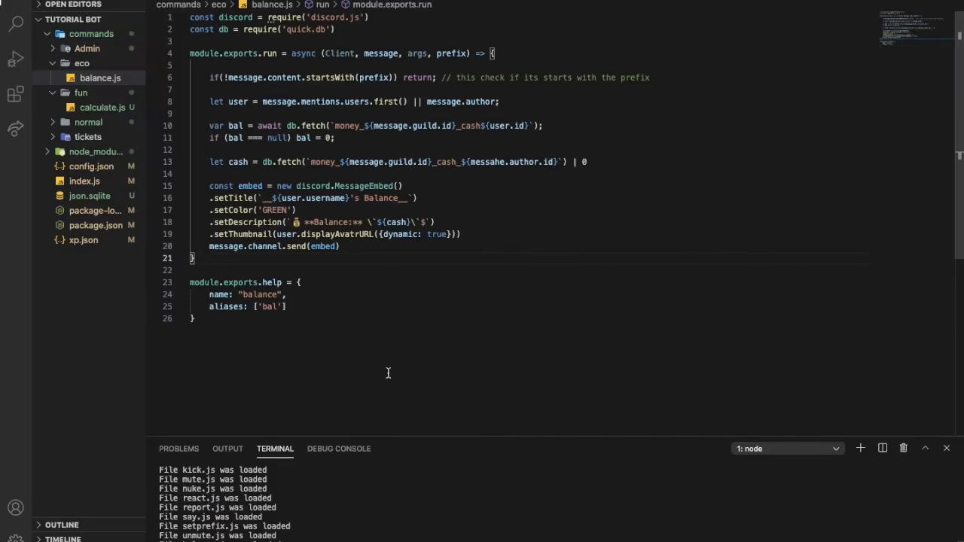
scroll("down", 3)
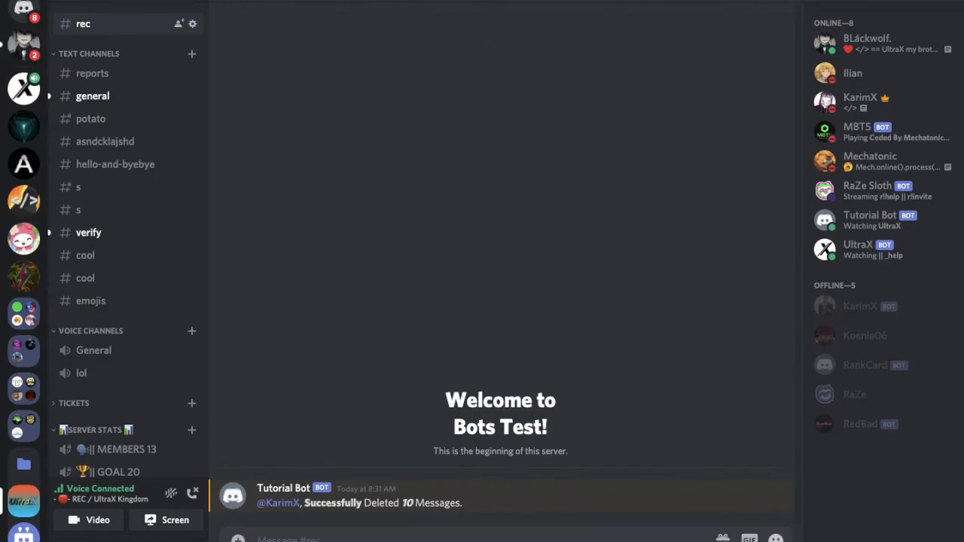
Send =bal in the #rec channel to invoke the balance command.
type("=bal")
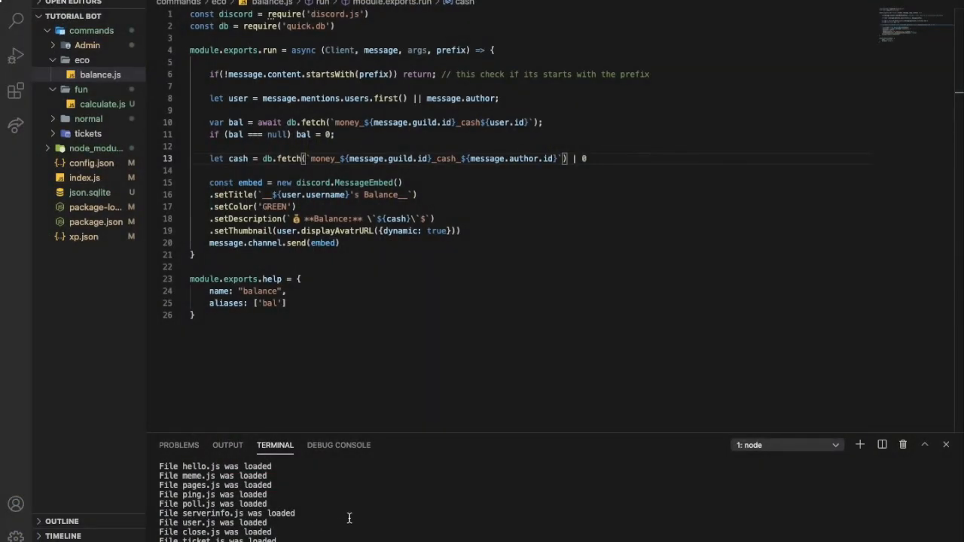
Fix displayAvatrURL to displayAvatarURL on line 19, save and restart the bot.
scroll("down", 3)
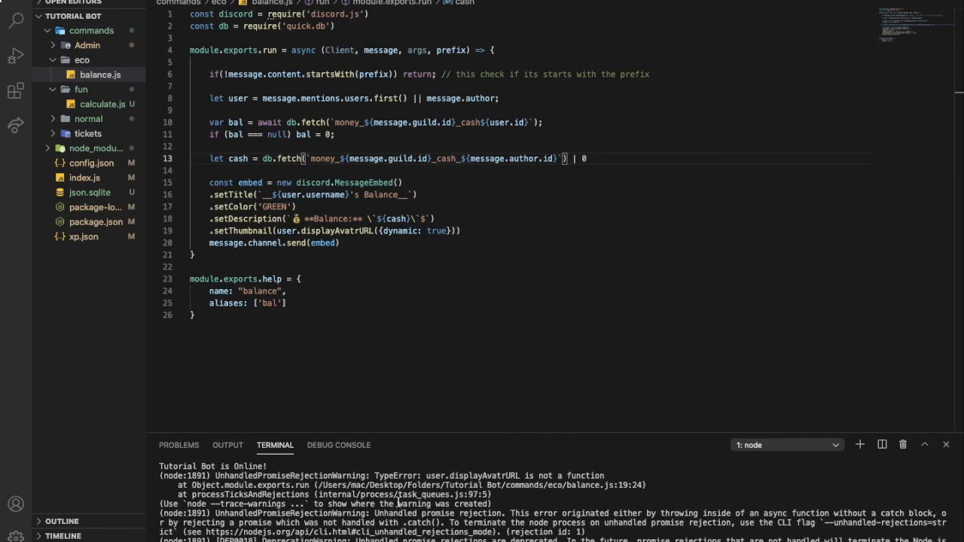
left_click(365, 230)
type("a")
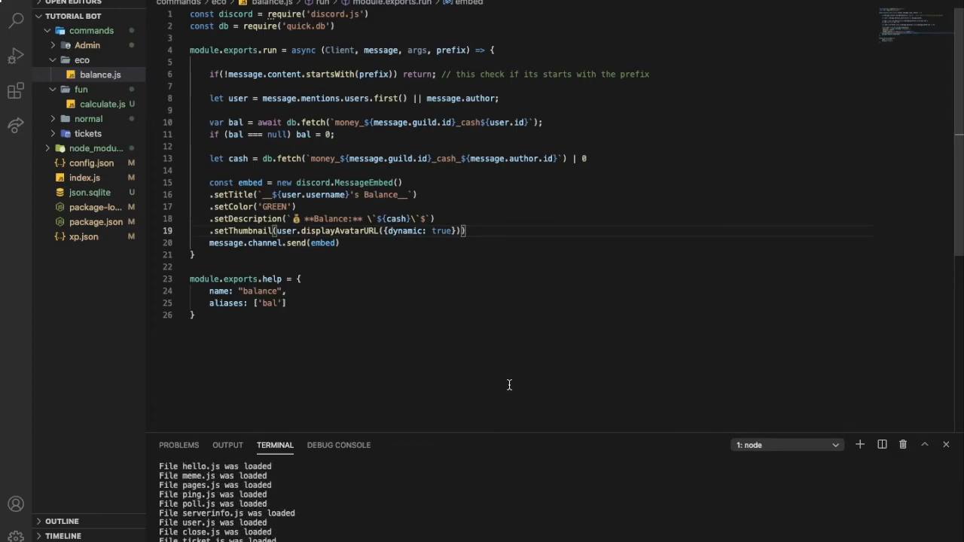
scroll("down", 3)
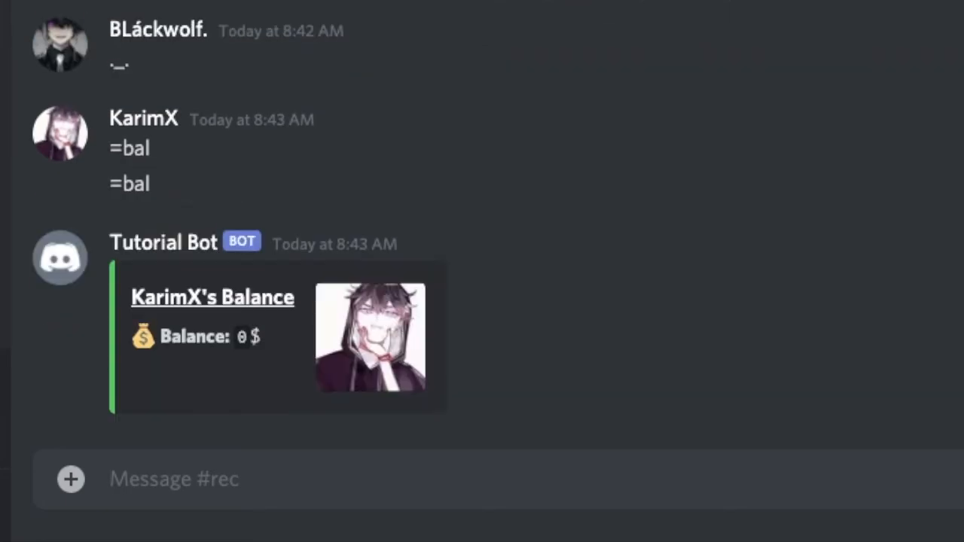
mouse_move(268, 317)
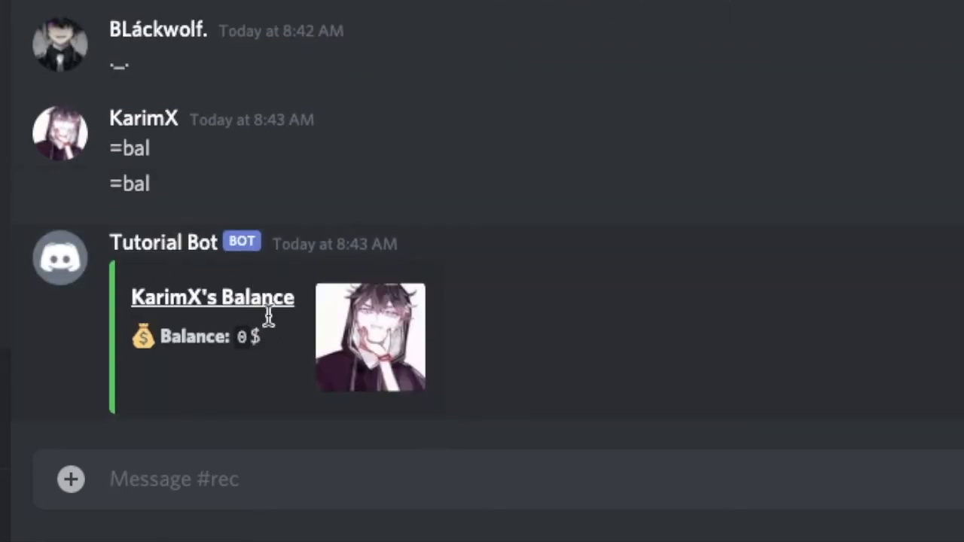
mouse_move(320, 349)
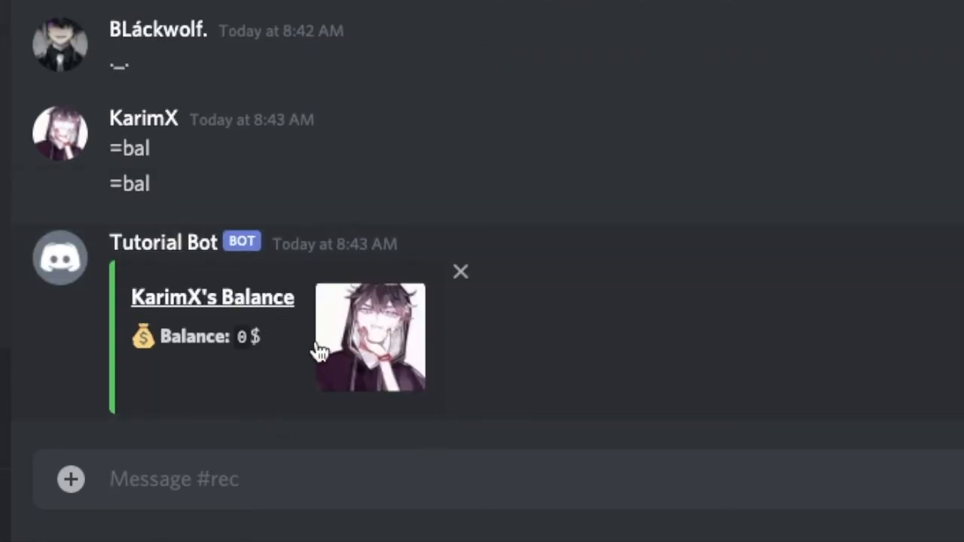
mouse_move(244, 339)
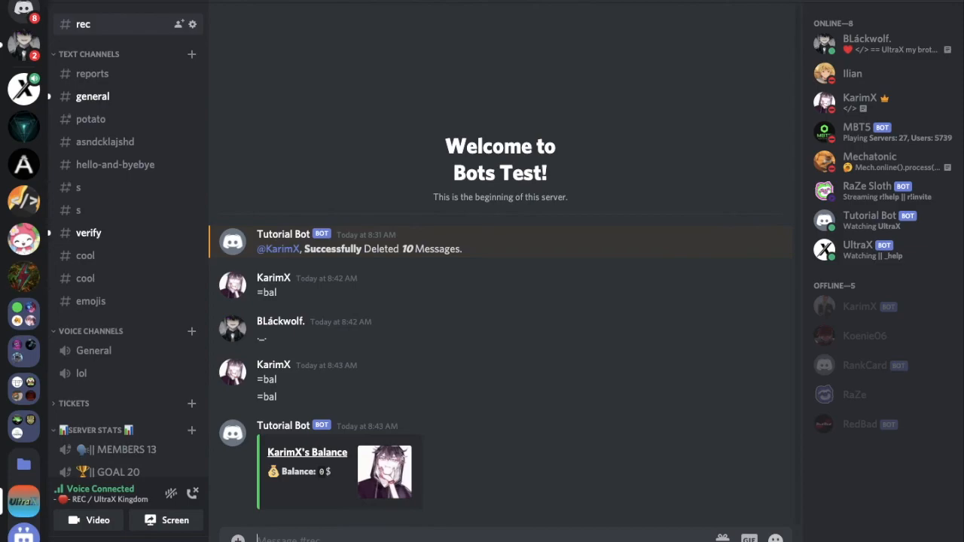
mouse_move(298, 491)
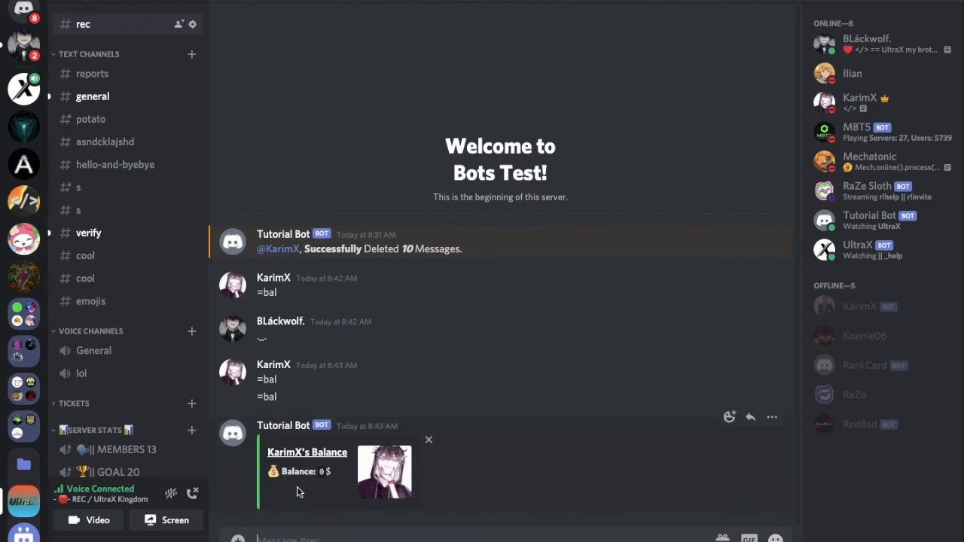